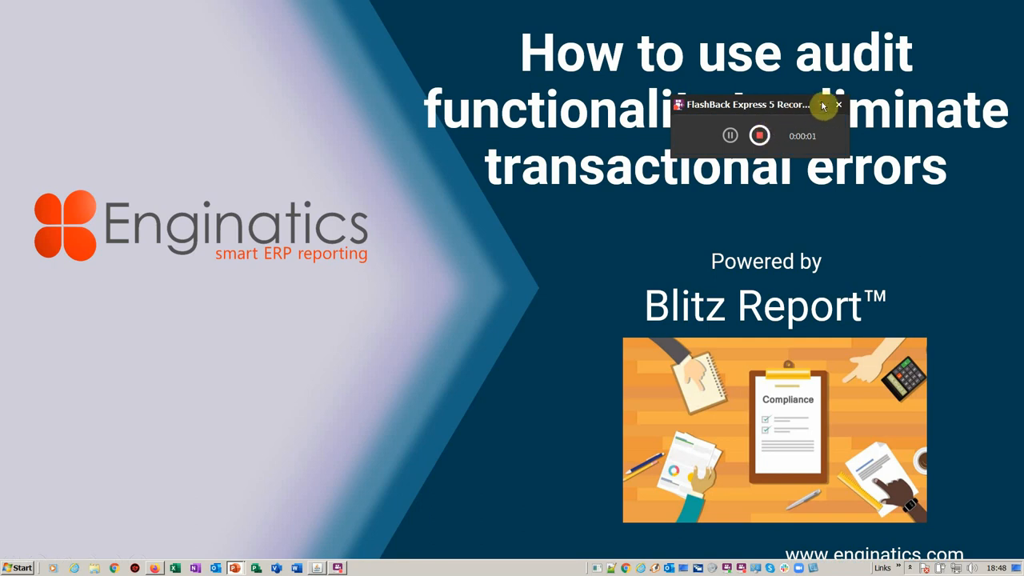
Step: Start the slide show and move from the title slide to the Example 2 slide
{"action": "left_click", "coordinate": [839, 105]}
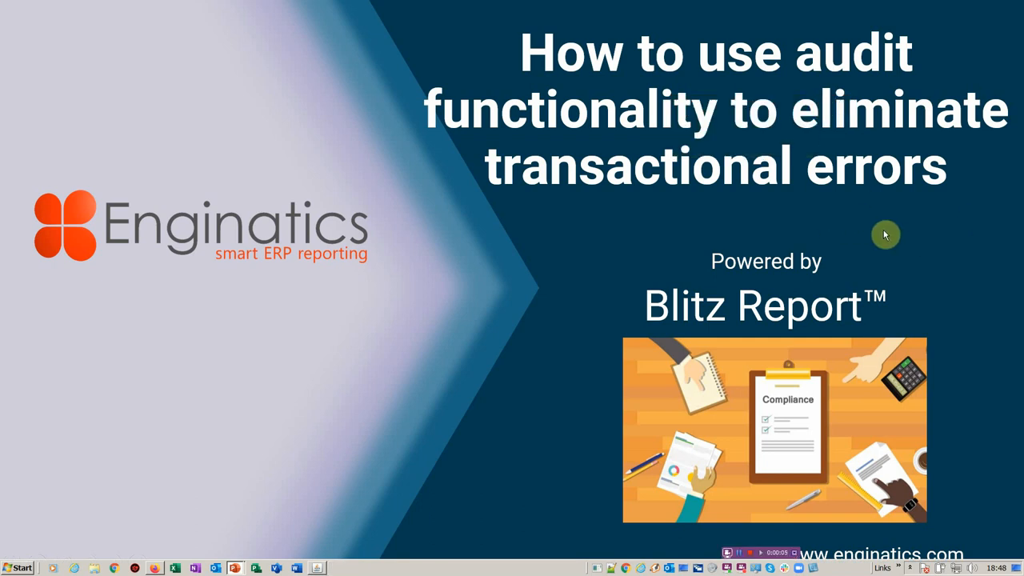
{"action": "mouse_move", "coordinate": [848, 257]}
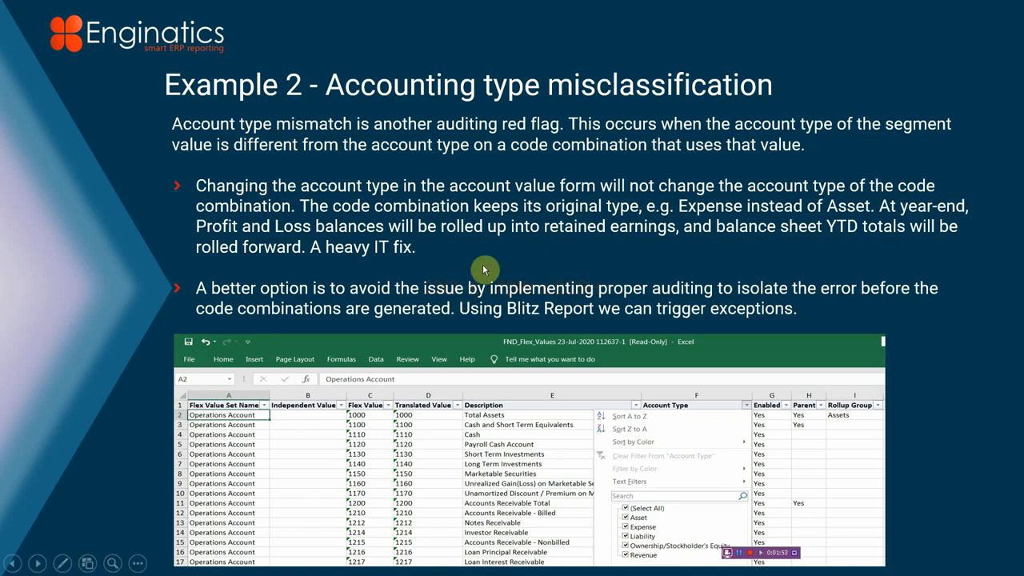
{"action": "mouse_move", "coordinate": [507, 234]}
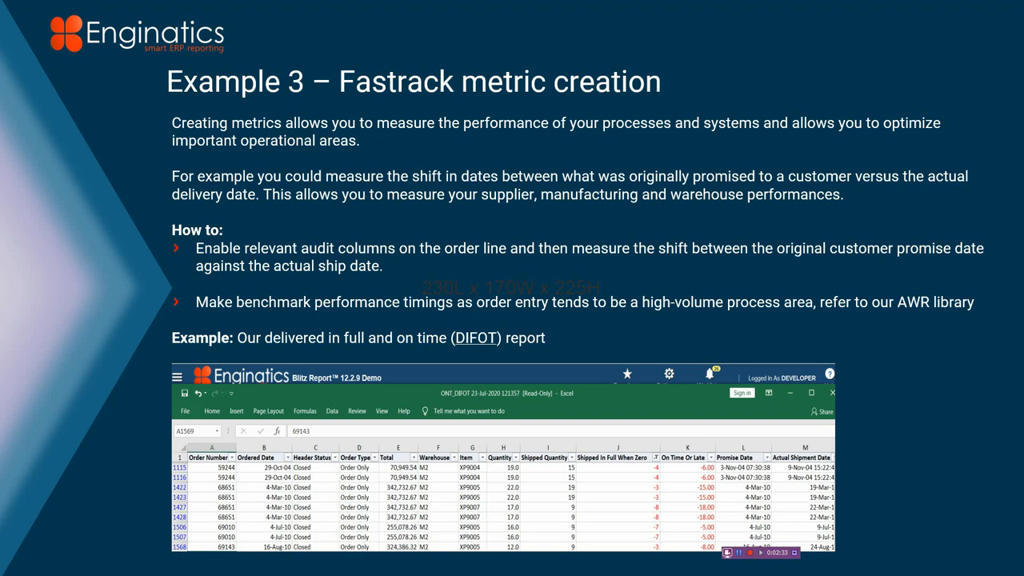
Step: Advance the slide show to 'Example 3 – Fastrack metric creation'
{"action": "key", "text": "Right"}
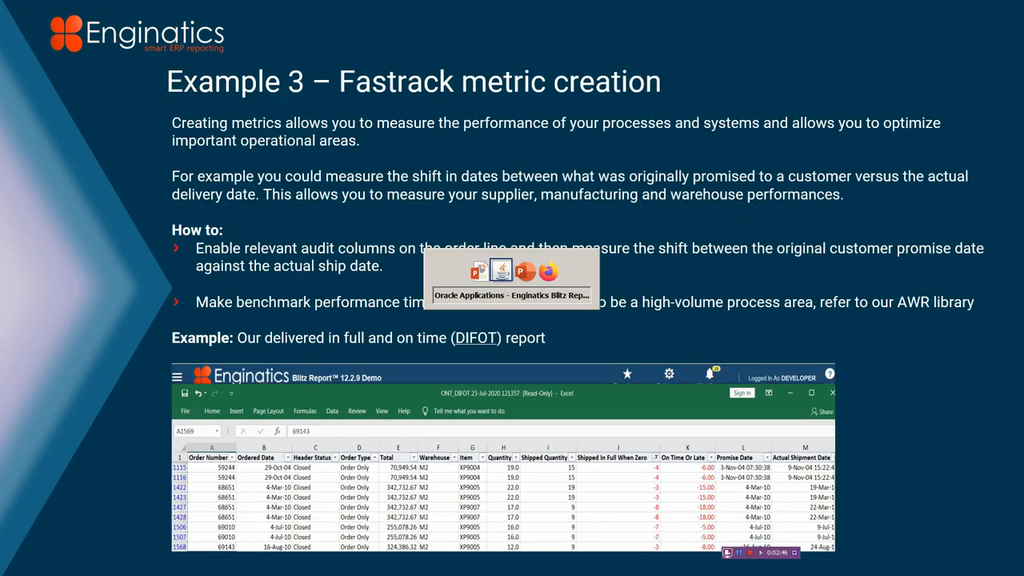
Step: As System Administrator, find the site-level profile options matching %audit% in System Profile Values
{"action": "left_click", "coordinate": [512, 271]}
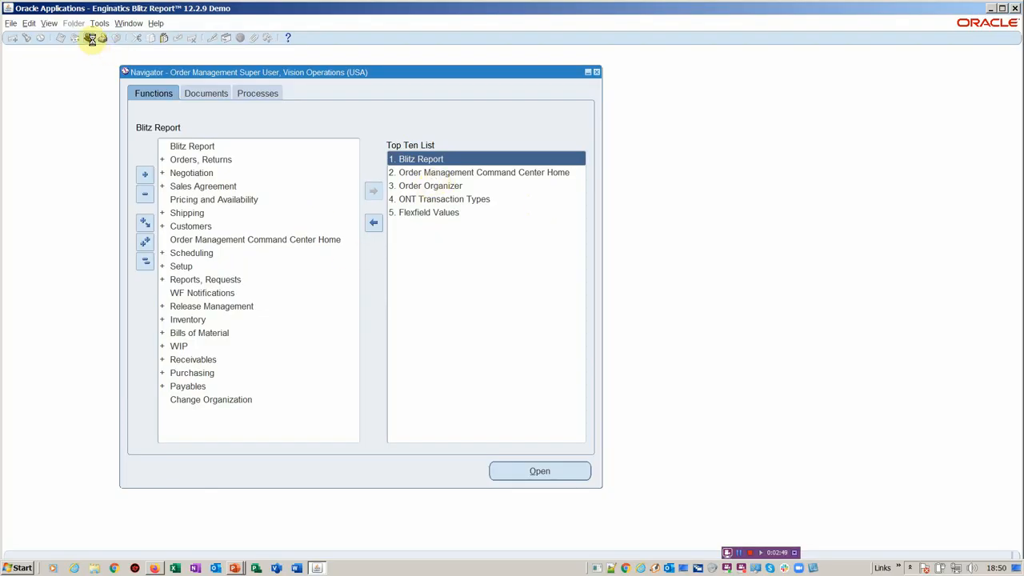
{"action": "left_click", "coordinate": [93, 40]}
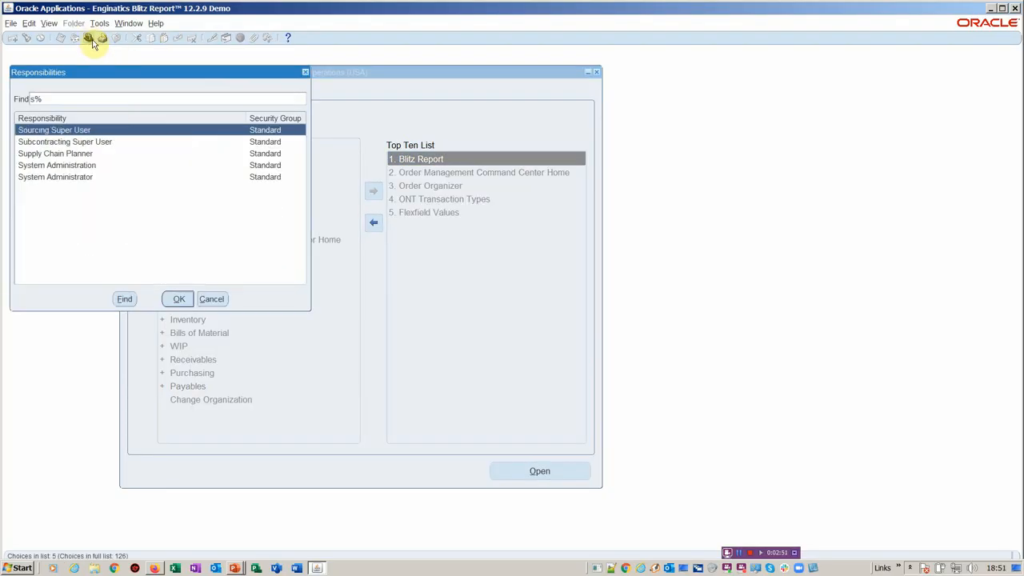
{"action": "left_click", "coordinate": [179, 299]}
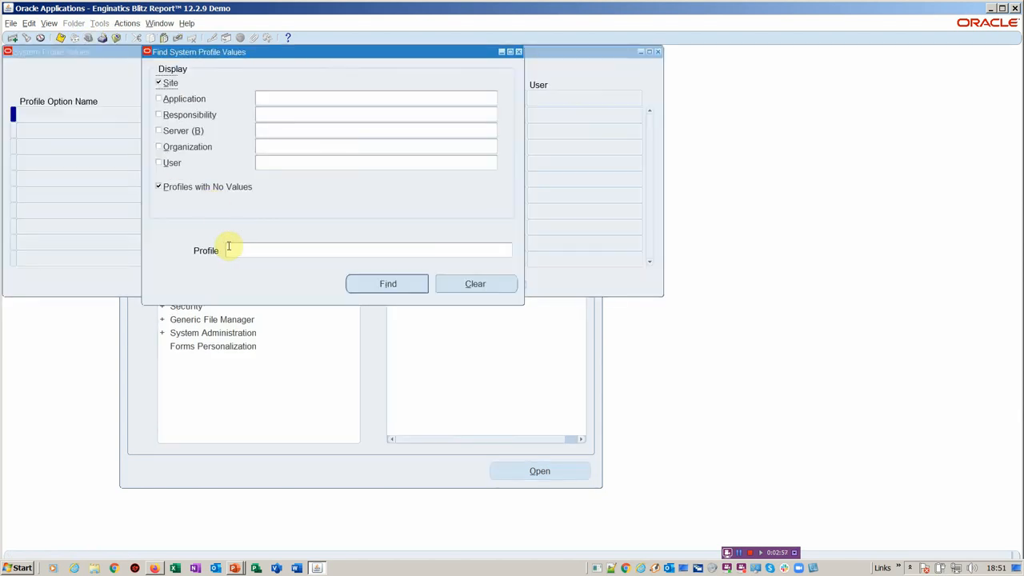
{"action": "type", "text": "%audit%"}
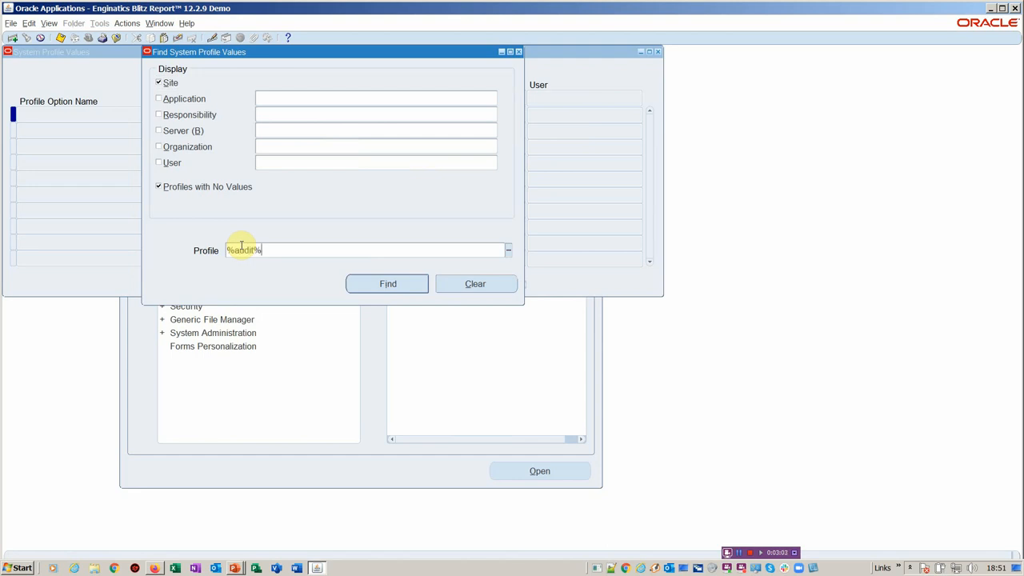
{"action": "left_click", "coordinate": [387, 283]}
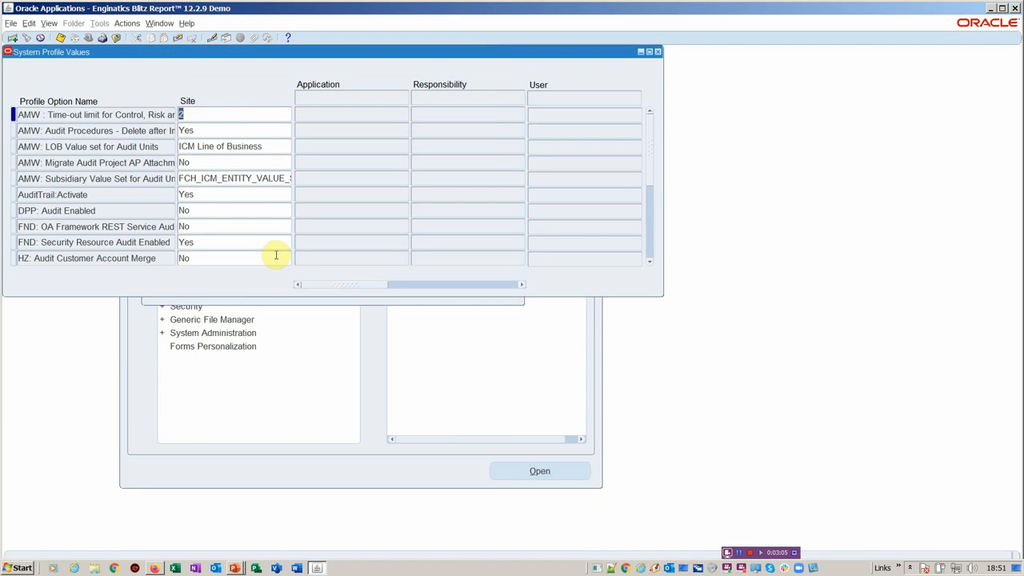
{"action": "mouse_move", "coordinate": [132, 184]}
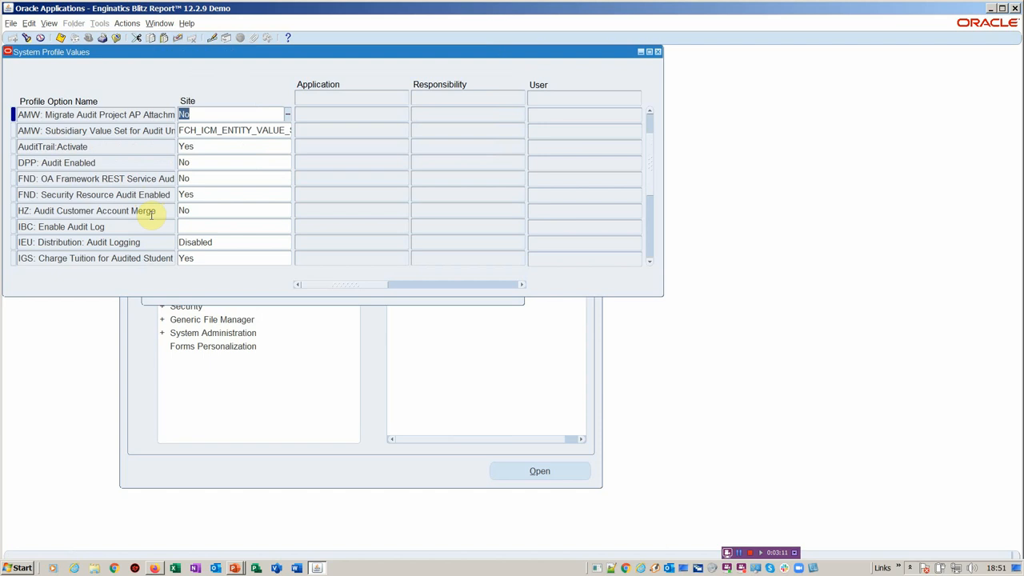
{"action": "mouse_move", "coordinate": [160, 202]}
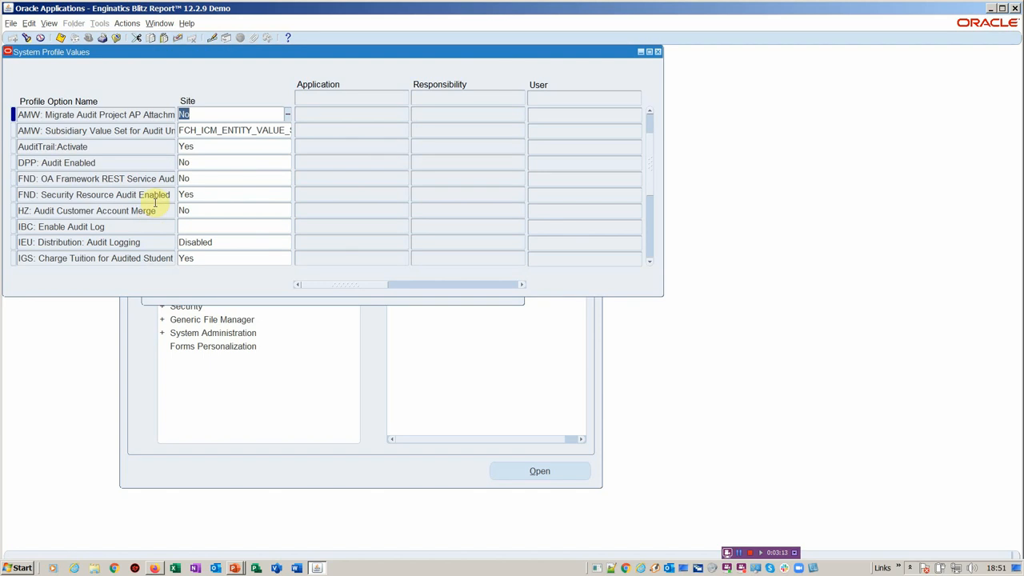
{"action": "mouse_move", "coordinate": [170, 135]}
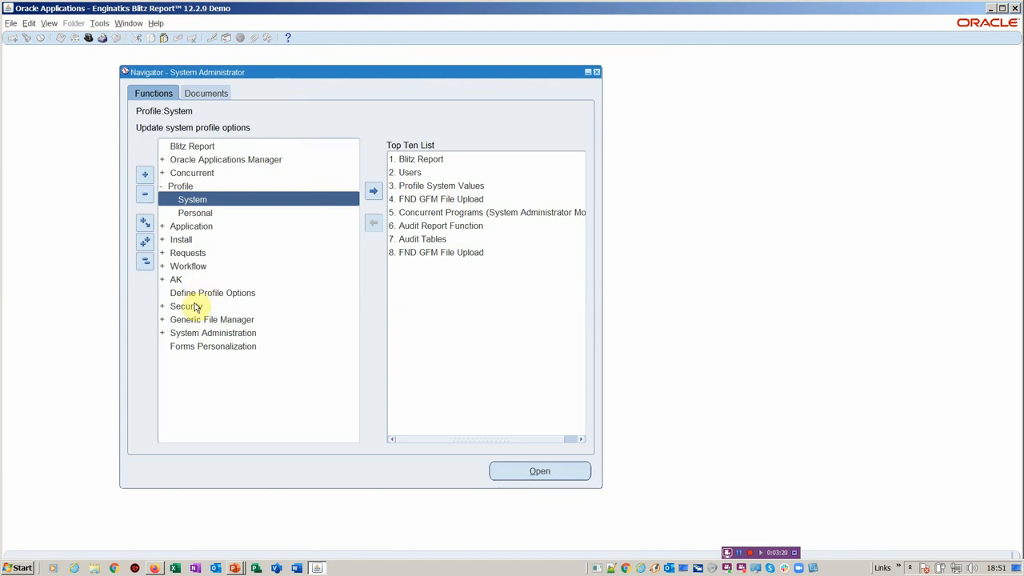
Step: Under Security > AuditTrail, review Audit Installations (AP, APPLSYS audit-enabled) and query for INV
{"action": "left_click", "coordinate": [182, 305]}
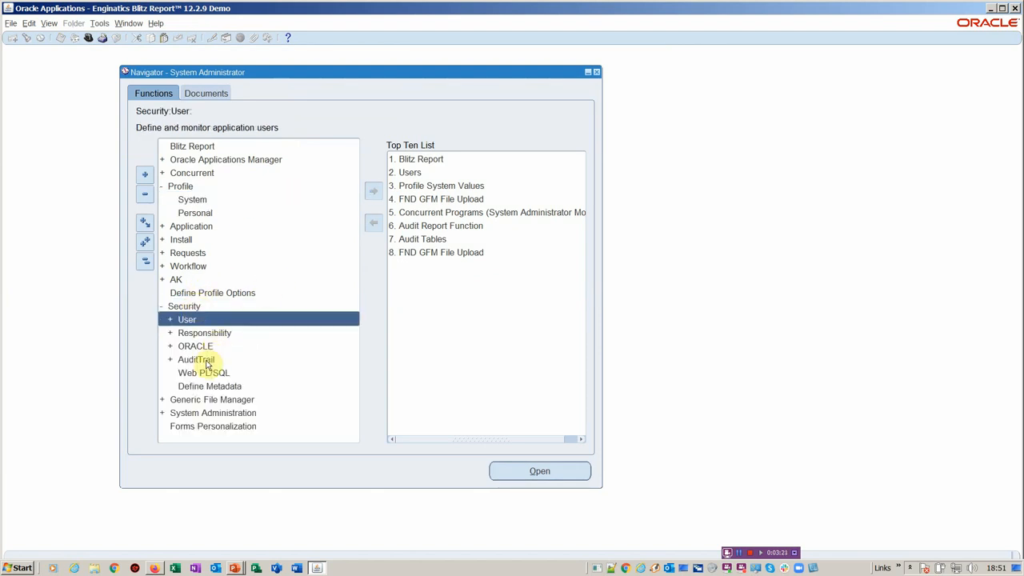
{"action": "left_click", "coordinate": [196, 358]}
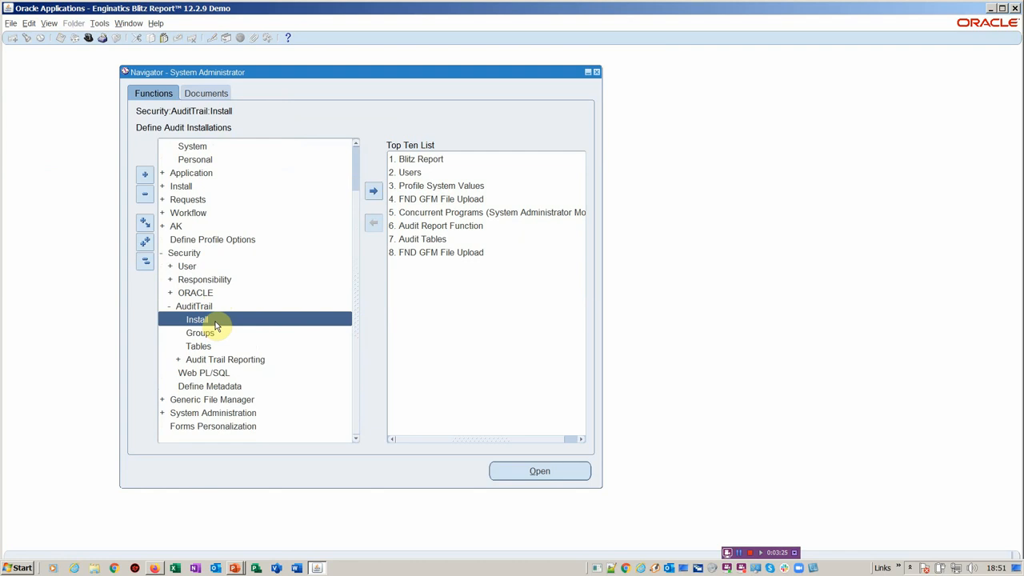
{"action": "double_click", "coordinate": [197, 320]}
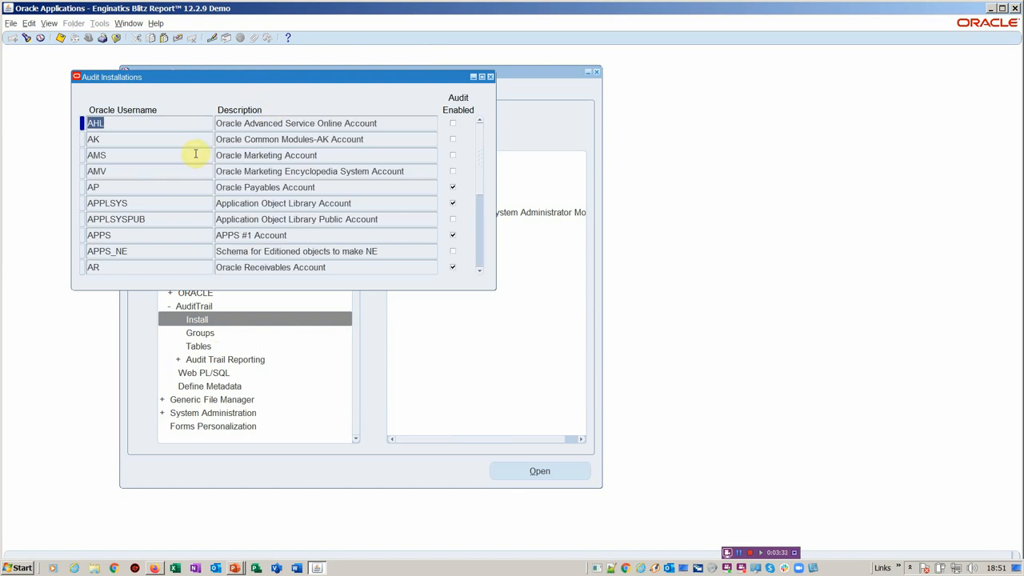
{"action": "left_click", "coordinate": [266, 187]}
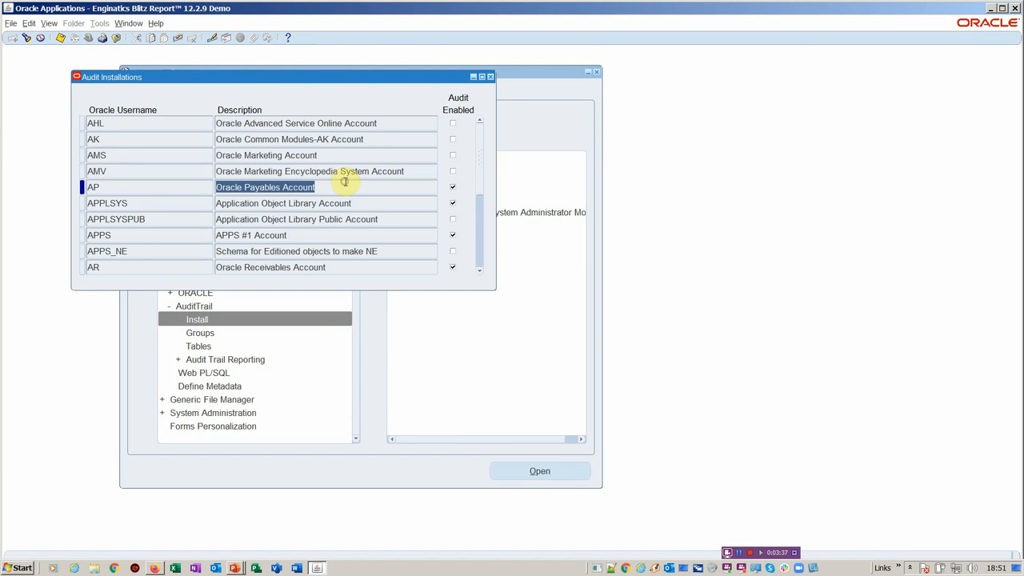
{"action": "mouse_move", "coordinate": [330, 195]}
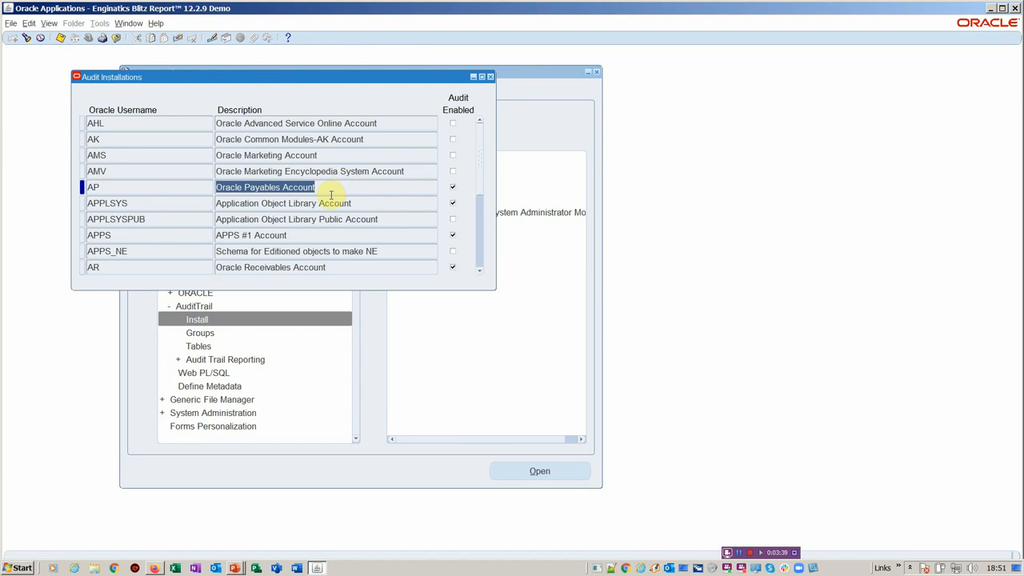
{"action": "scroll", "scroll_direction": "down", "scroll_amount": 3}
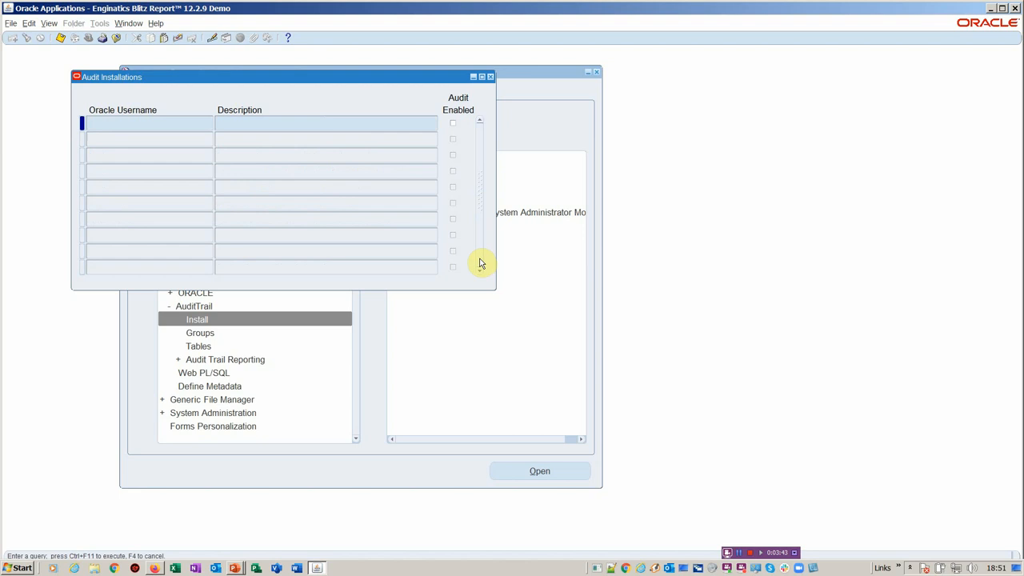
{"action": "type", "text": "INV"}
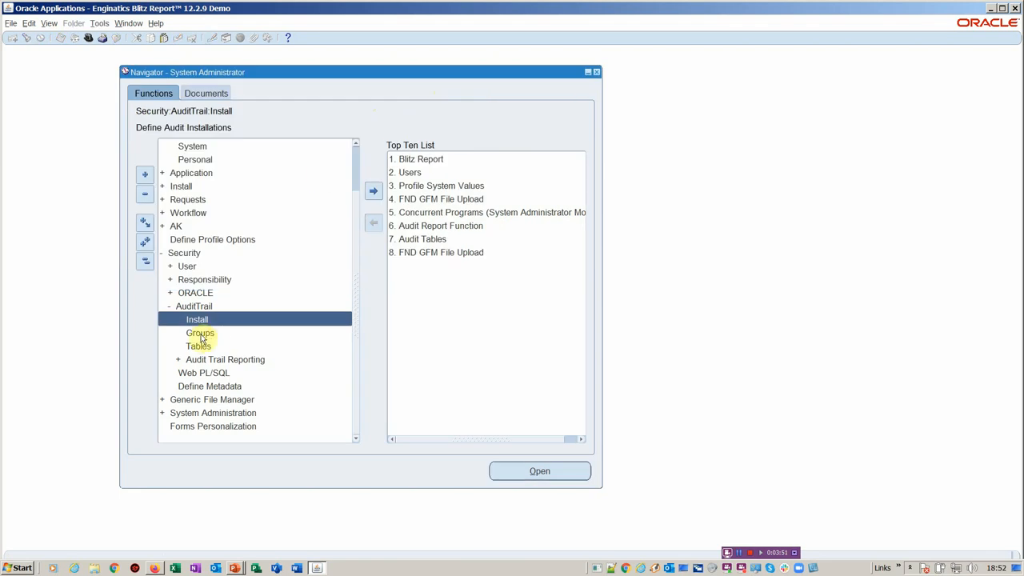
Step: Find the Items audit group (Items%) and inspect its audited MTL_SYSTEM_ITEMS table
{"action": "double_click", "coordinate": [199, 333]}
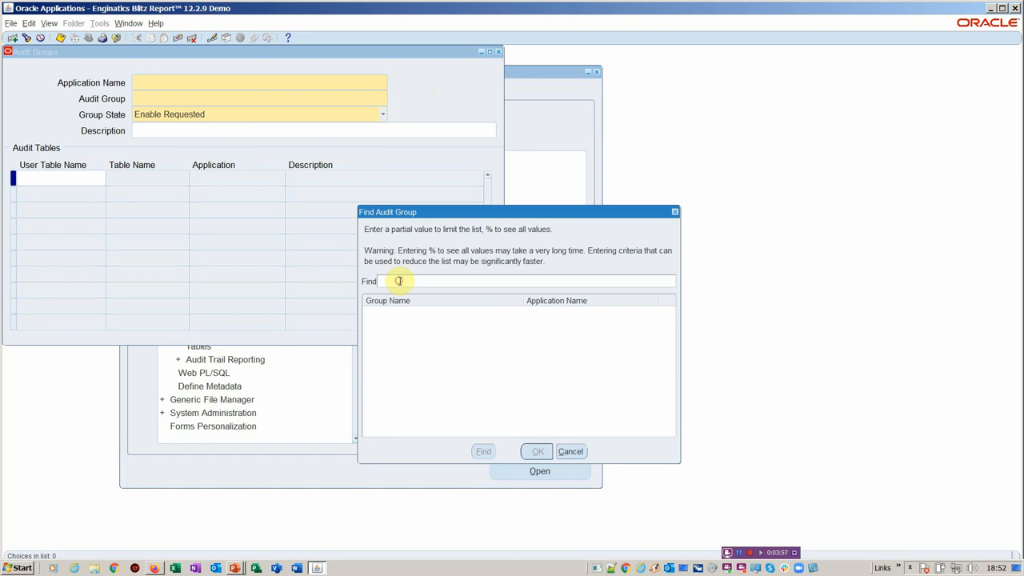
{"action": "type", "text": "Items%"}
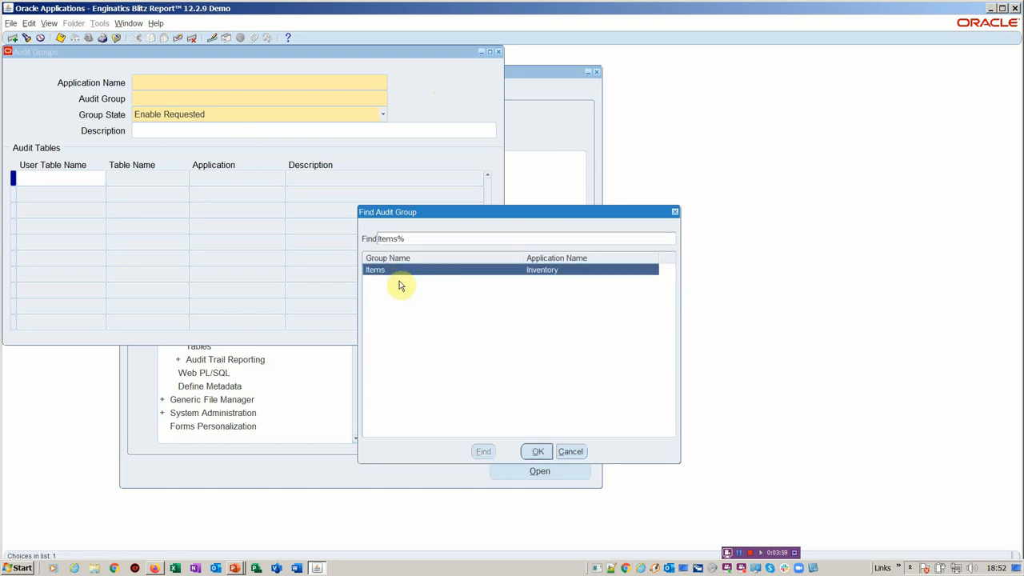
{"action": "left_click", "coordinate": [536, 451]}
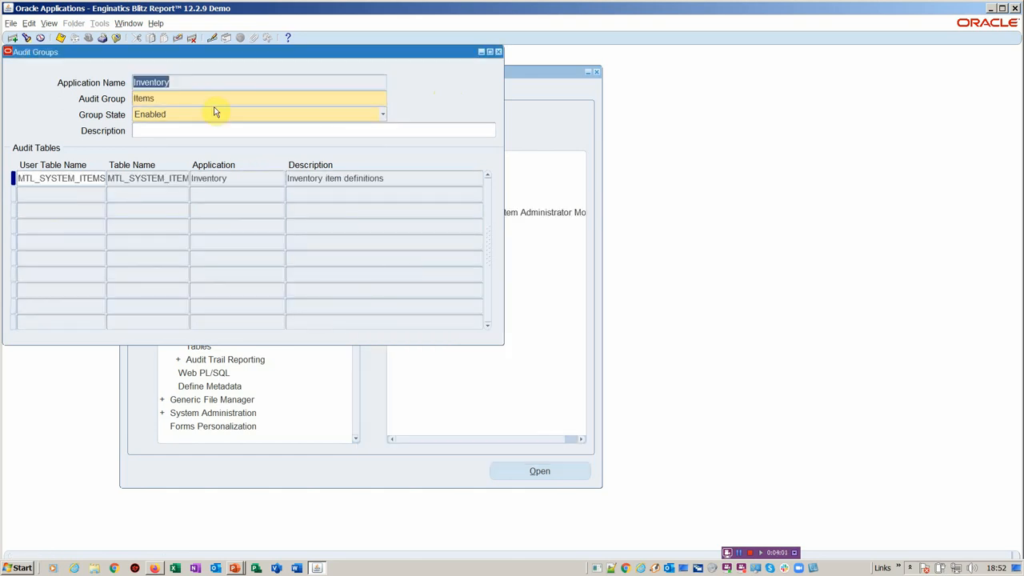
{"action": "left_click", "coordinate": [240, 98]}
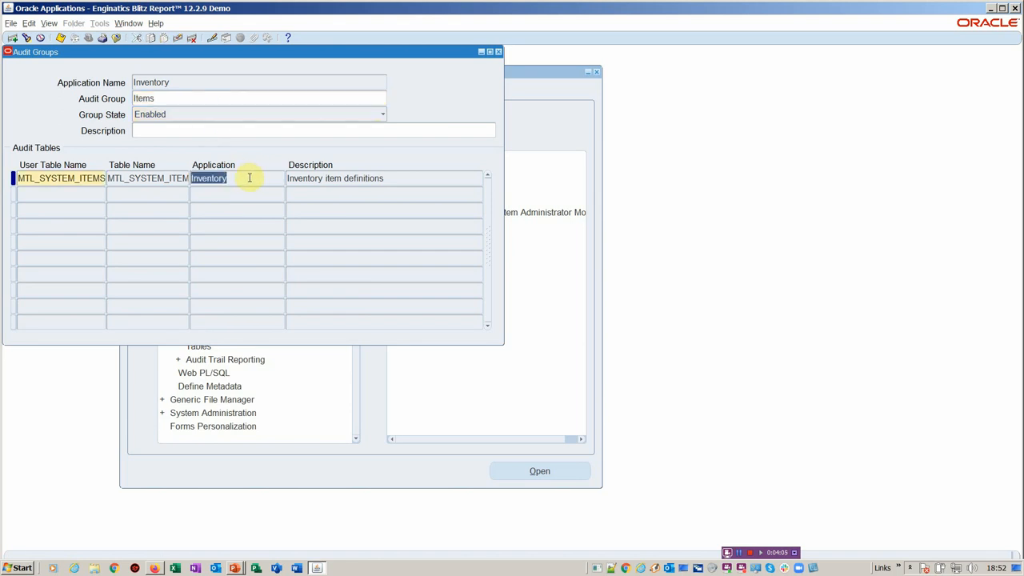
{"action": "mouse_move", "coordinate": [253, 184]}
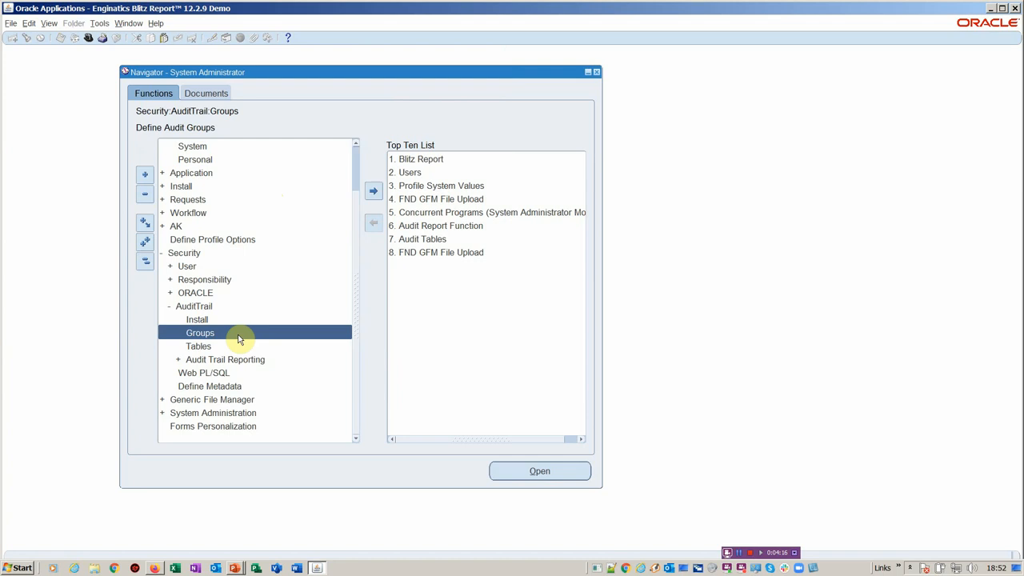
Step: In Audit Tables, find MTL_SYSTEM_ITEMS_B and inspect its SEGMENT1, SHIPPABLE_ITEM_FLAG and CUSTOMER_ORDER_FLAG audit columns
{"action": "double_click", "coordinate": [198, 345]}
{"action": "type", "text": "mt%"}
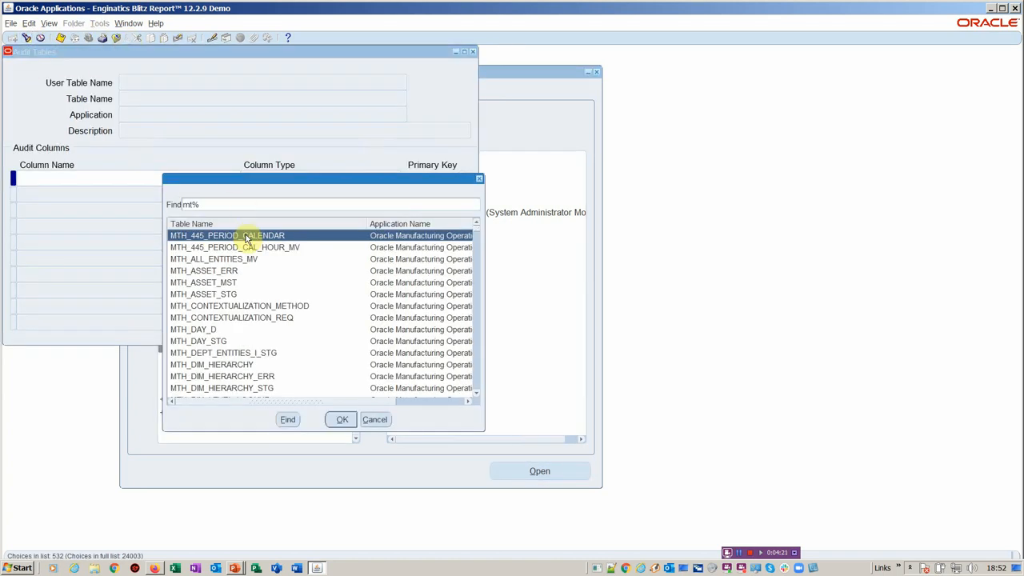
{"action": "type", "text": "mtl_sySTEM_ITEMS_%"}
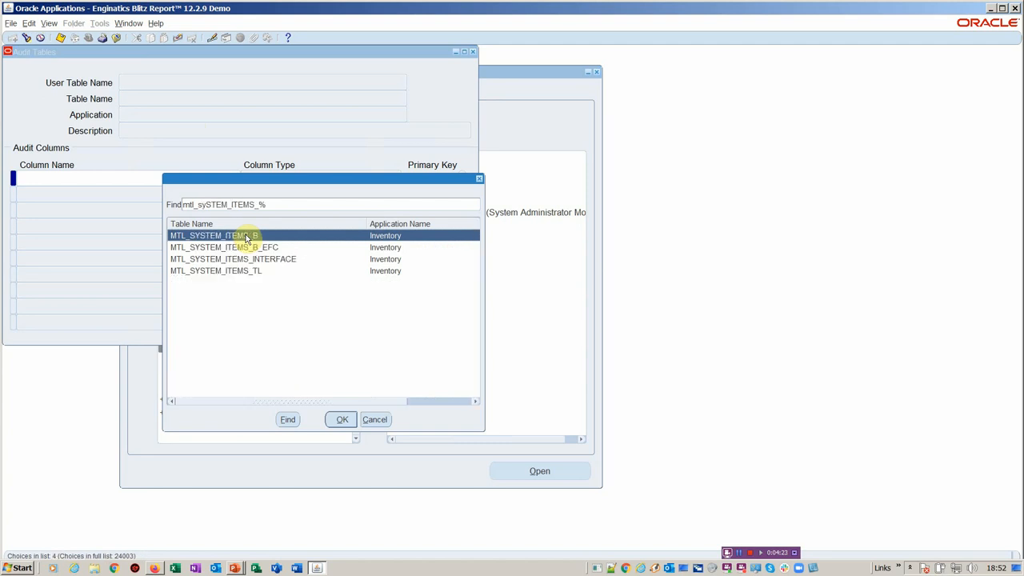
{"action": "left_click", "coordinate": [339, 419]}
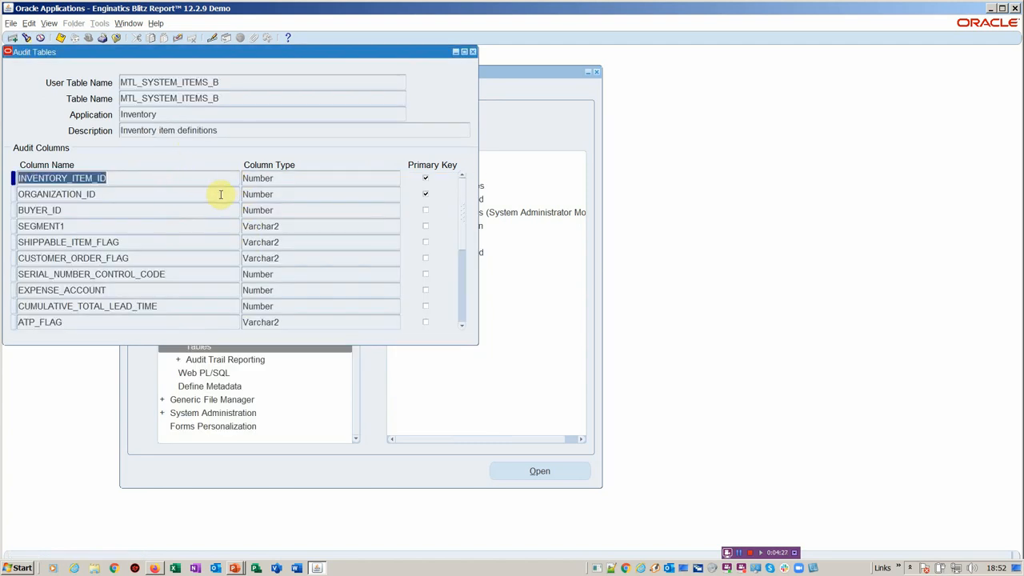
{"action": "left_click", "coordinate": [37, 209]}
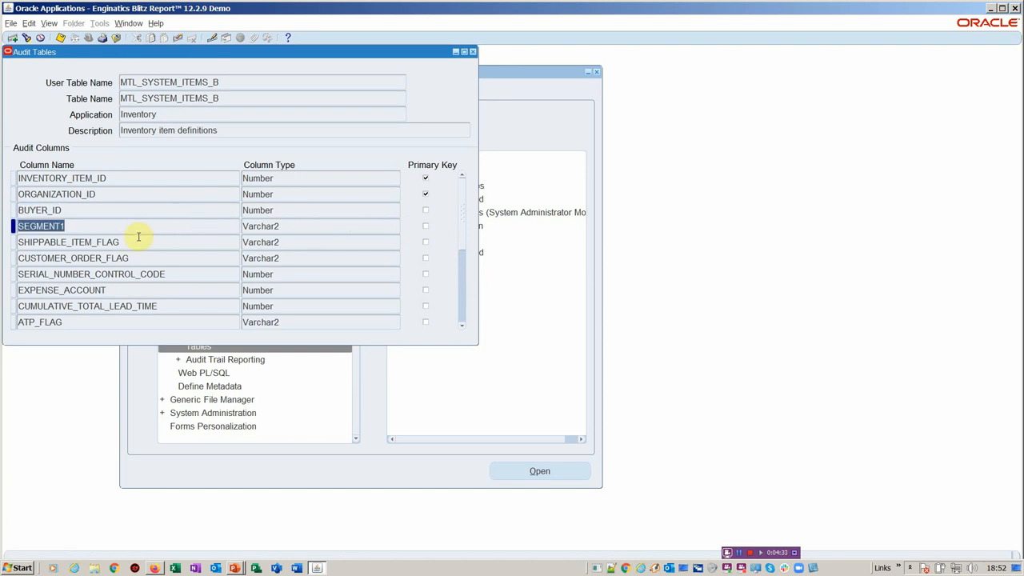
{"action": "left_click", "coordinate": [68, 242]}
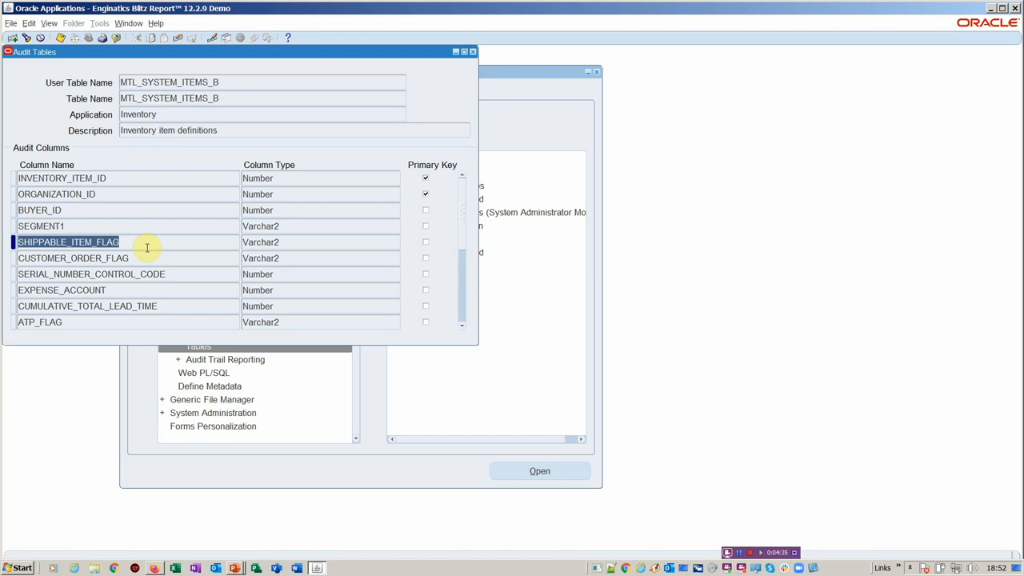
{"action": "left_click", "coordinate": [74, 258]}
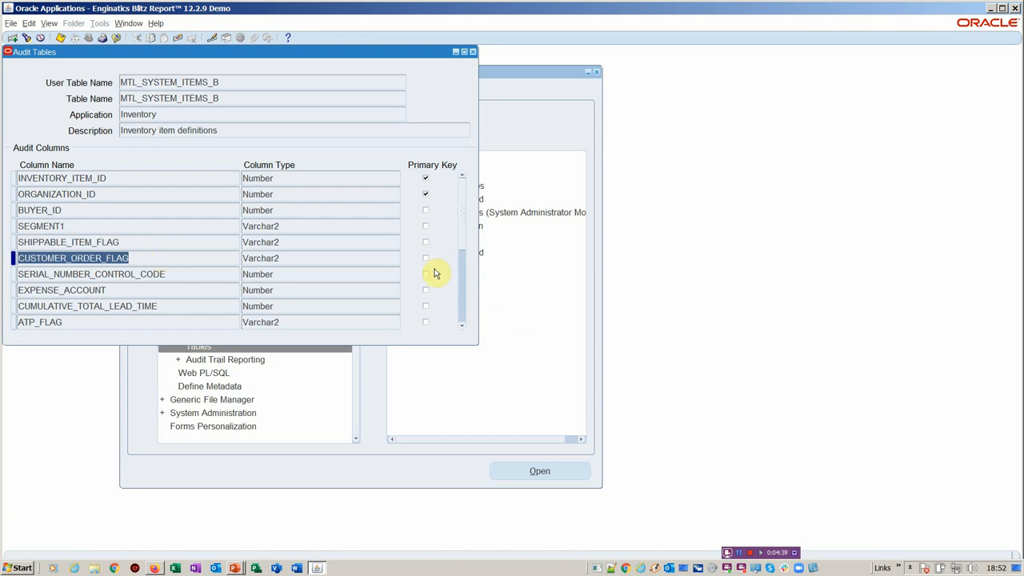
{"action": "mouse_move", "coordinate": [462, 298]}
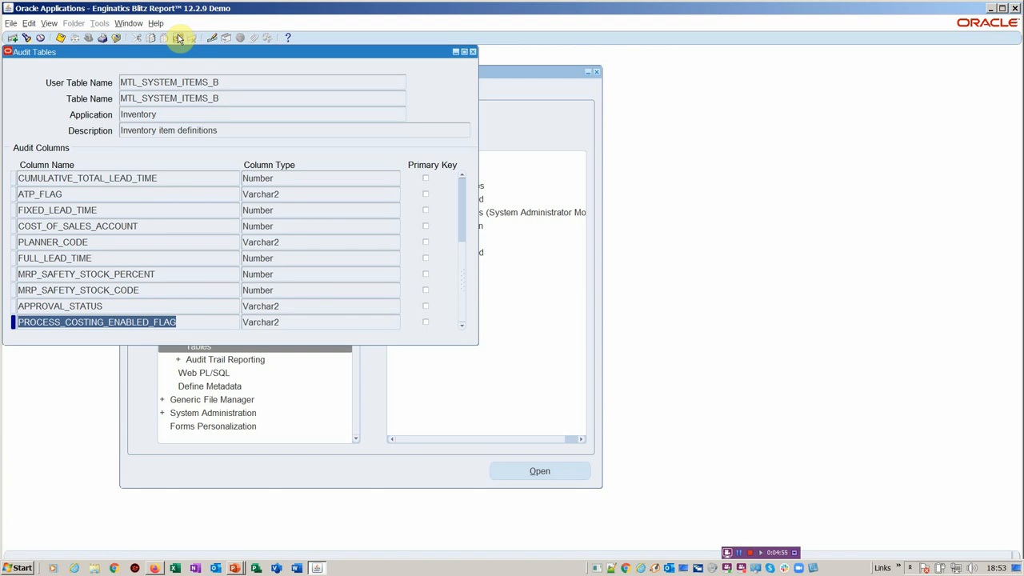
{"action": "mouse_move", "coordinate": [141, 41]}
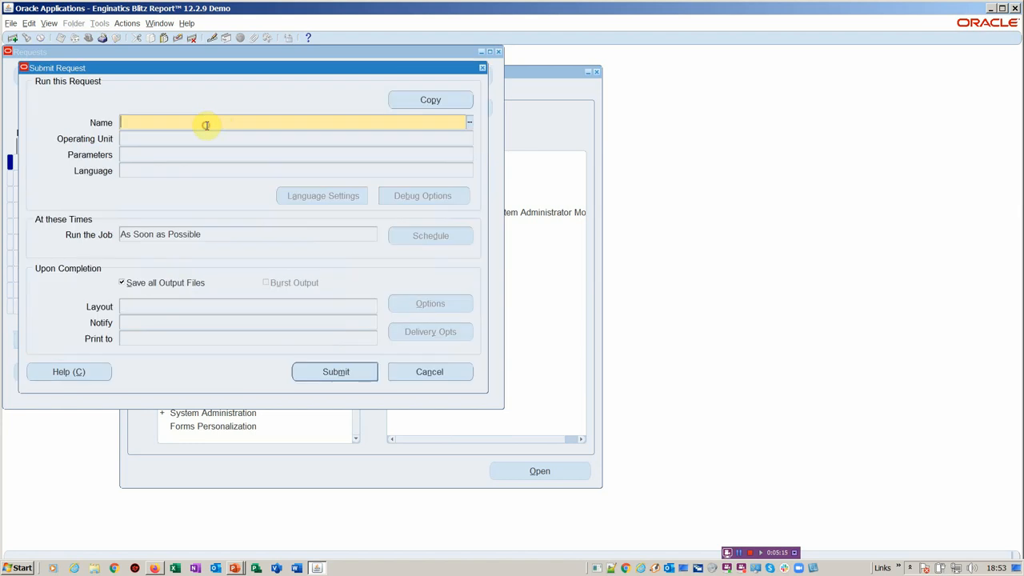
Step: Browse the %aud concurrent reports in Submit Request, then cancel without choosing one
{"action": "type", "text": "%audit%"}
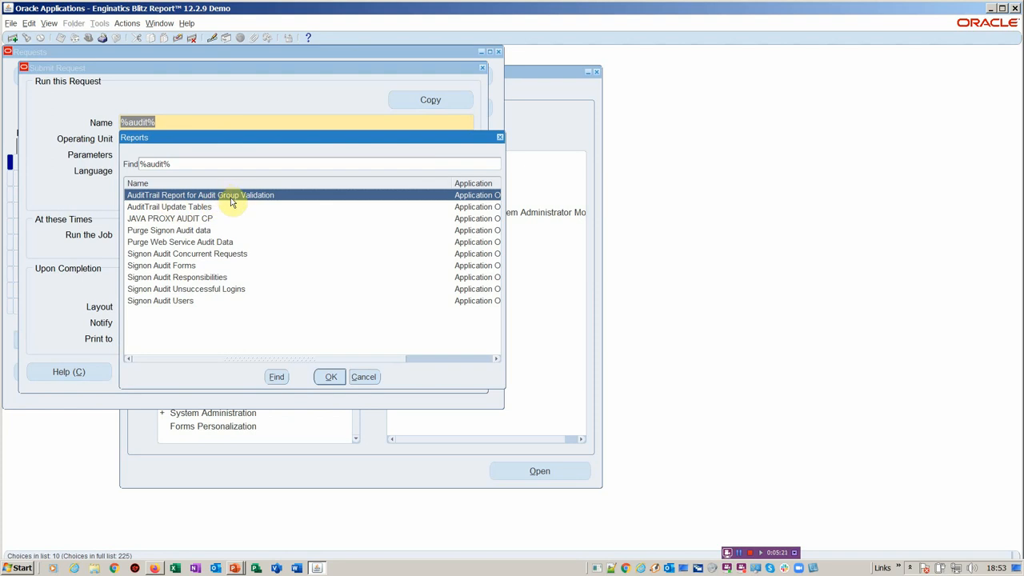
{"action": "left_click", "coordinate": [170, 206]}
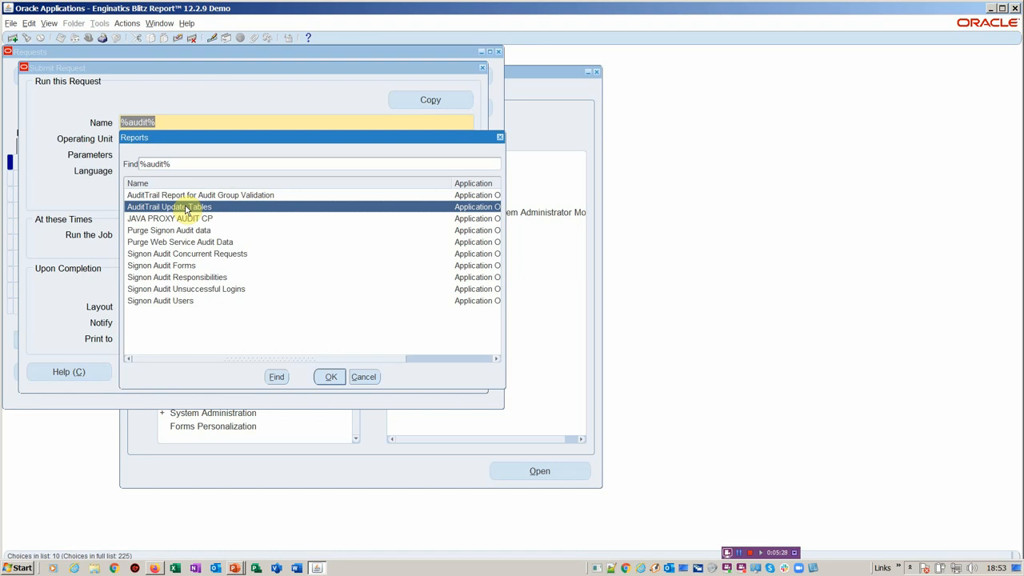
{"action": "mouse_move", "coordinate": [363, 378]}
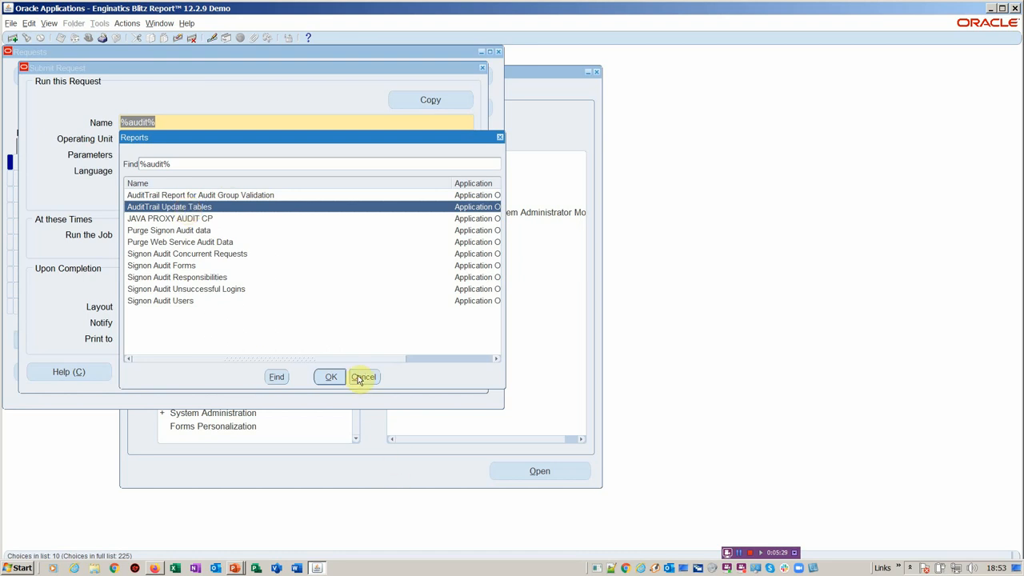
{"action": "left_click", "coordinate": [365, 377]}
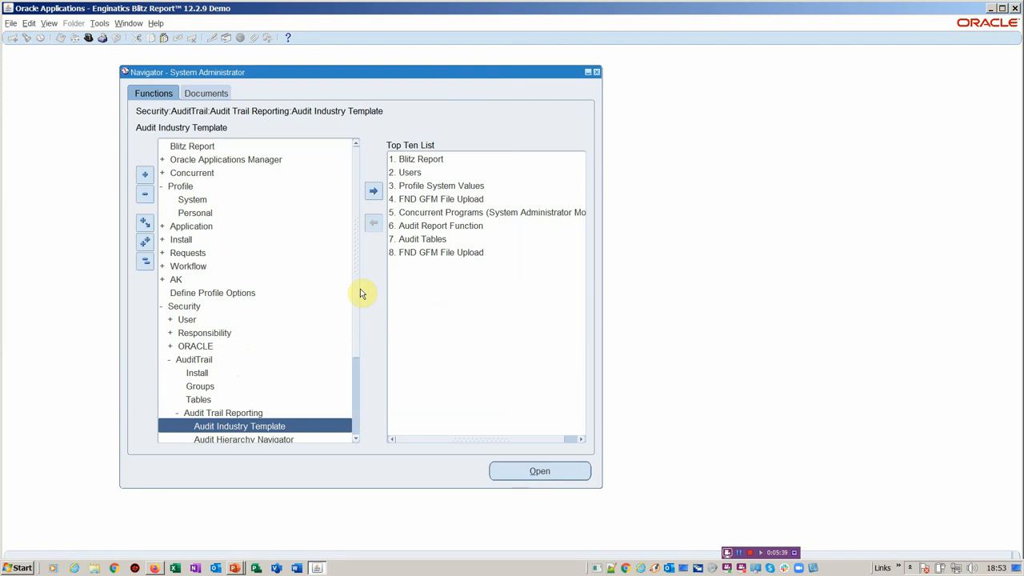
Step: In Audit Report parameters, set Functional Group to Items and list the transaction types
{"action": "scroll", "scroll_direction": "down", "scroll_amount": 3}
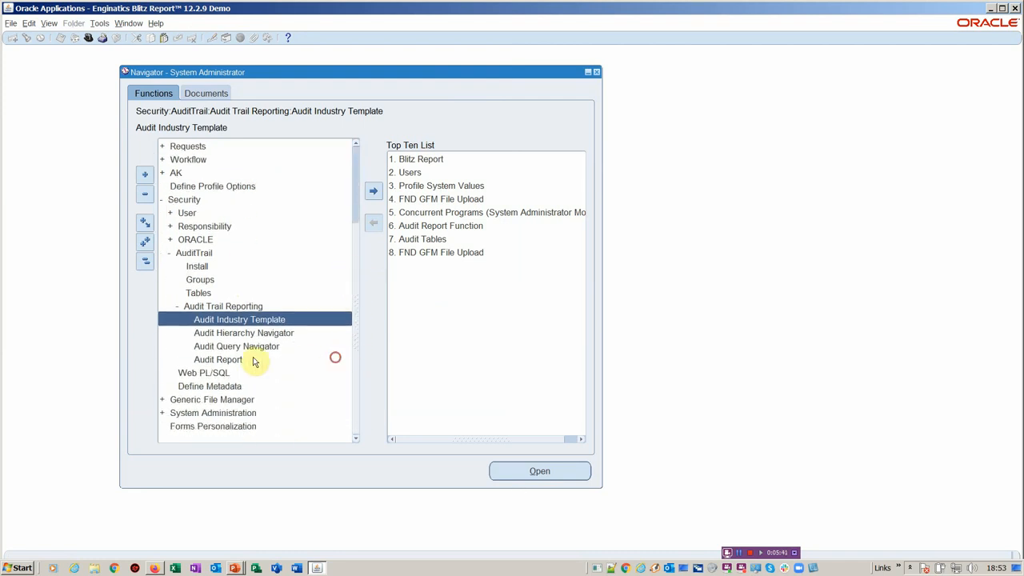
{"action": "double_click", "coordinate": [218, 358]}
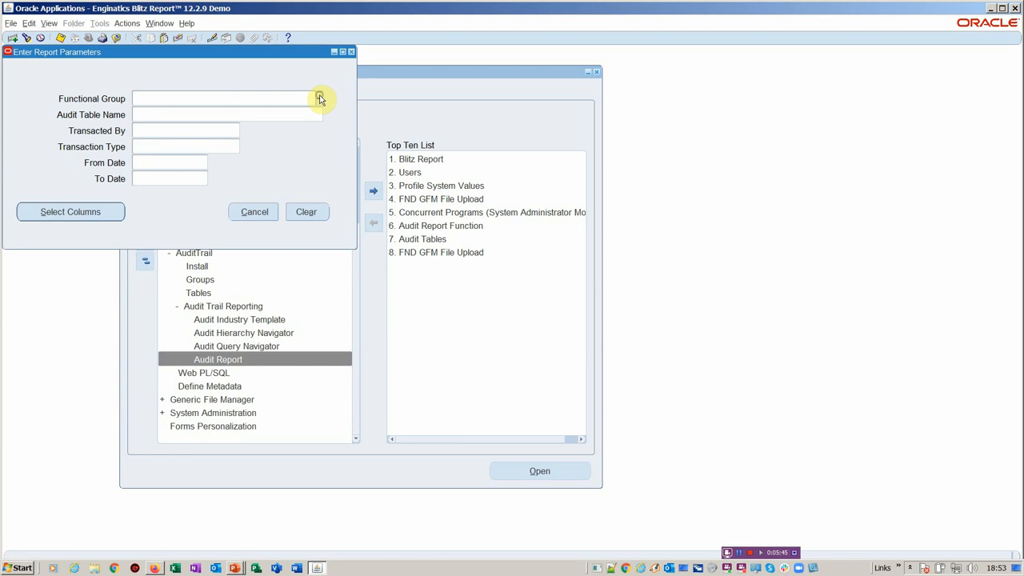
{"action": "left_click", "coordinate": [320, 99]}
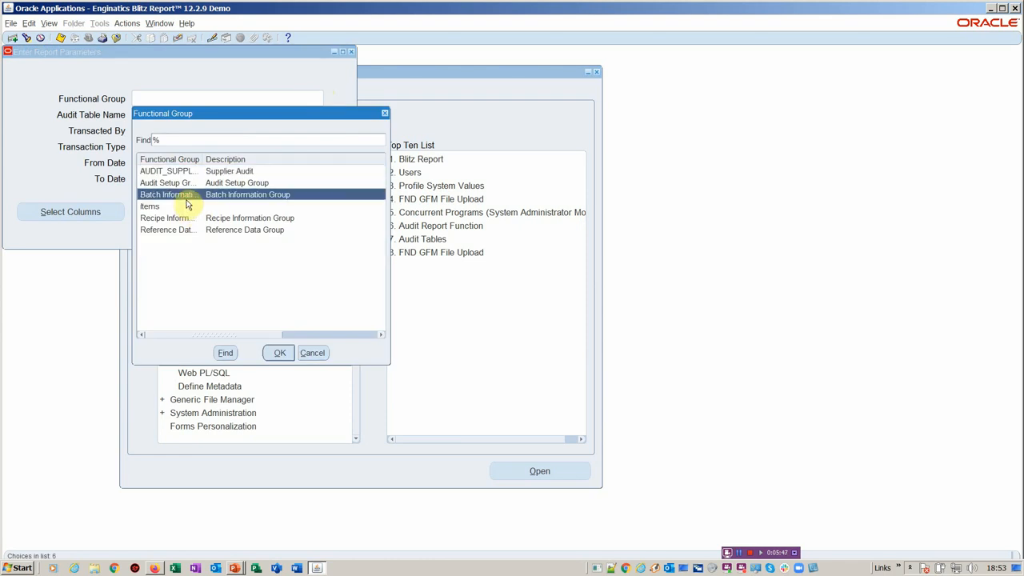
{"action": "left_click", "coordinate": [278, 354]}
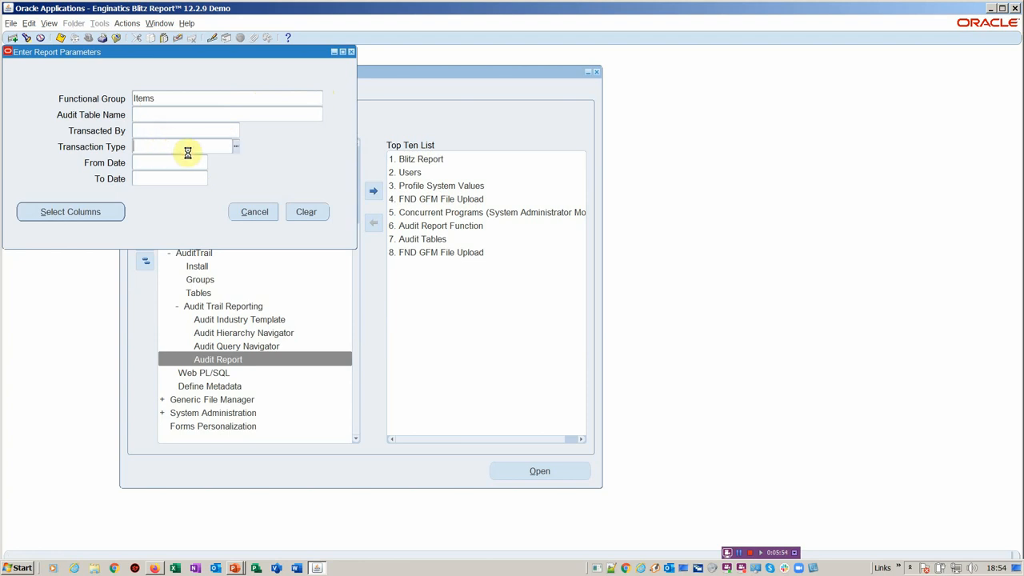
{"action": "left_click", "coordinate": [235, 147]}
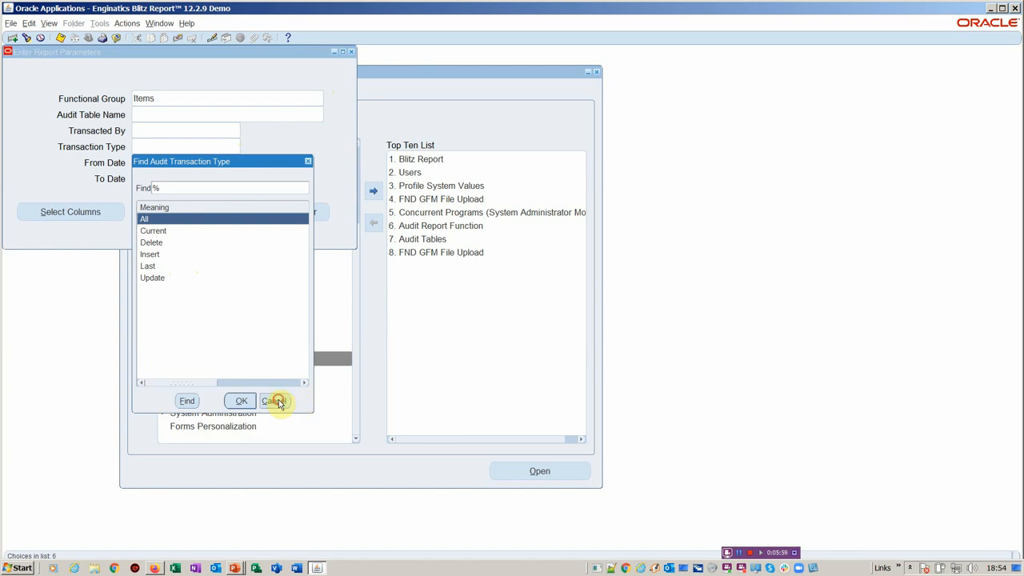
Step: Choose SHIPPABLE_ITEM, ATP_FLAG and FULL_LEAD_TIME as report columns and run the audit report
{"action": "left_click", "coordinate": [275, 400]}
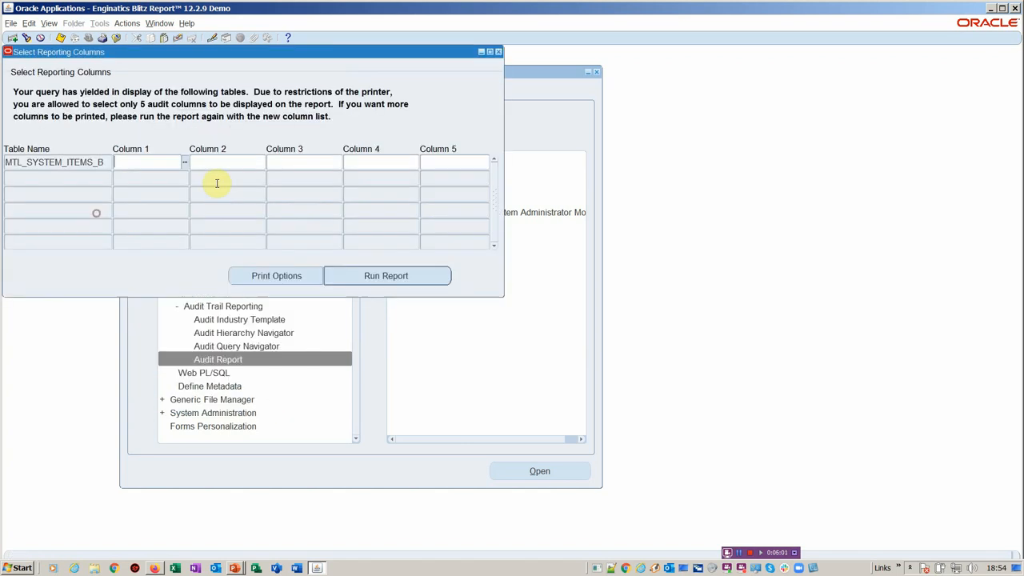
{"action": "type", "text": "s"}
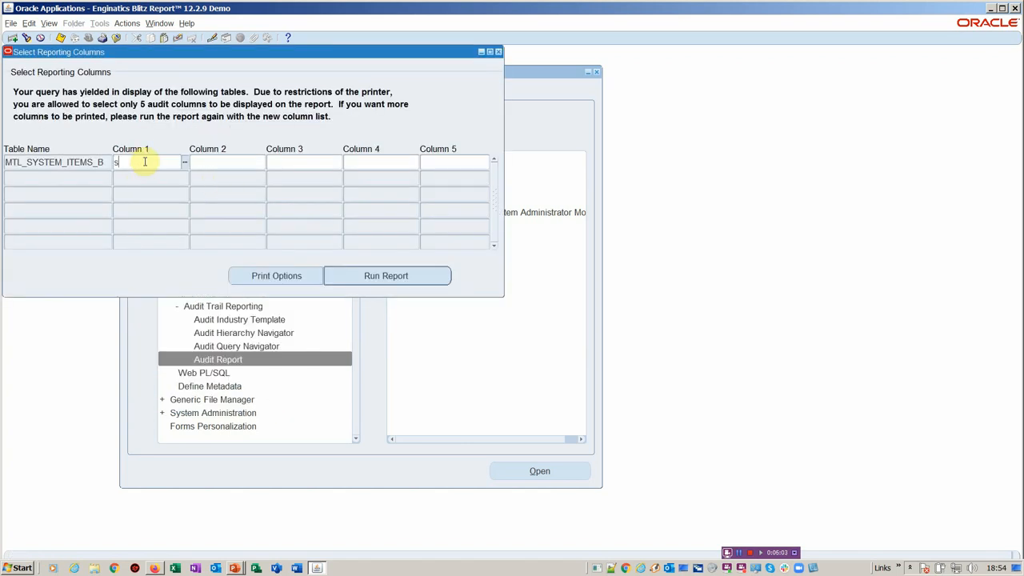
{"action": "type", "text": "SHIPPABLE_ITEM"}
{"action": "left_click", "coordinate": [228, 162]}
{"action": "type", "text": "ATP_FLAG"}
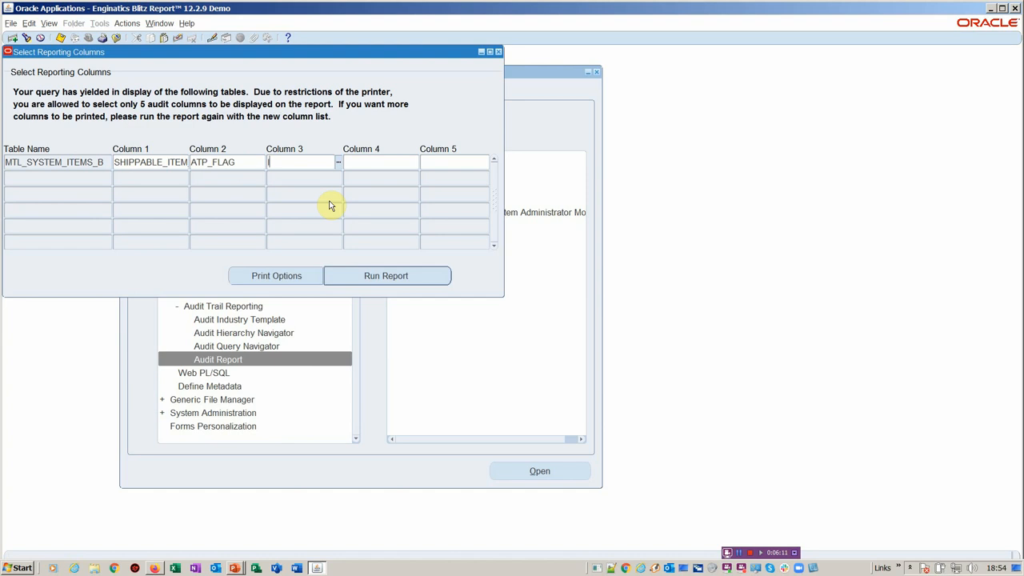
{"action": "type", "text": "lea"}
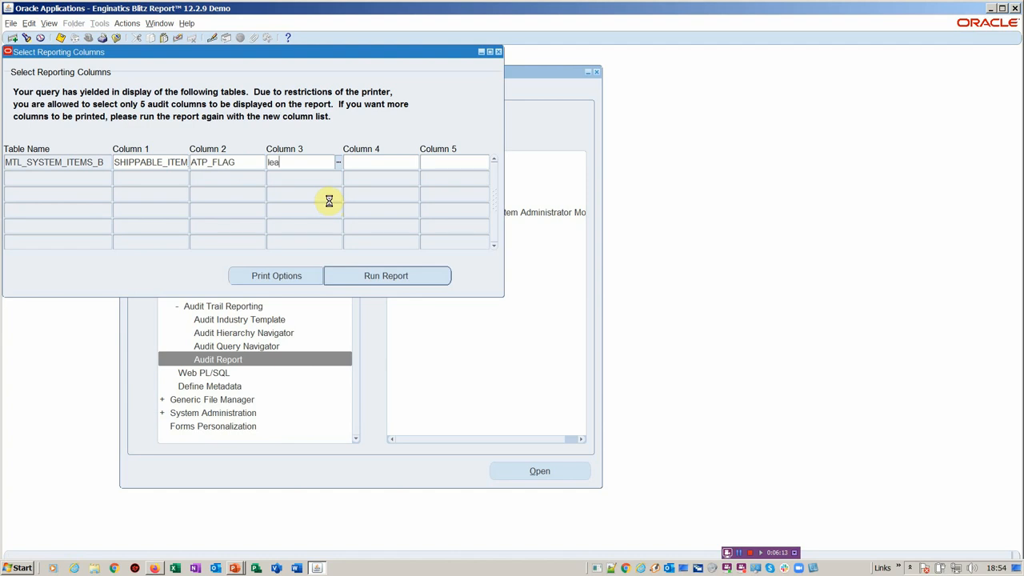
{"action": "left_click", "coordinate": [339, 161]}
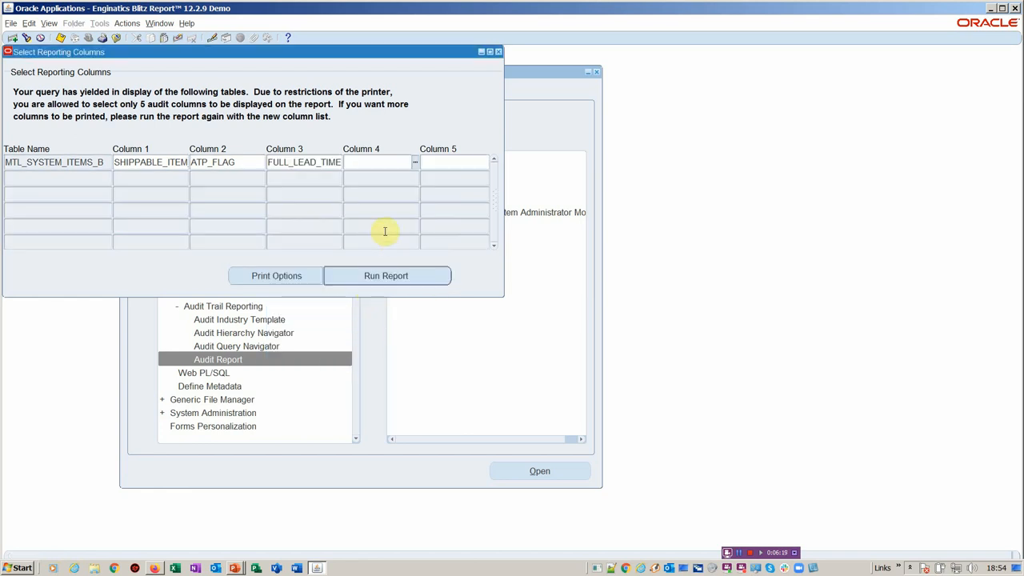
{"action": "left_click", "coordinate": [388, 275]}
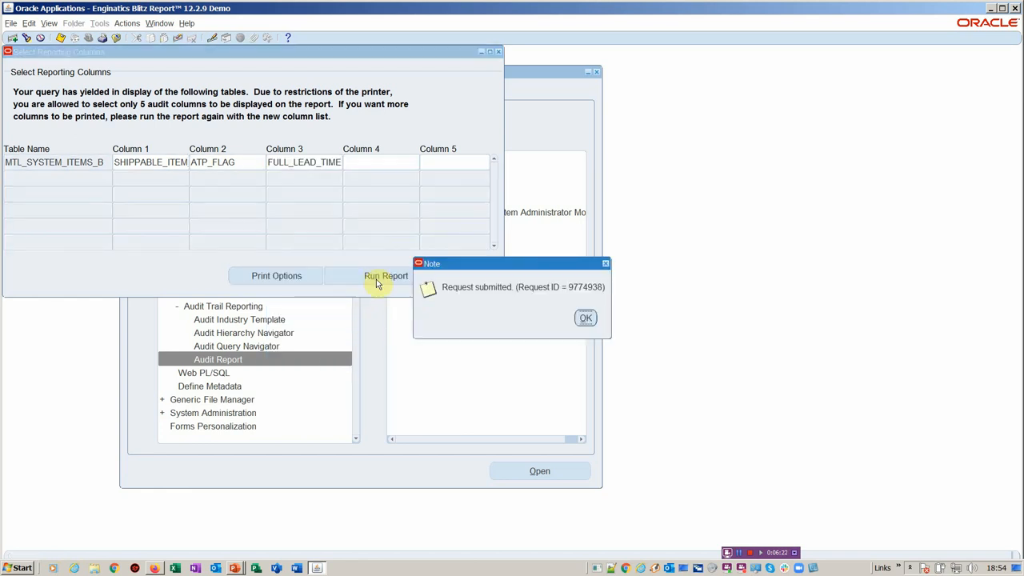
Step: Find all my requests and view the output of the completed Audit Trail Report
{"action": "left_click", "coordinate": [585, 317]}
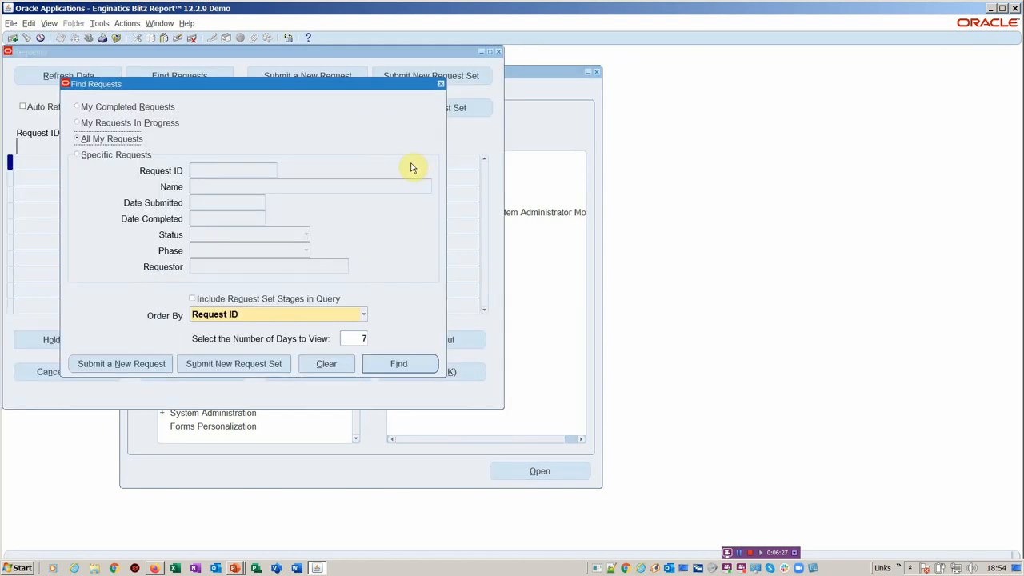
{"action": "left_click", "coordinate": [400, 364]}
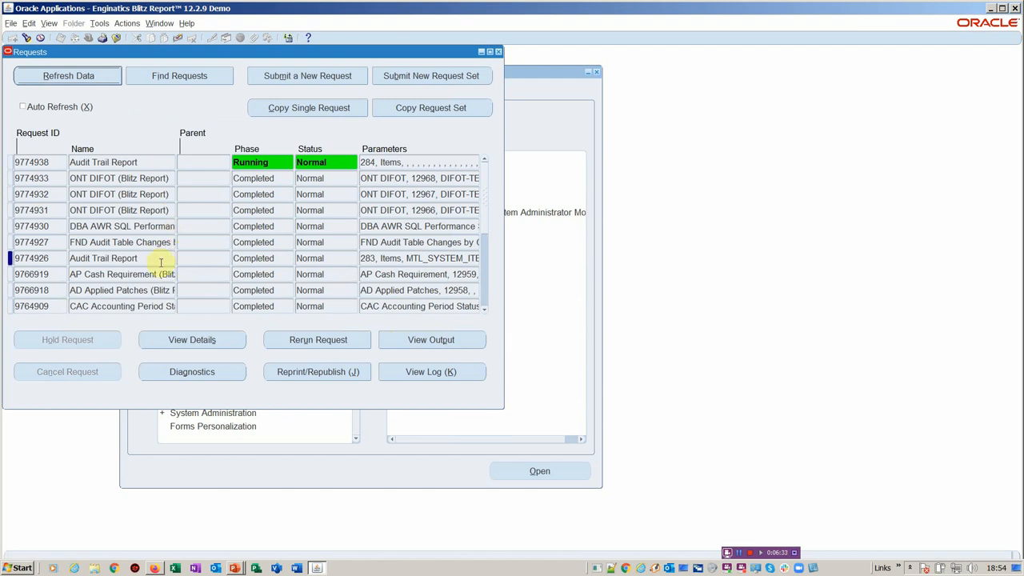
{"action": "left_click", "coordinate": [102, 258]}
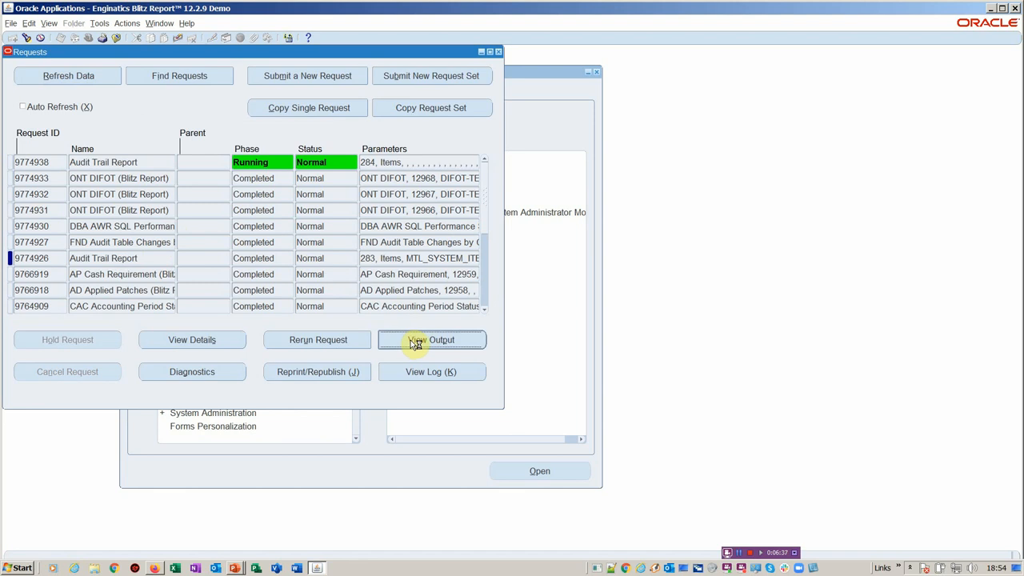
{"action": "left_click", "coordinate": [432, 340]}
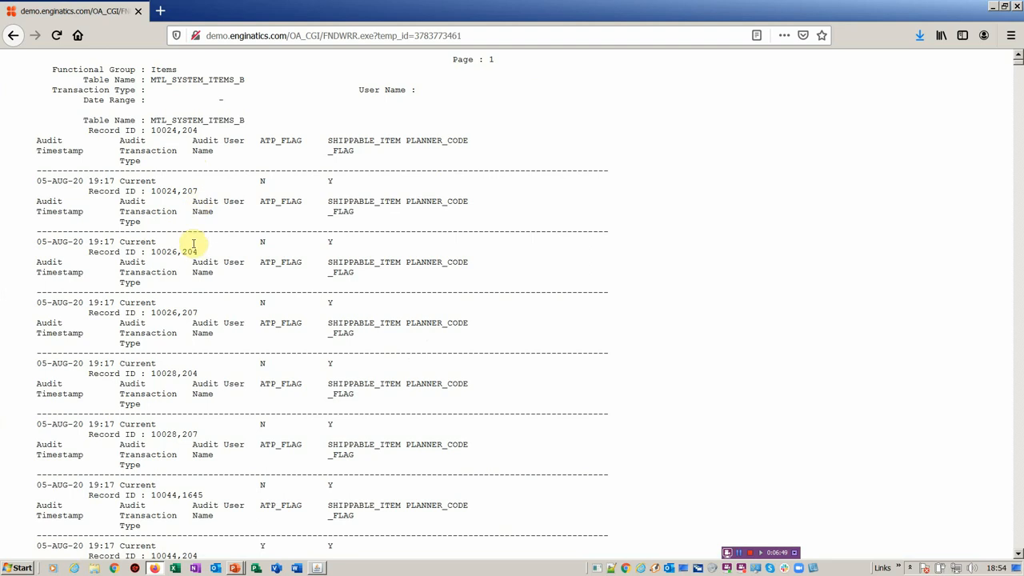
Step: Scroll down the audit output to see more ATP_FLAG entries and the start of page 2
{"action": "scroll", "scroll_direction": "down", "scroll_amount": 3}
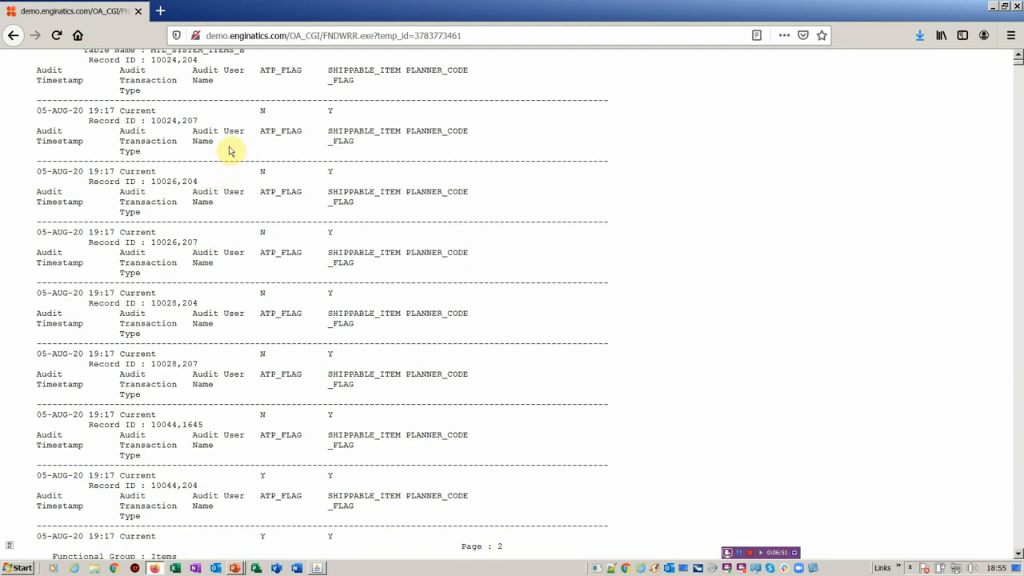
{"action": "mouse_move", "coordinate": [253, 147]}
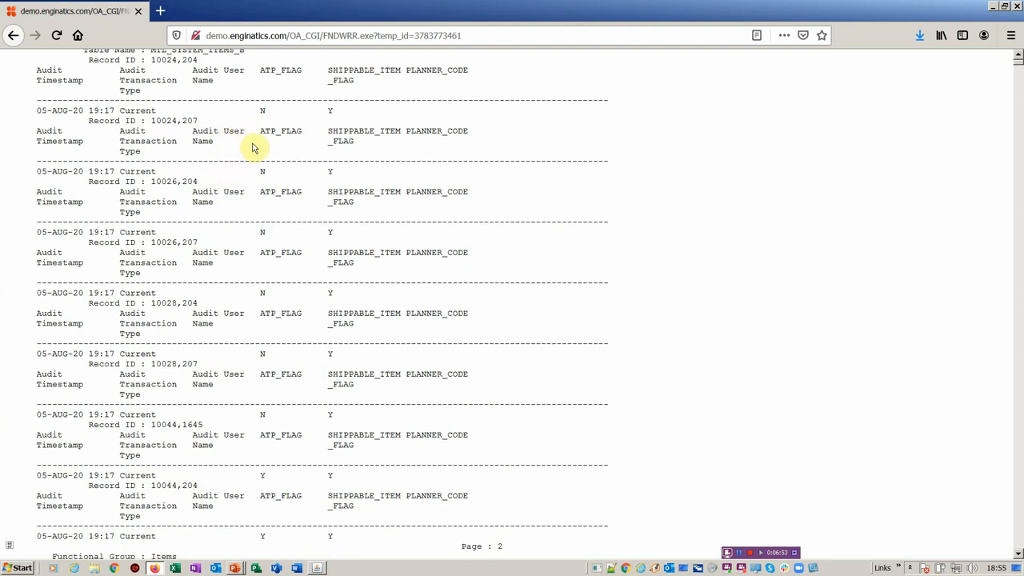
{"action": "mouse_move", "coordinate": [240, 159]}
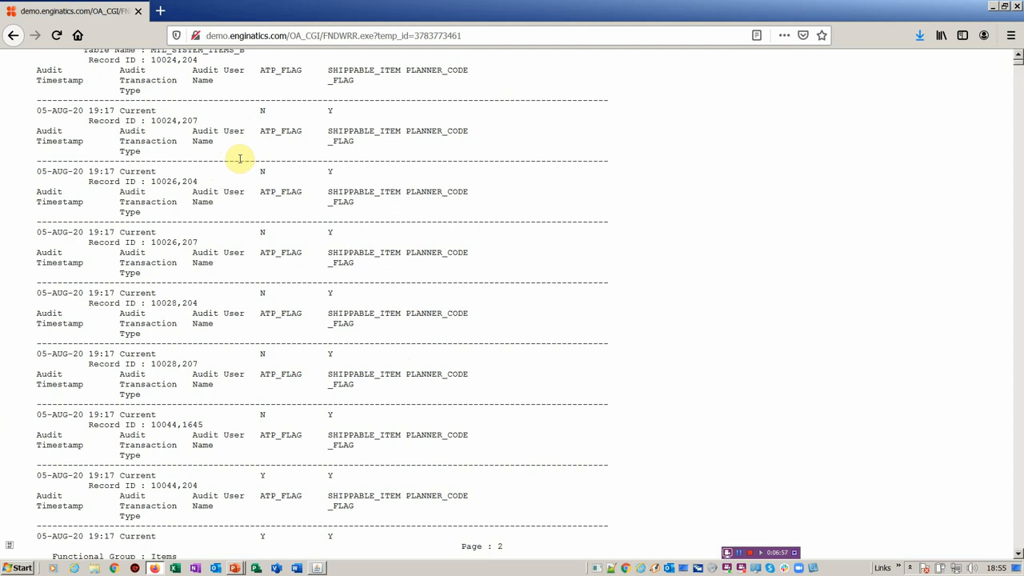
{"action": "mouse_move", "coordinate": [247, 171]}
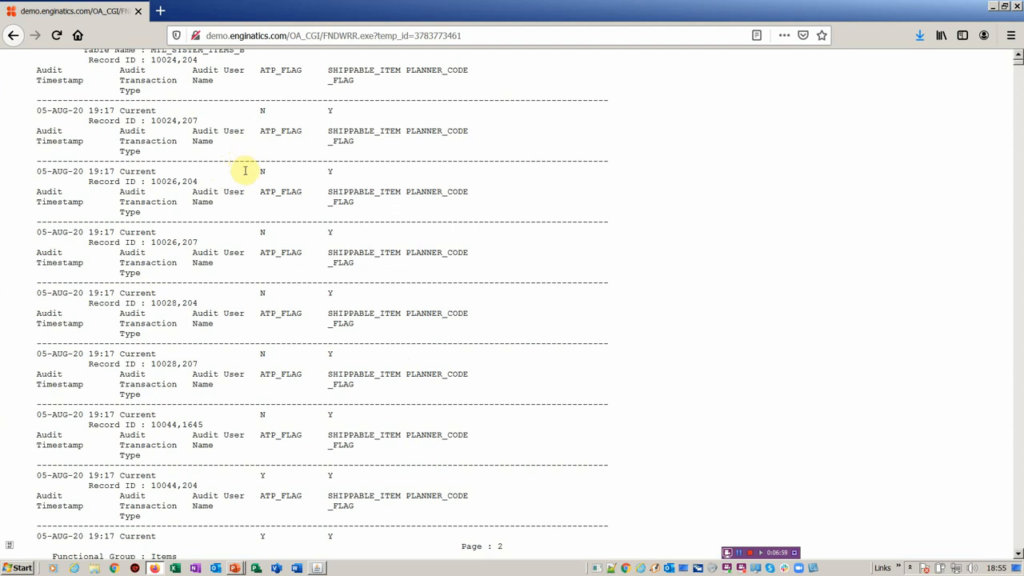
{"action": "mouse_move", "coordinate": [262, 163]}
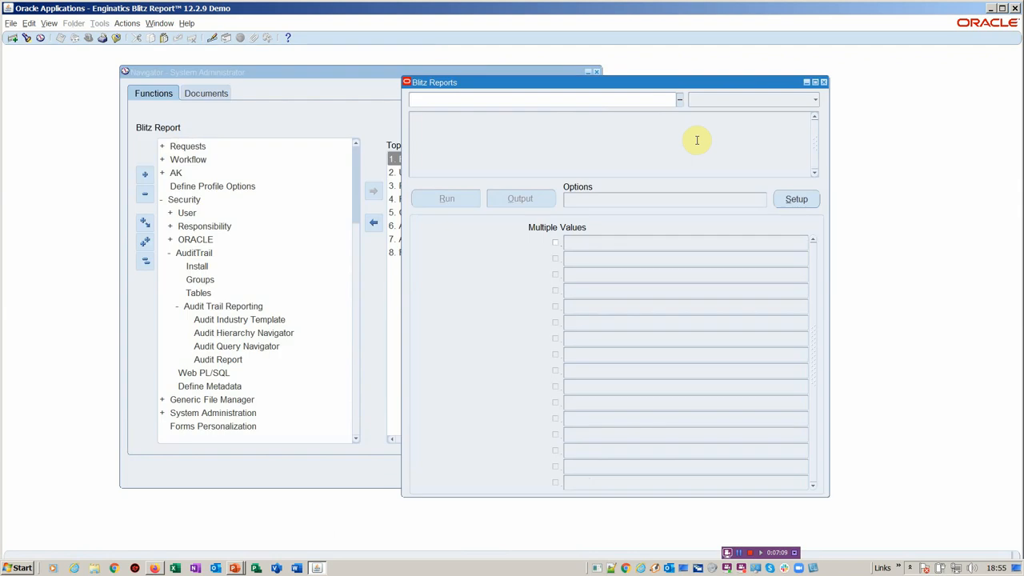
{"action": "mouse_move", "coordinate": [696, 140]}
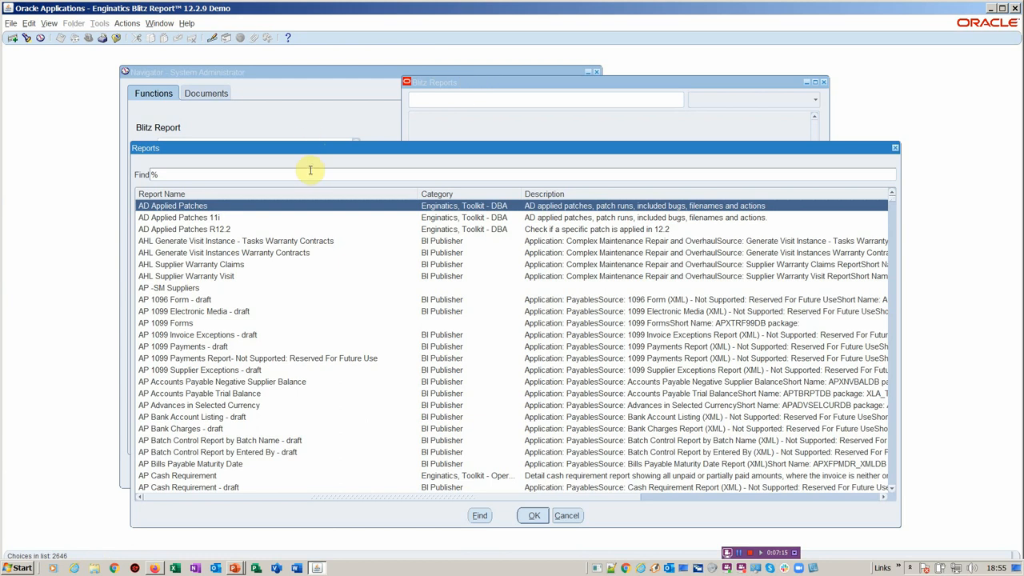
Step: Search reports for 'aud' and load FND Audit Table Changes by Column with MTL_SYSTEM_ITEMS_B prefilled
{"action": "type", "text": "aud"}
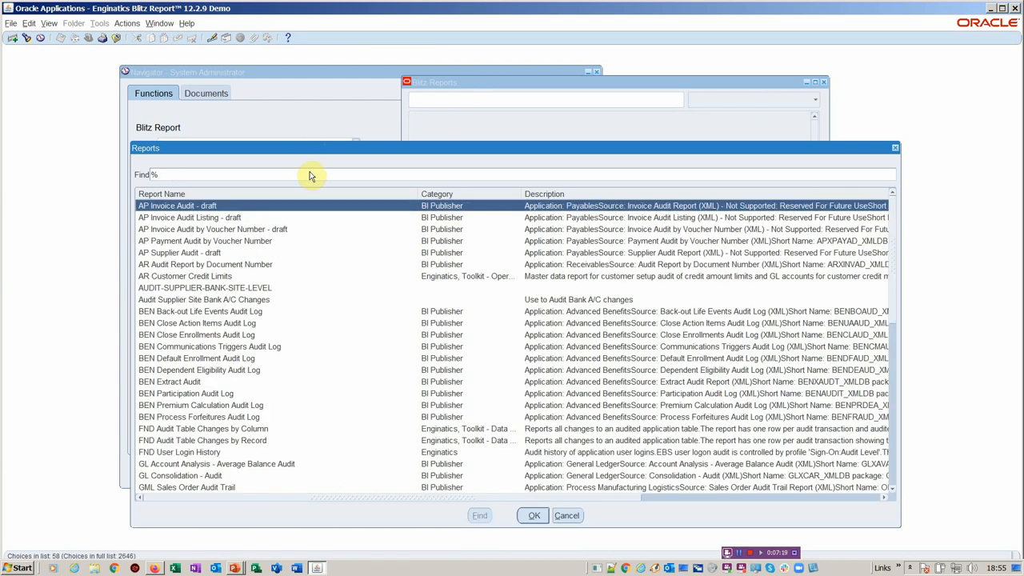
{"action": "scroll", "scroll_direction": "down", "scroll_amount": 3}
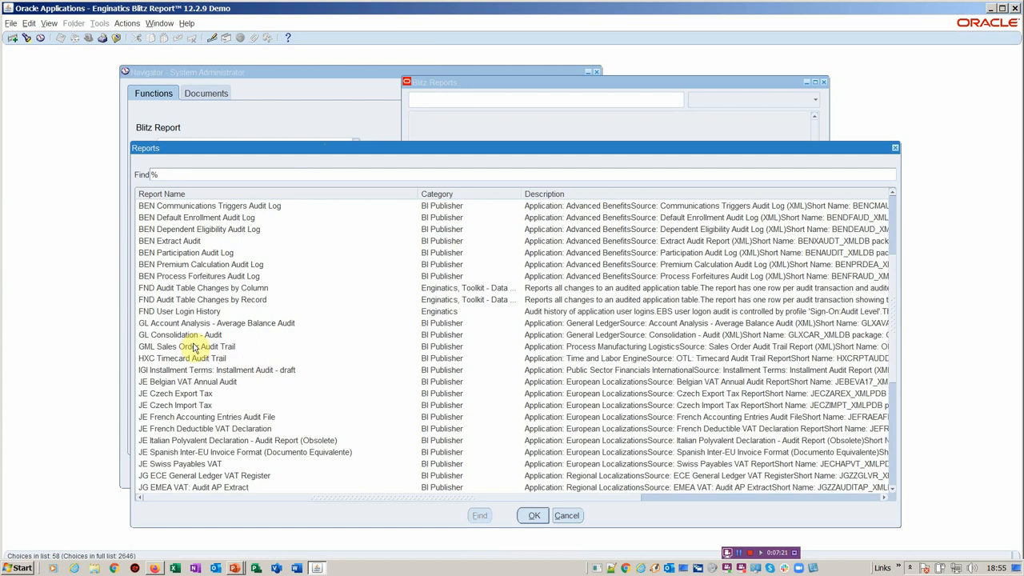
{"action": "scroll", "scroll_direction": "down", "scroll_amount": 3}
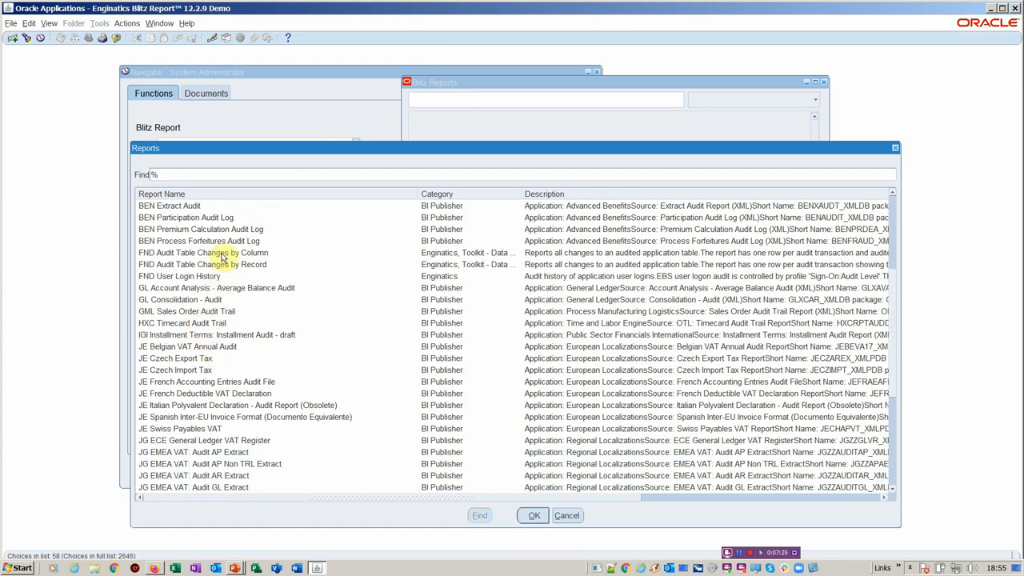
{"action": "double_click", "coordinate": [201, 253]}
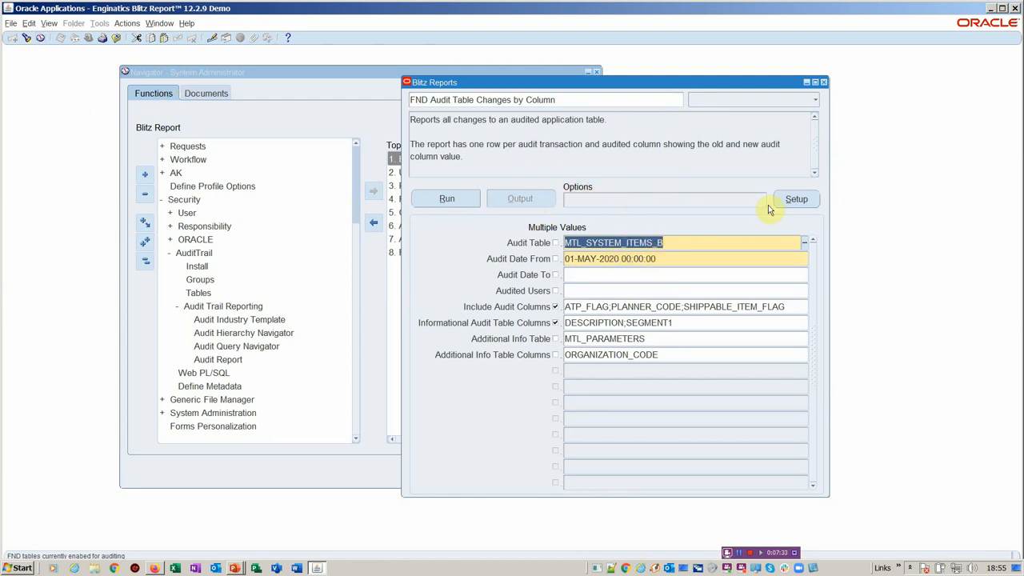
{"action": "mouse_move", "coordinate": [824, 195]}
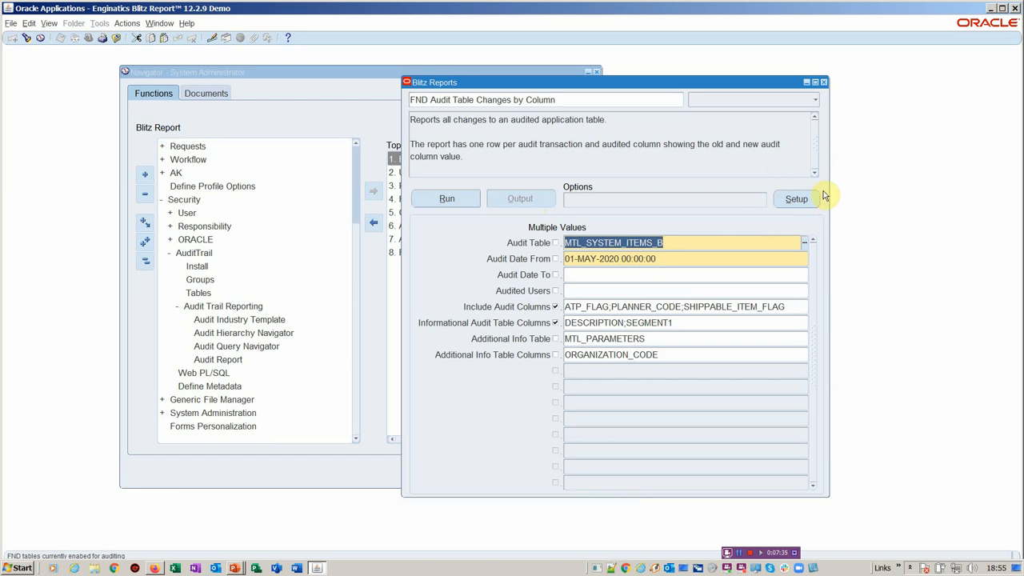
{"action": "mouse_move", "coordinate": [765, 217]}
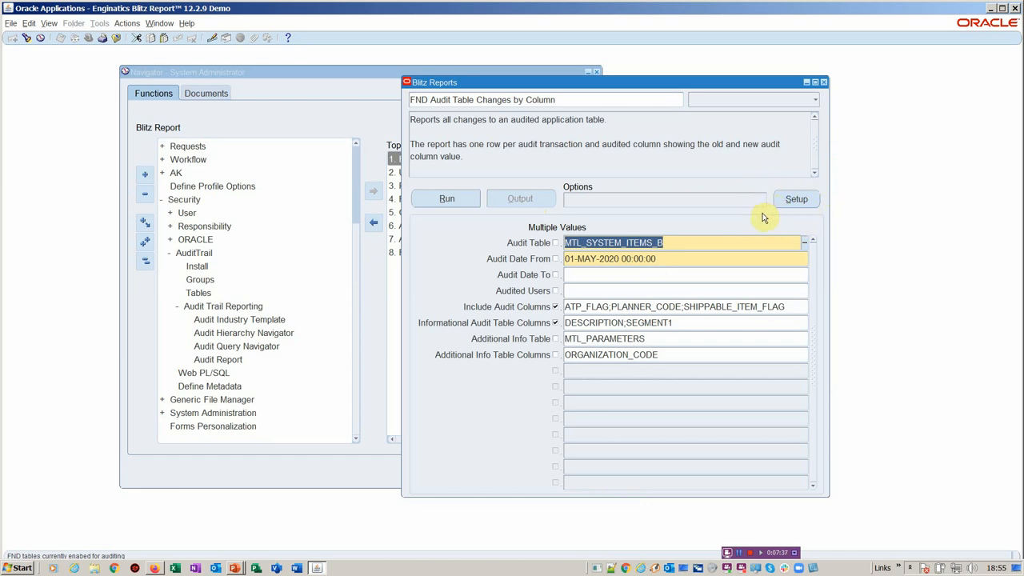
{"action": "mouse_move", "coordinate": [768, 230]}
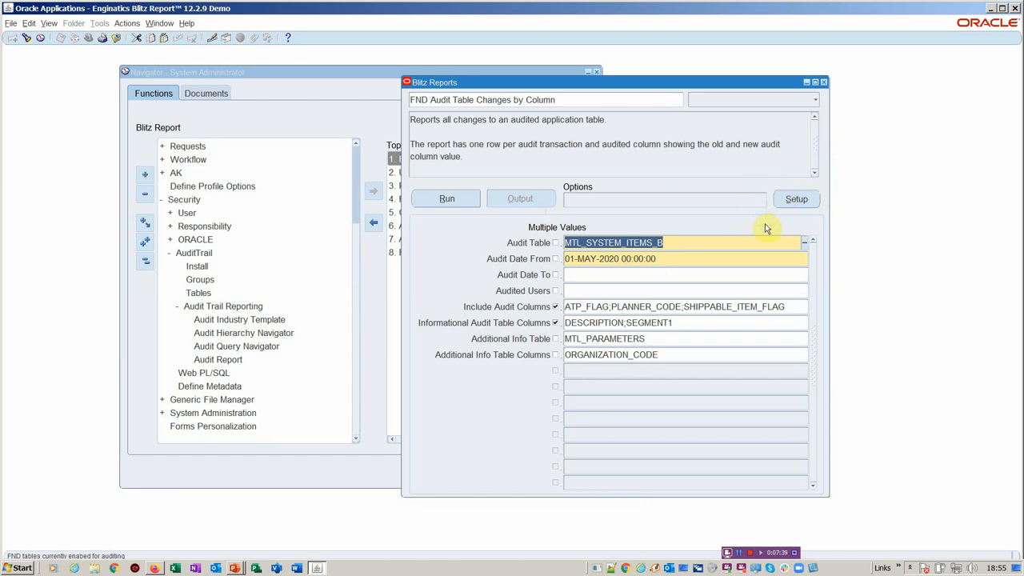
{"action": "mouse_move", "coordinate": [663, 205]}
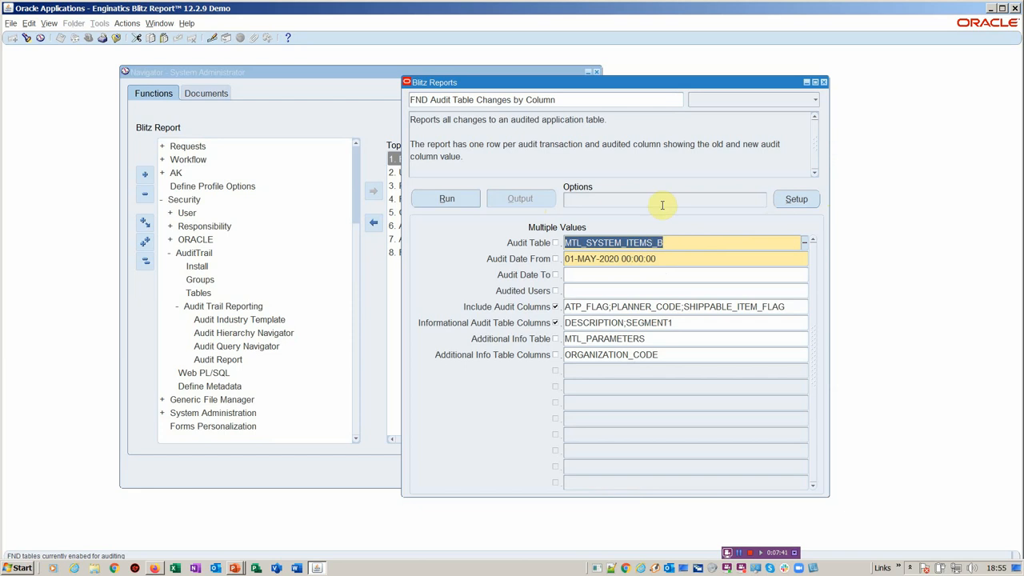
{"action": "mouse_move", "coordinate": [660, 205]}
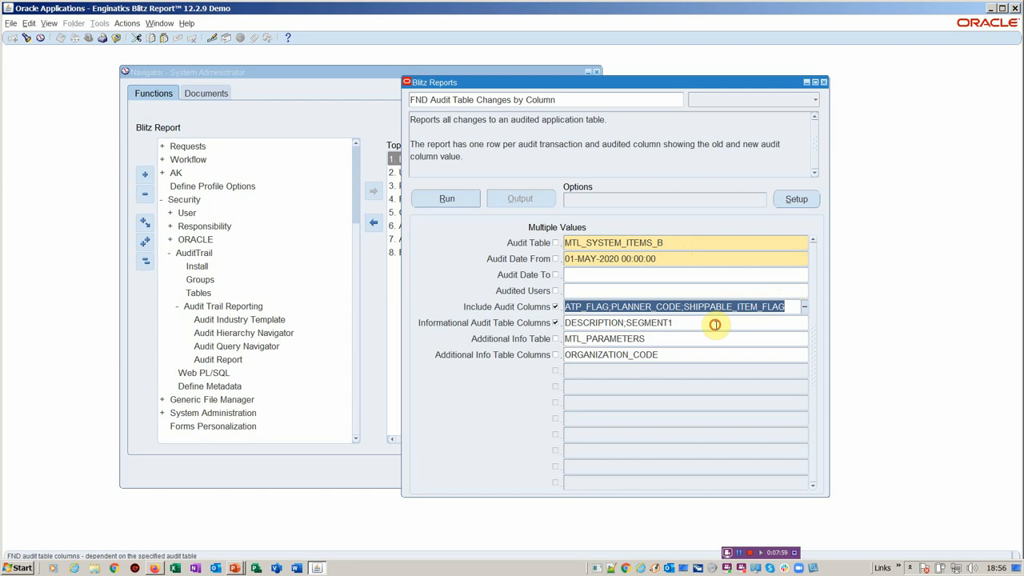
Step: Review the Include and Informational Audit Columns parameters and run the report
{"action": "left_click", "coordinate": [685, 323]}
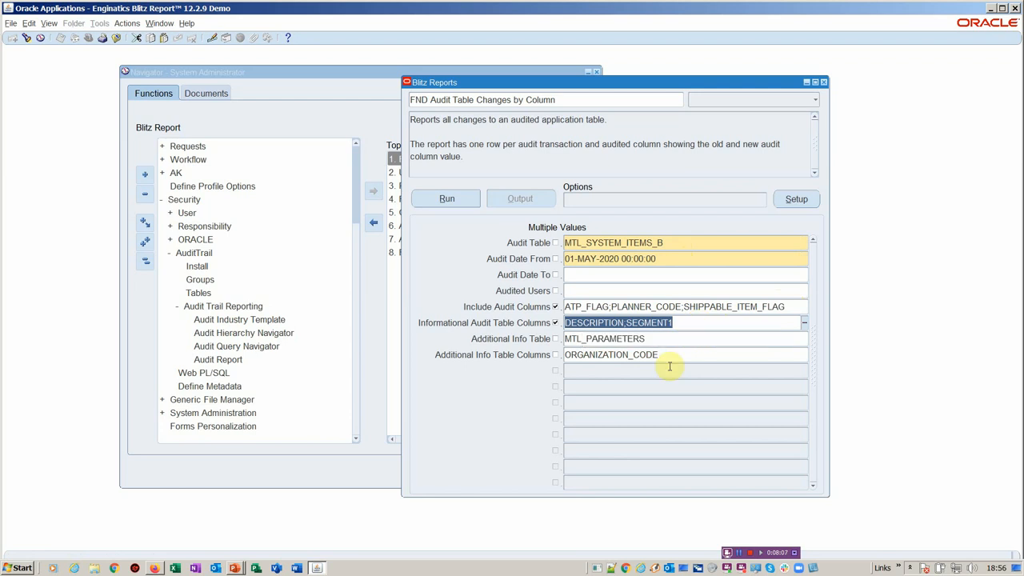
{"action": "left_click", "coordinate": [685, 339]}
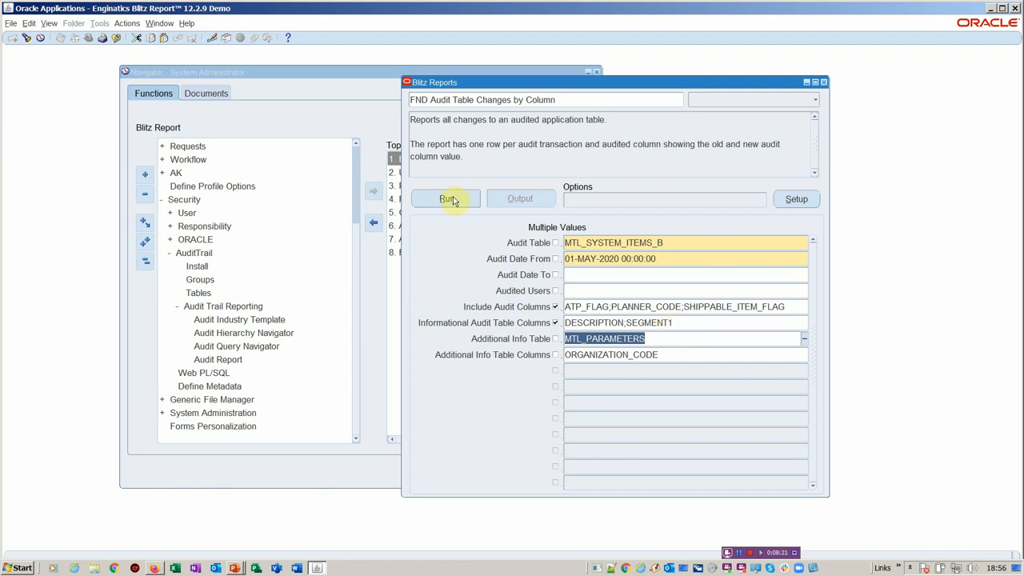
{"action": "left_click", "coordinate": [444, 198]}
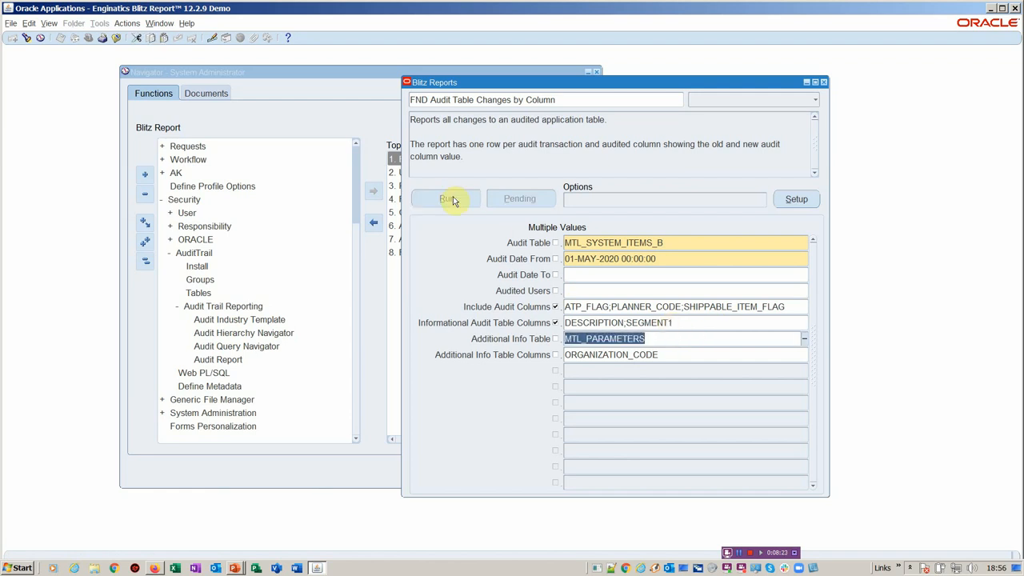
{"action": "left_click", "coordinate": [446, 199]}
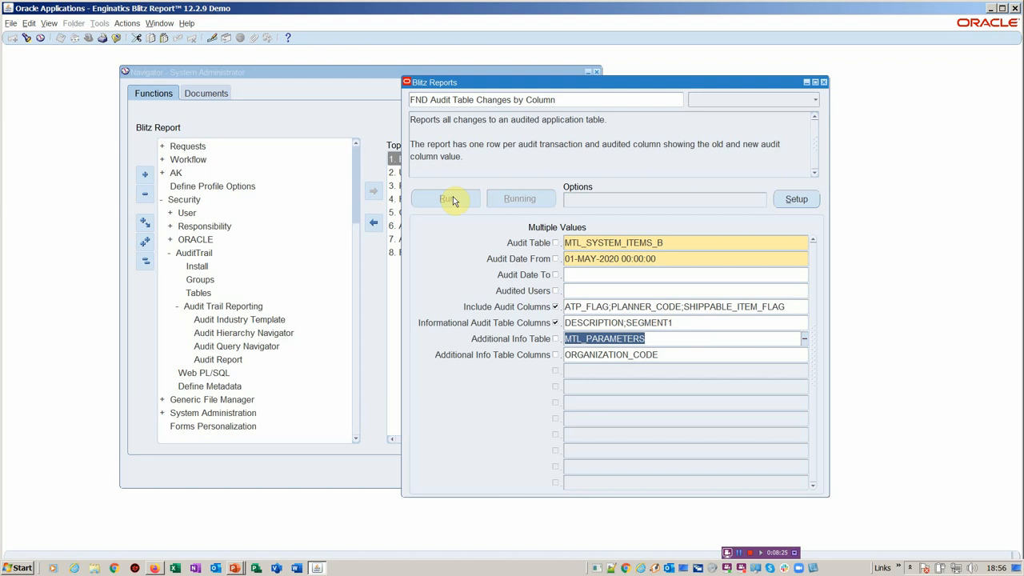
{"action": "left_click", "coordinate": [445, 198]}
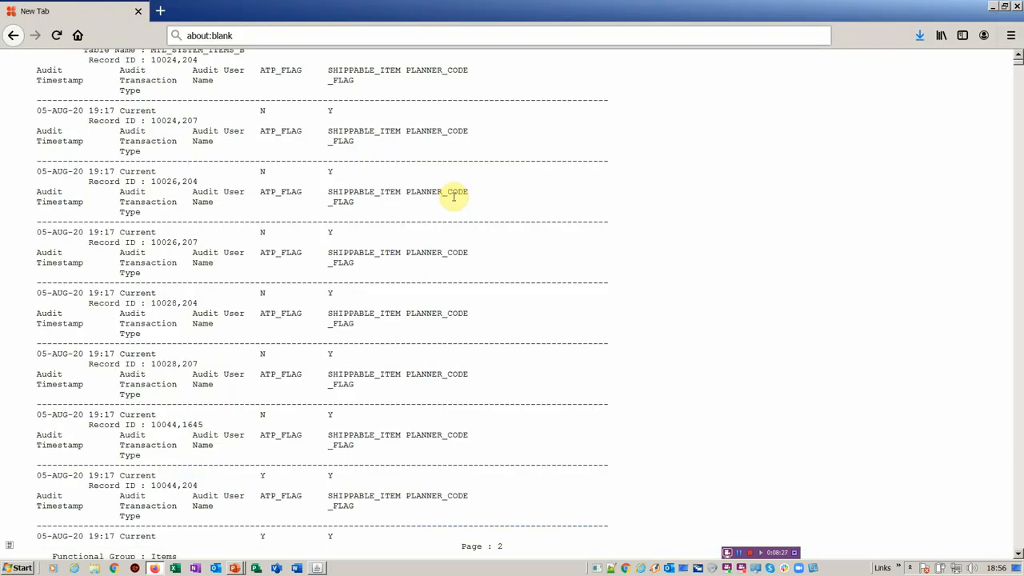
Step: Open the Excel output and inspect the first change's user, transaction type and organization
{"action": "left_click", "coordinate": [171, 570]}
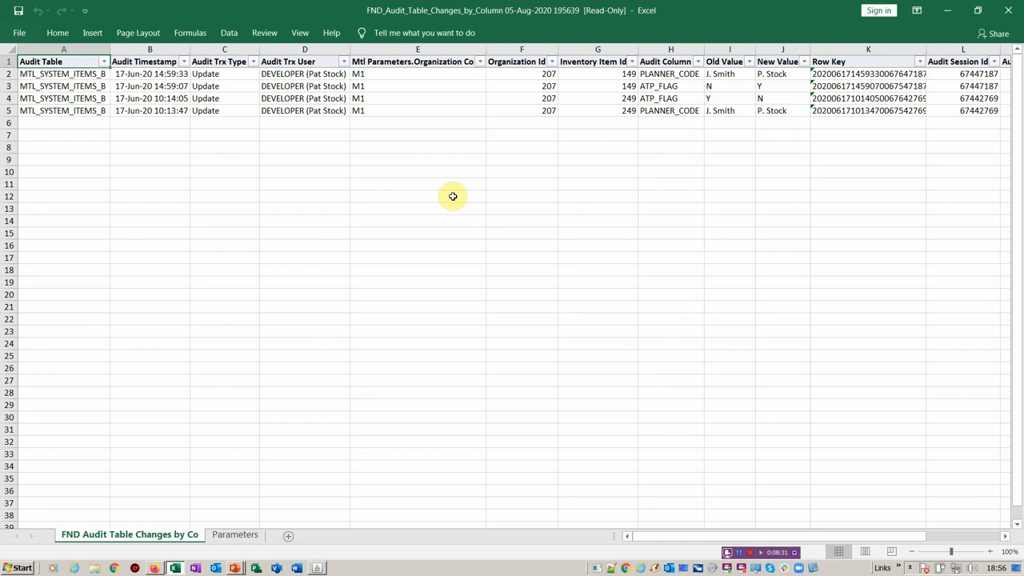
{"action": "mouse_move", "coordinate": [324, 74]}
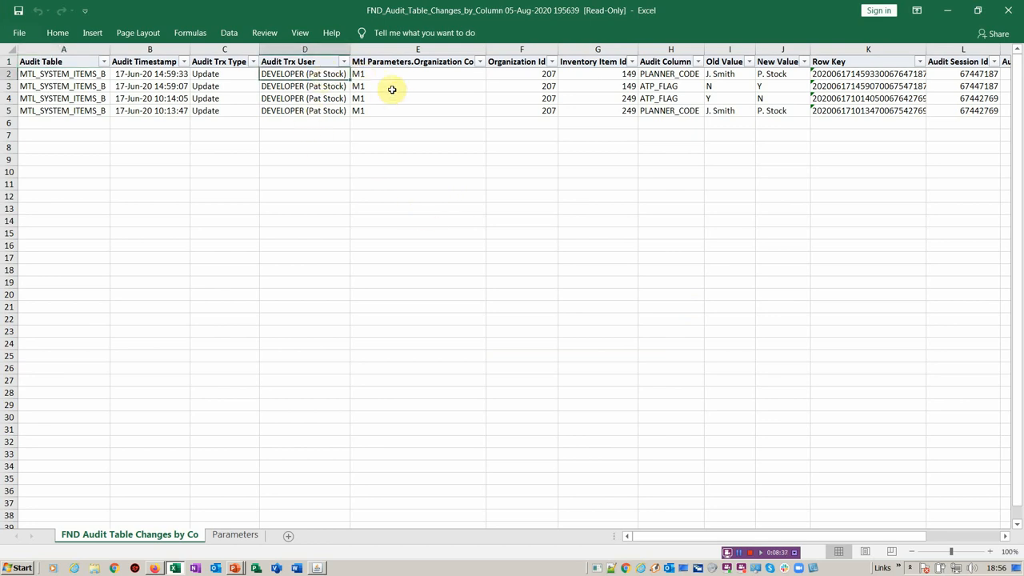
{"action": "left_click", "coordinate": [396, 76]}
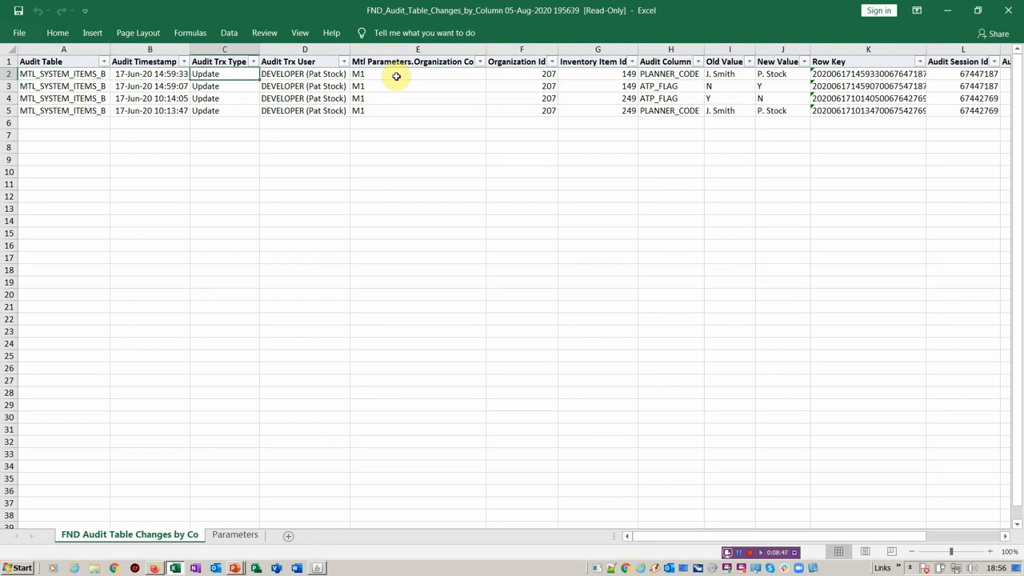
{"action": "left_click", "coordinate": [393, 77]}
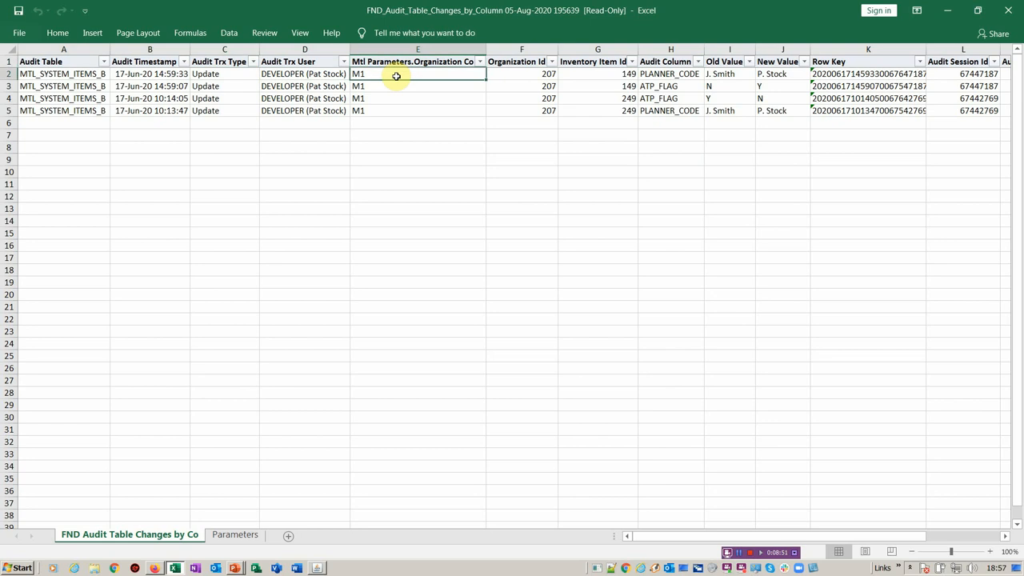
{"action": "left_click", "coordinate": [525, 74]}
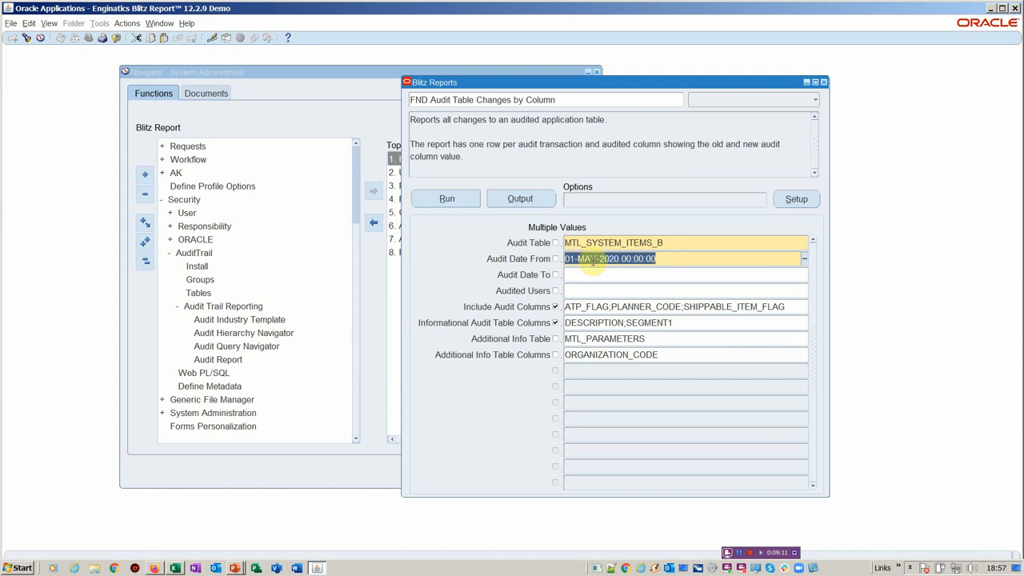
{"action": "mouse_move", "coordinate": [730, 296]}
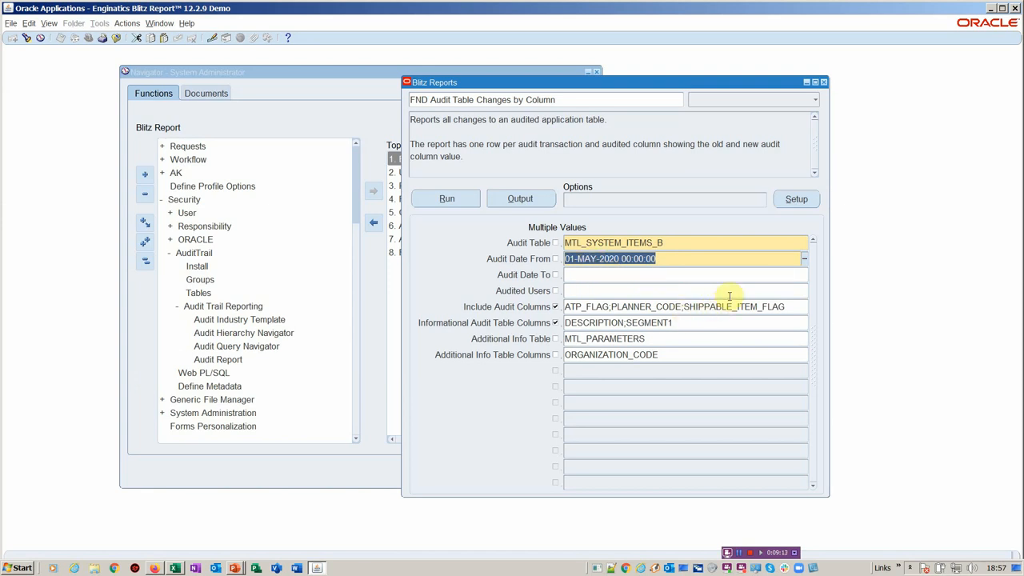
{"action": "mouse_move", "coordinate": [717, 280]}
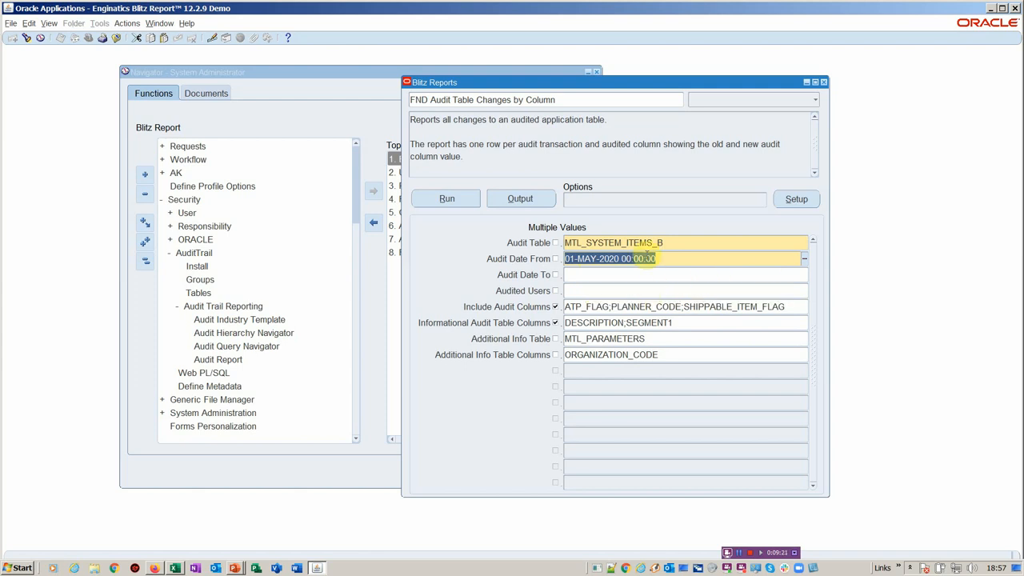
{"action": "mouse_move", "coordinate": [697, 198]}
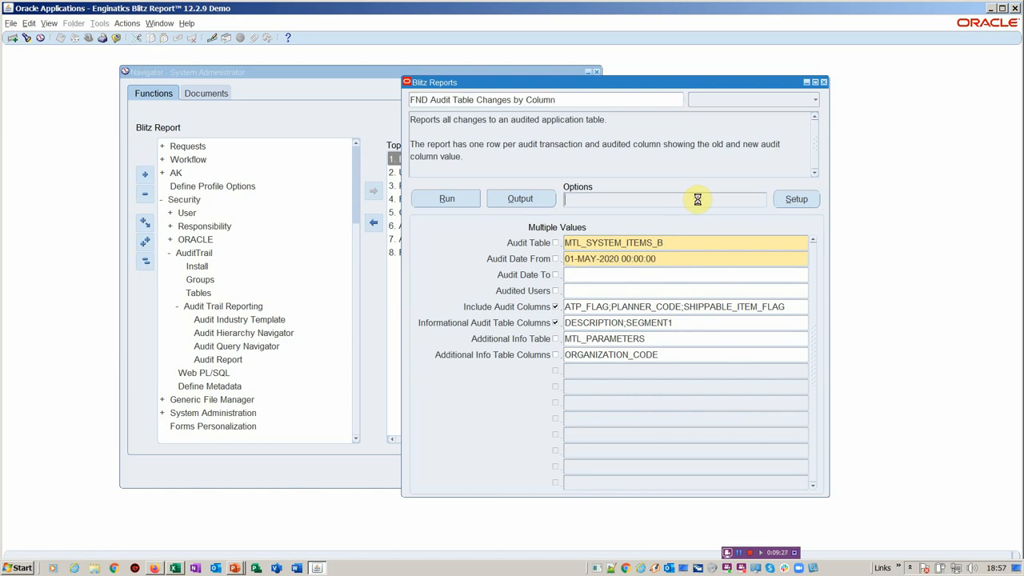
Step: In the Column Template, remove the four audit ID columns from output and close it
{"action": "left_click", "coordinate": [796, 199]}
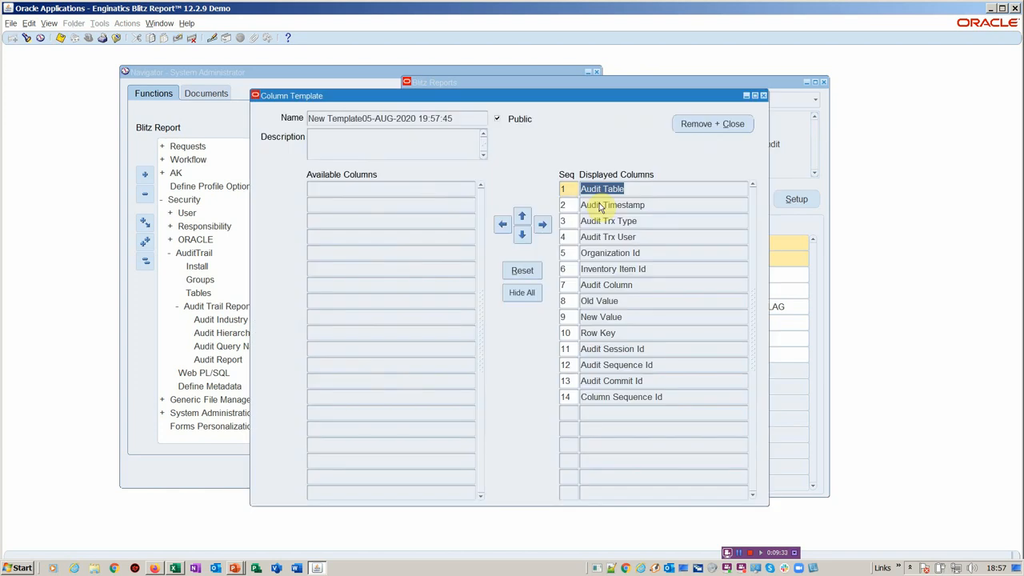
{"action": "left_click", "coordinate": [599, 301]}
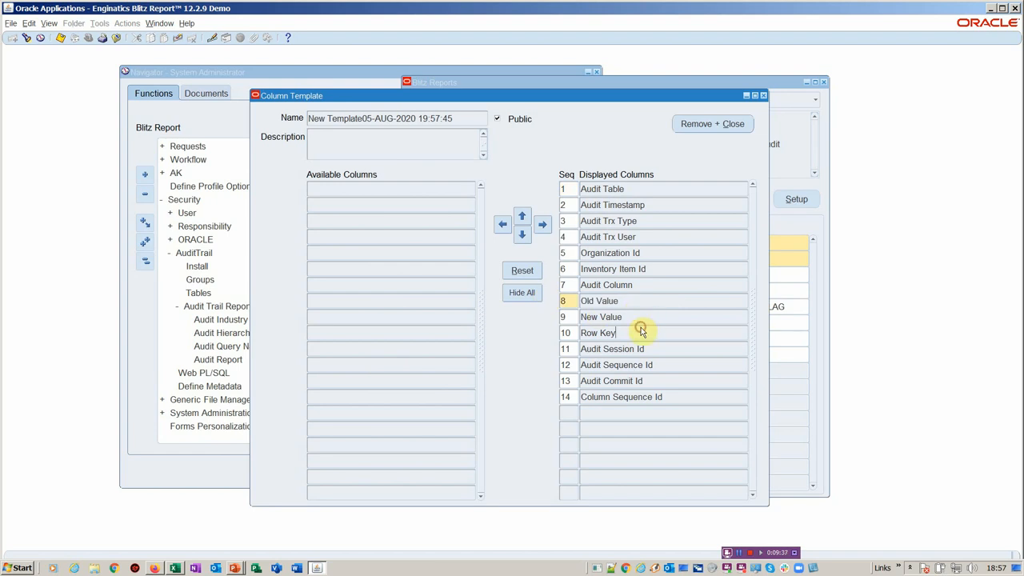
{"action": "left_click", "coordinate": [616, 365]}
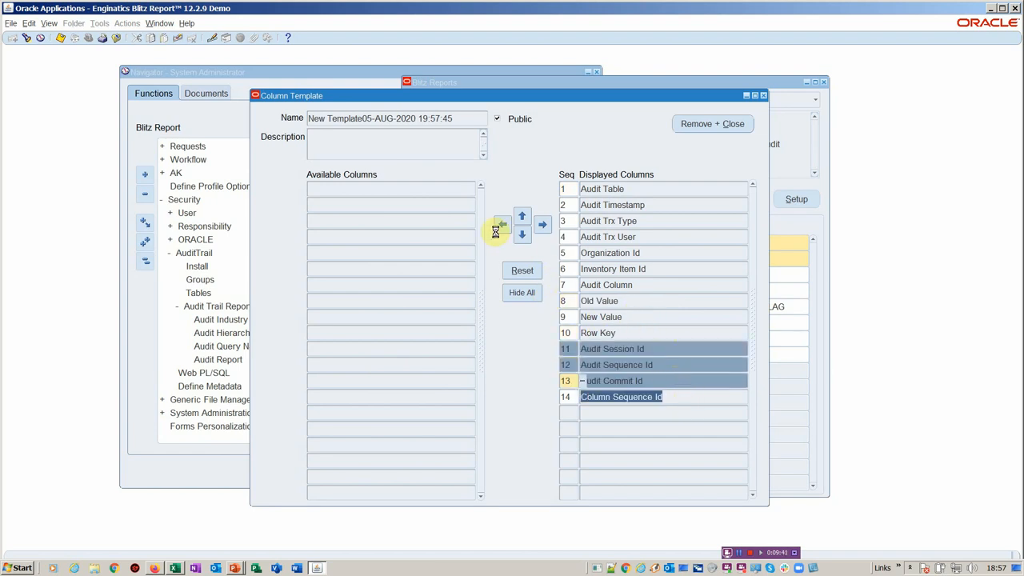
{"action": "left_click", "coordinate": [501, 224]}
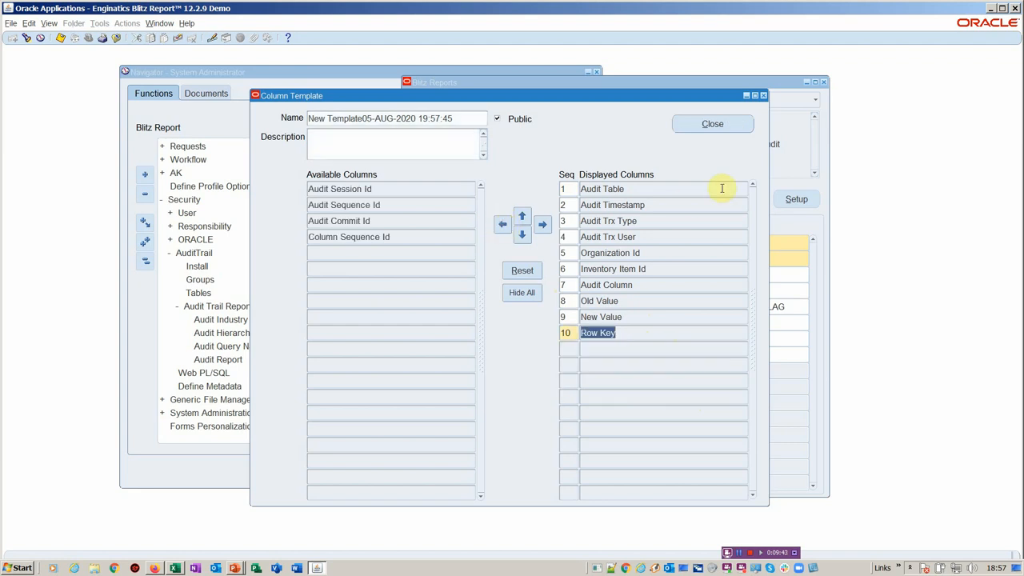
{"action": "mouse_move", "coordinate": [712, 152]}
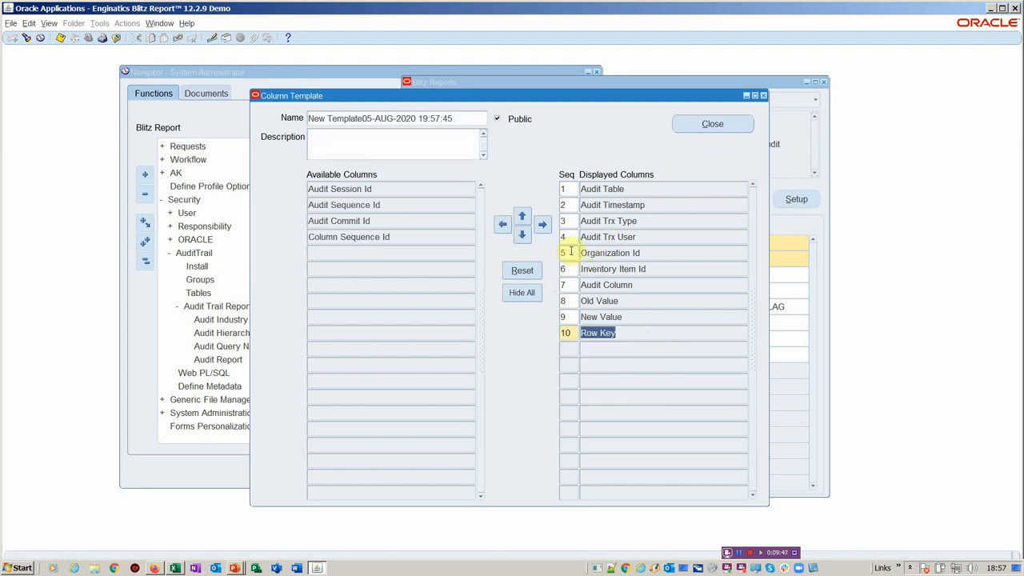
{"action": "left_click", "coordinate": [712, 123]}
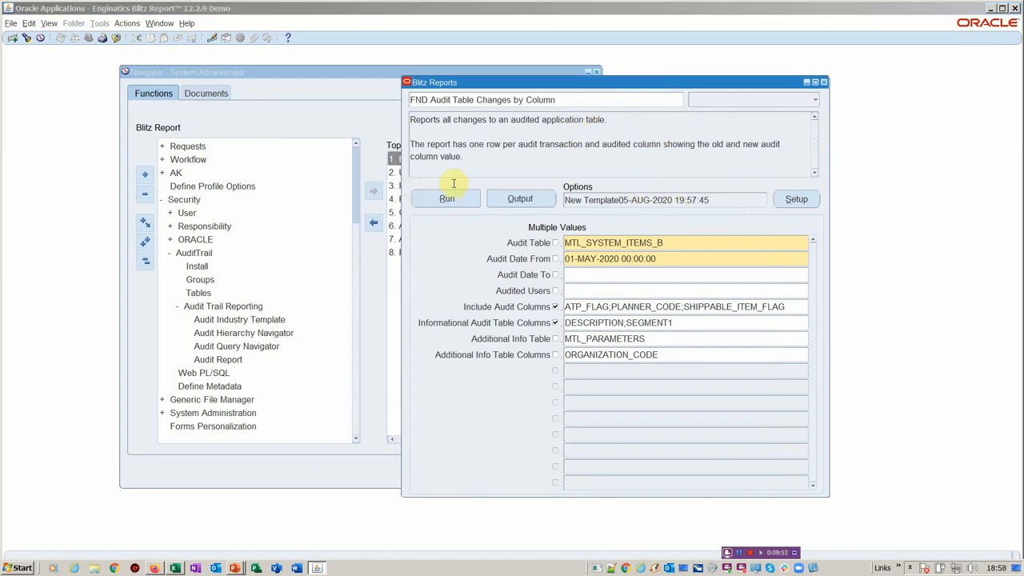
Step: Rerun the report with the new column template and view the ten-column Excel output
{"action": "left_click", "coordinate": [445, 199]}
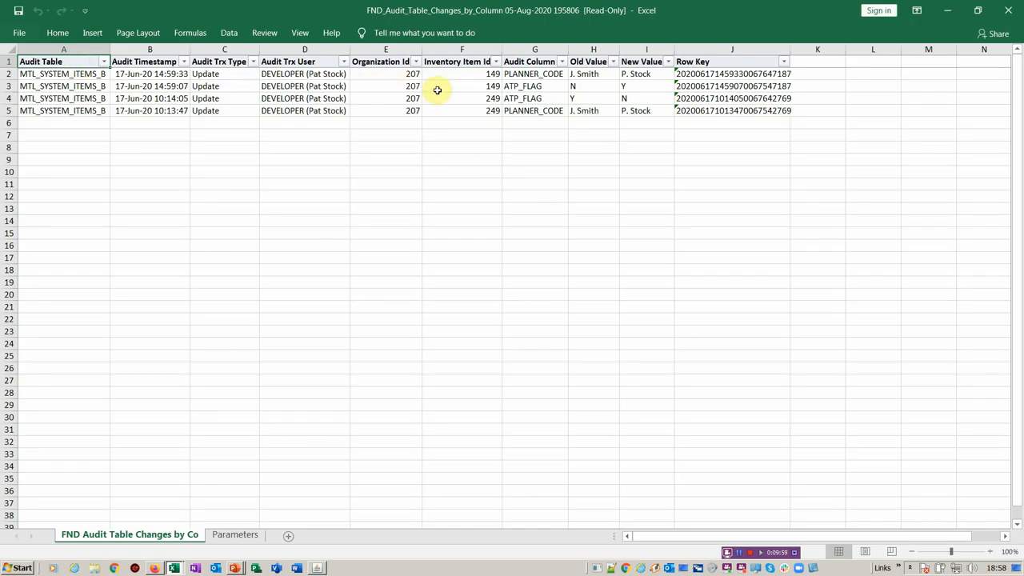
{"action": "mouse_move", "coordinate": [464, 119]}
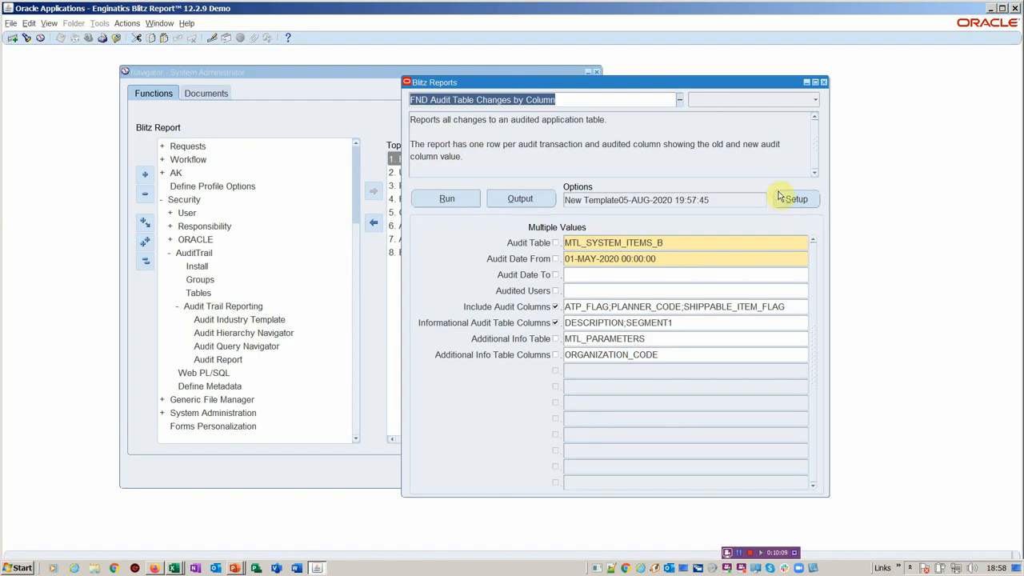
Step: View the report definition in Setup and its Version History of six SQL versions
{"action": "left_click", "coordinate": [798, 198]}
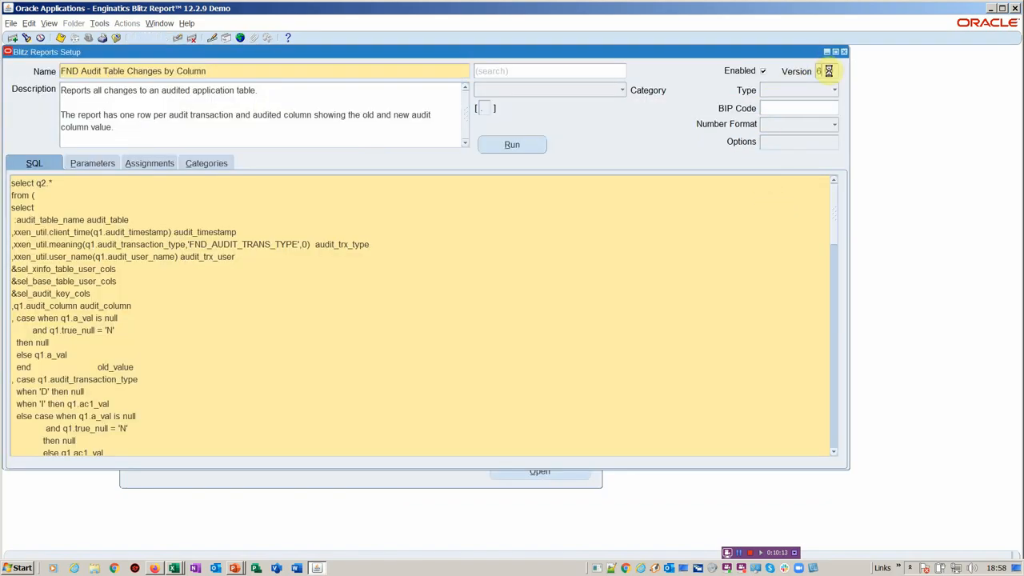
{"action": "left_click", "coordinate": [822, 71]}
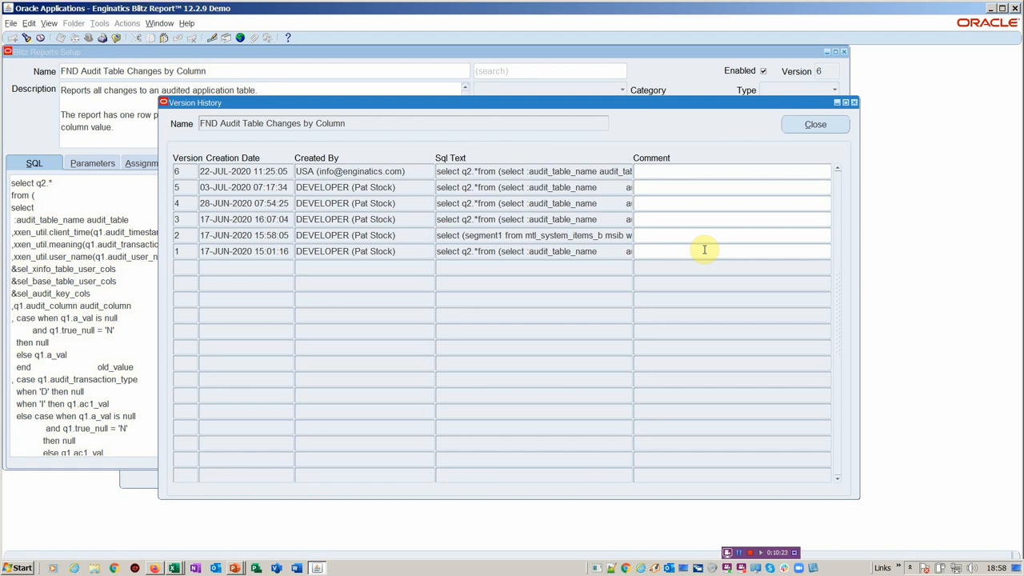
{"action": "mouse_move", "coordinate": [694, 160]}
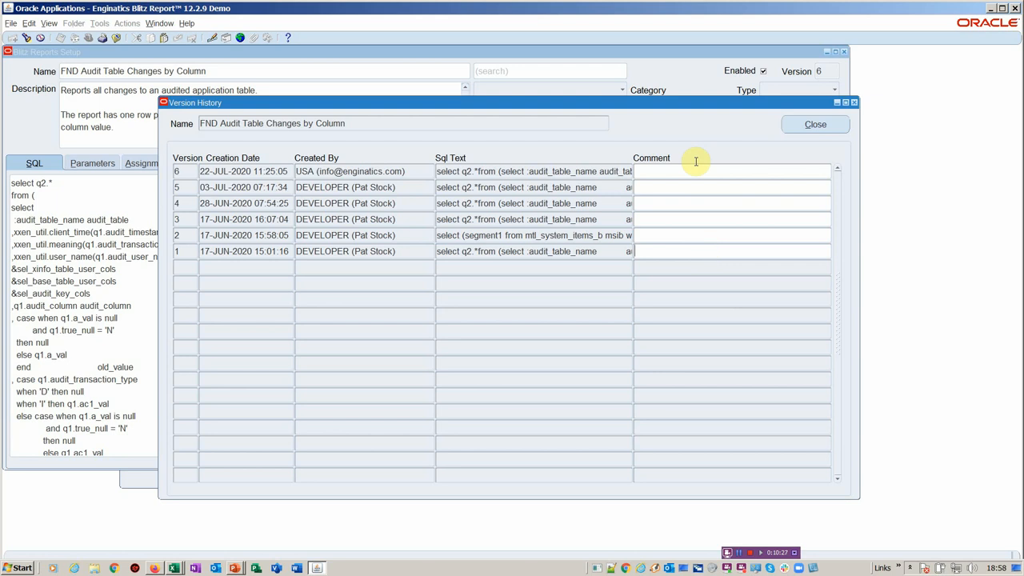
{"action": "mouse_move", "coordinate": [713, 253]}
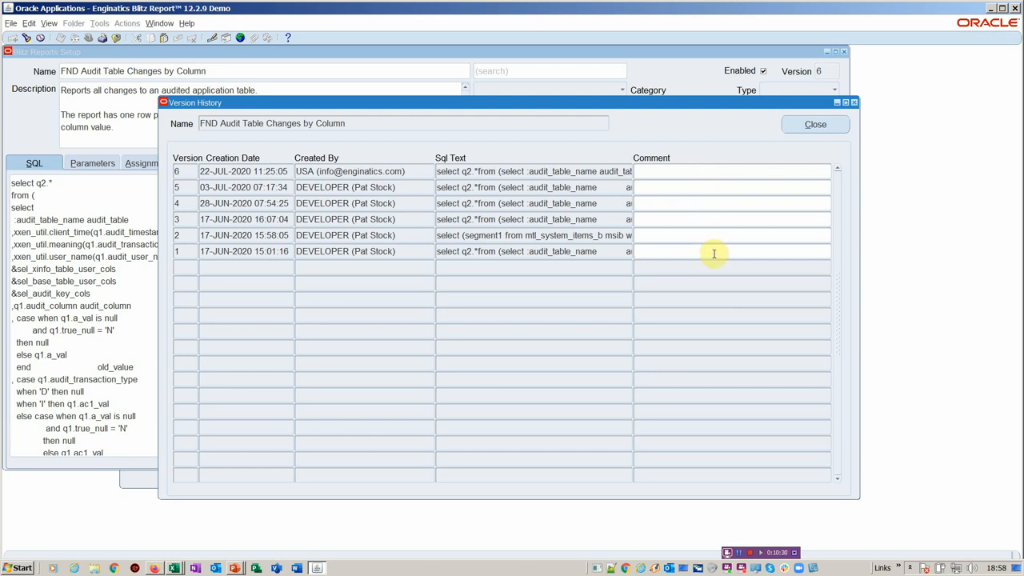
Step: Close the windows, relaunch Blitz Report from the Top Ten List and bring up an empty Setup form
{"action": "left_click", "coordinate": [816, 125]}
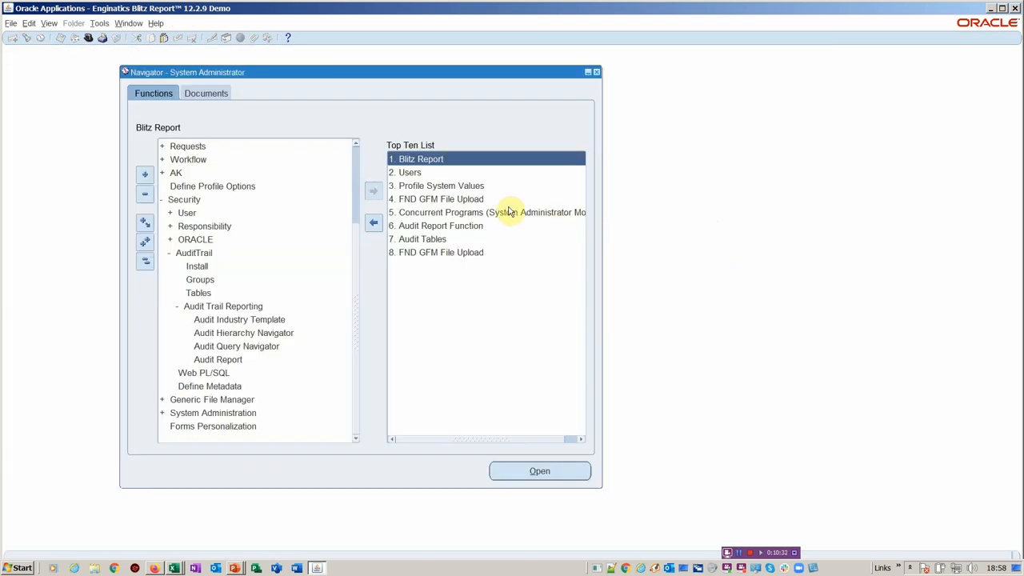
{"action": "double_click", "coordinate": [422, 159]}
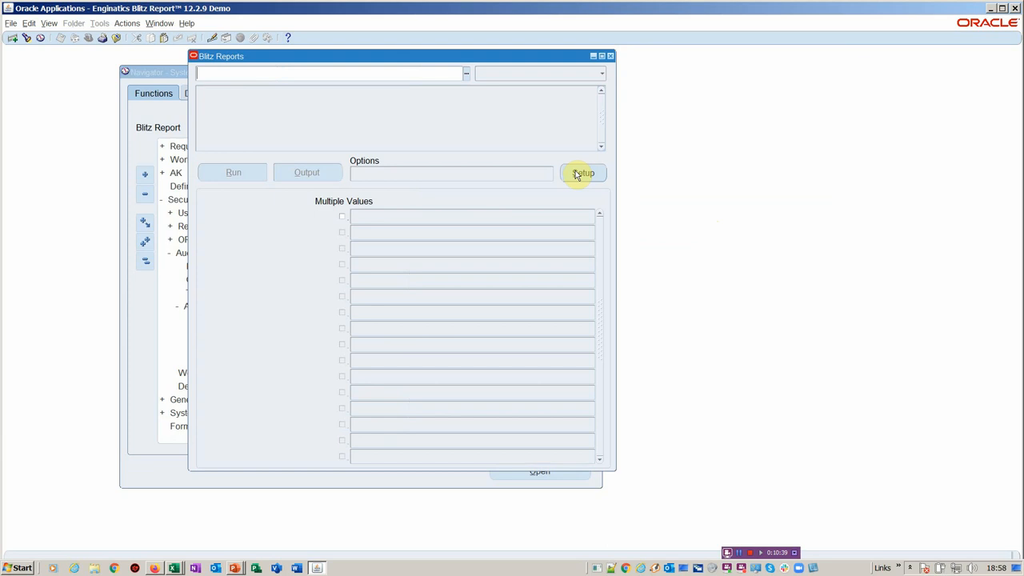
{"action": "left_click", "coordinate": [584, 173]}
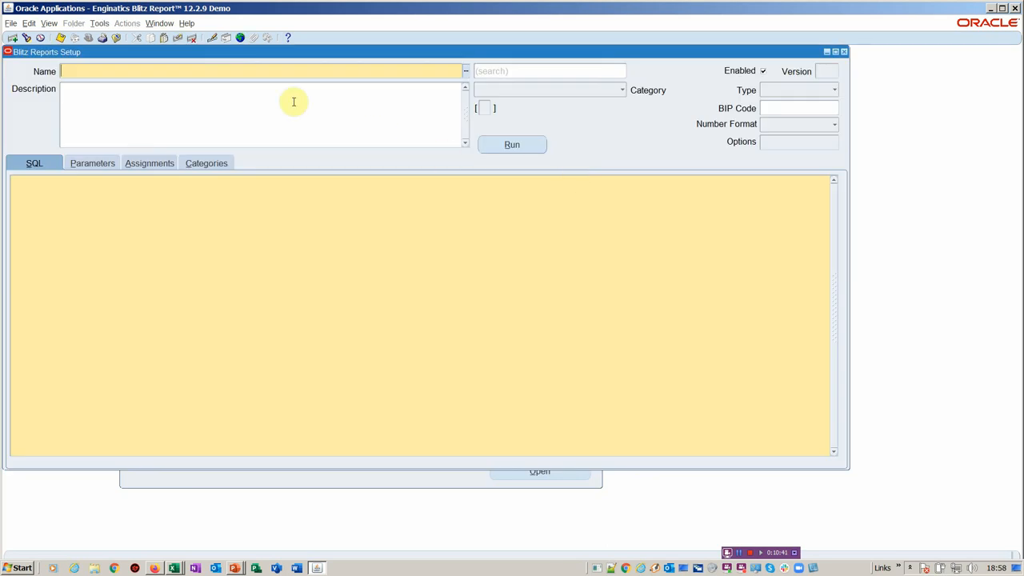
Step: Name the new report record 'new report'
{"action": "type", "text": "n"}
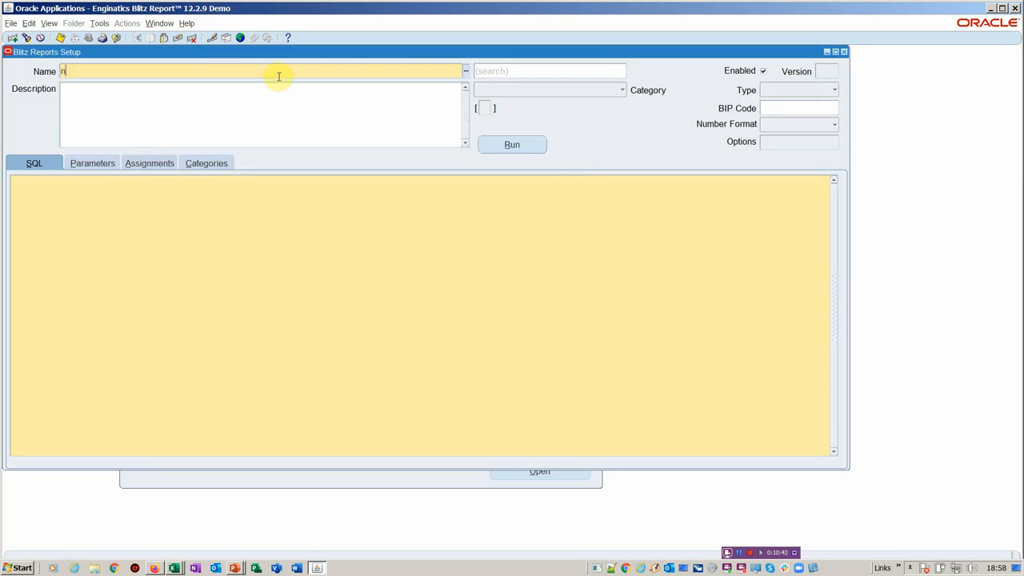
{"action": "type", "text": "ew report"}
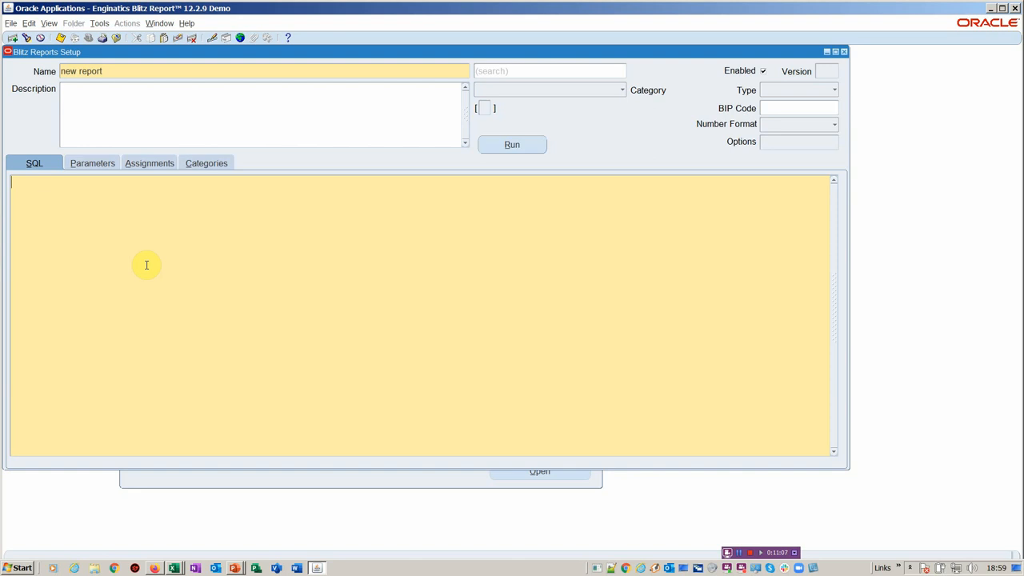
Step: Write the select of all columns from mtl_system_items_b and mtl_parameters
{"action": "type", "text": "se"}
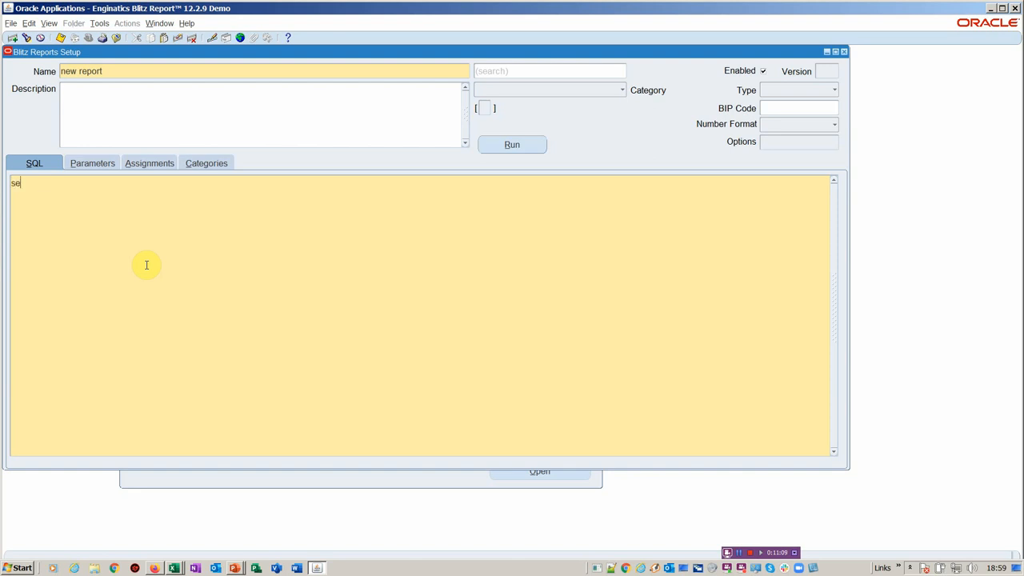
{"action": "type", "text": "lect"}
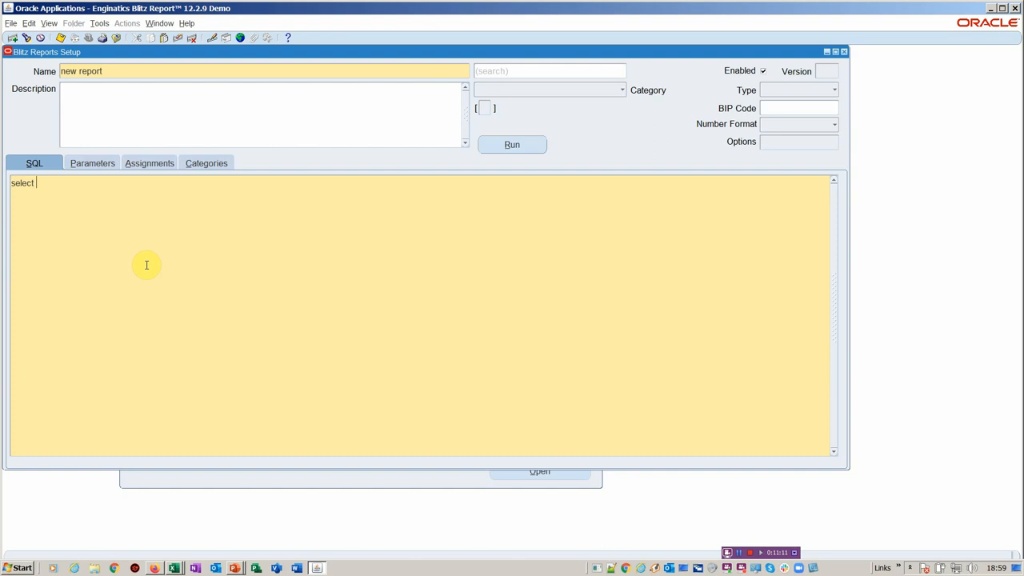
{"action": "type", "text": "msib.*"}
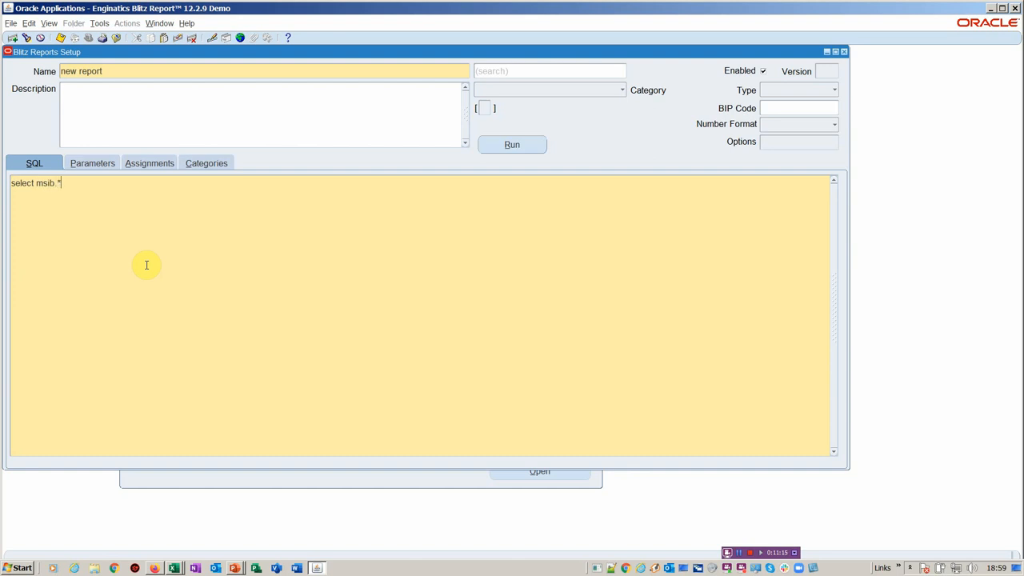
{"action": "type", "text": ", mp"}
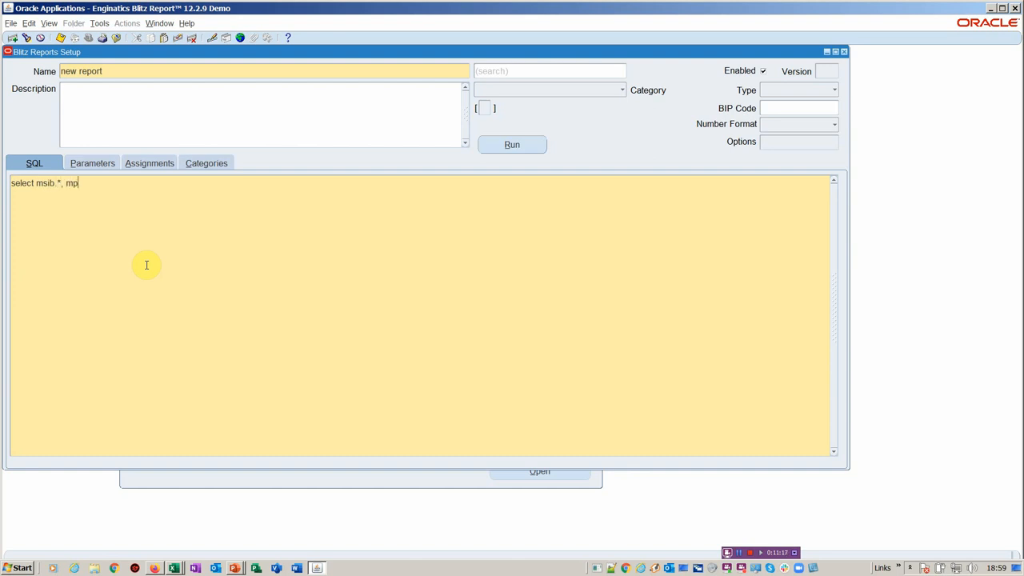
{"action": "type", "text": ".*"}
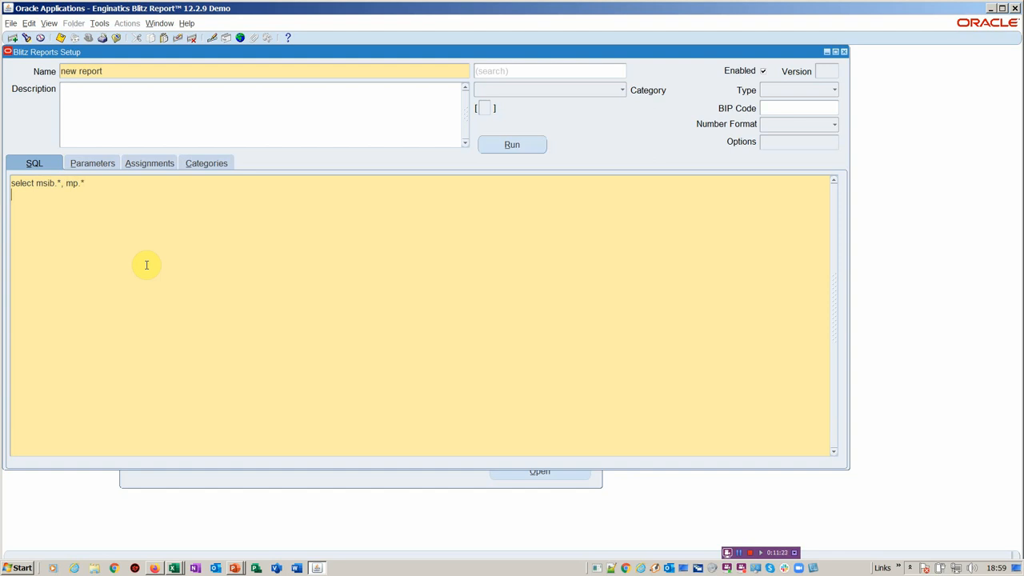
{"action": "type", "text": "from"}
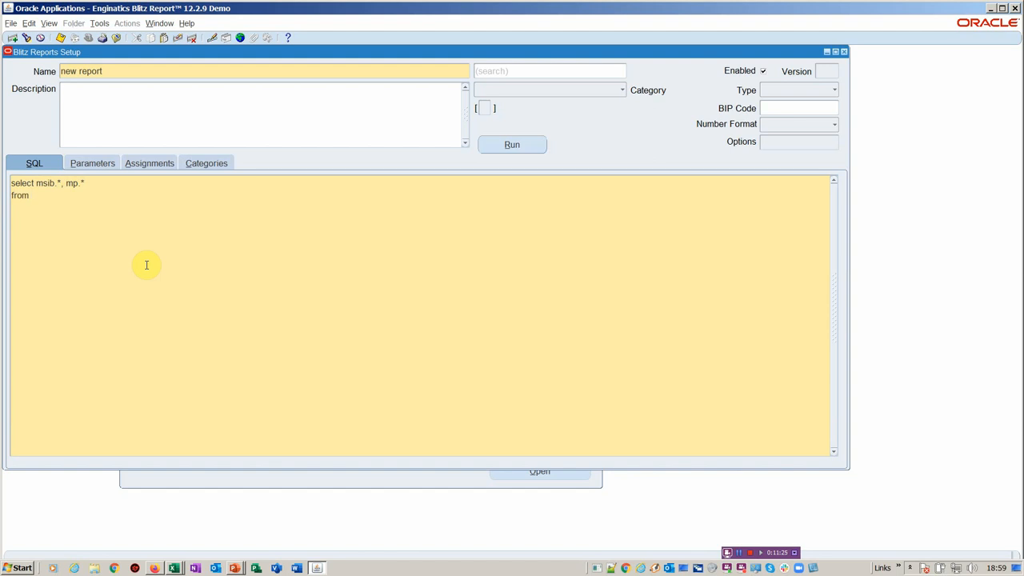
{"action": "type", "text": "m"}
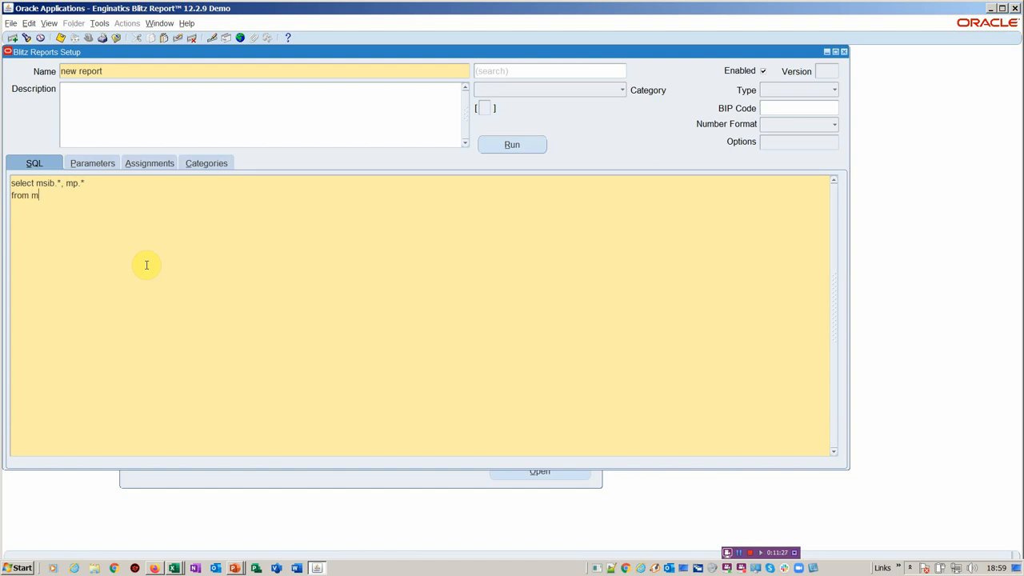
{"action": "type", "text": "t"}
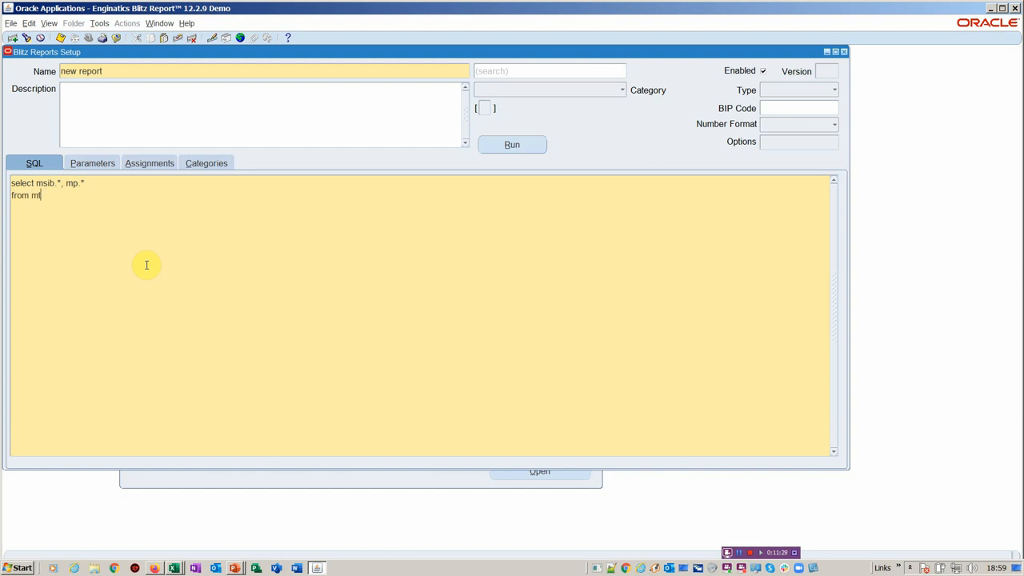
{"action": "type", "text": "tl_syste"}
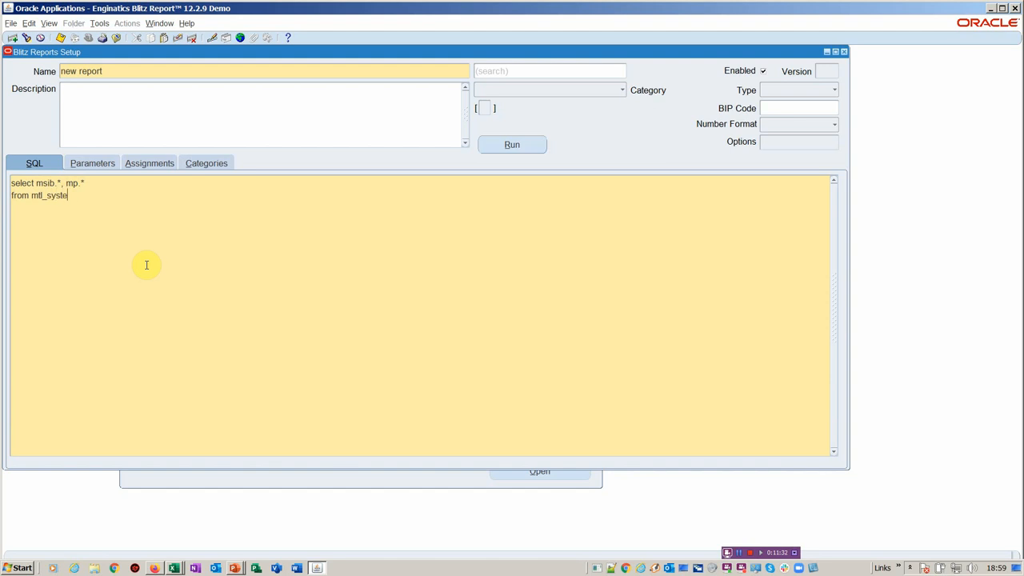
{"action": "type", "text": "m_"}
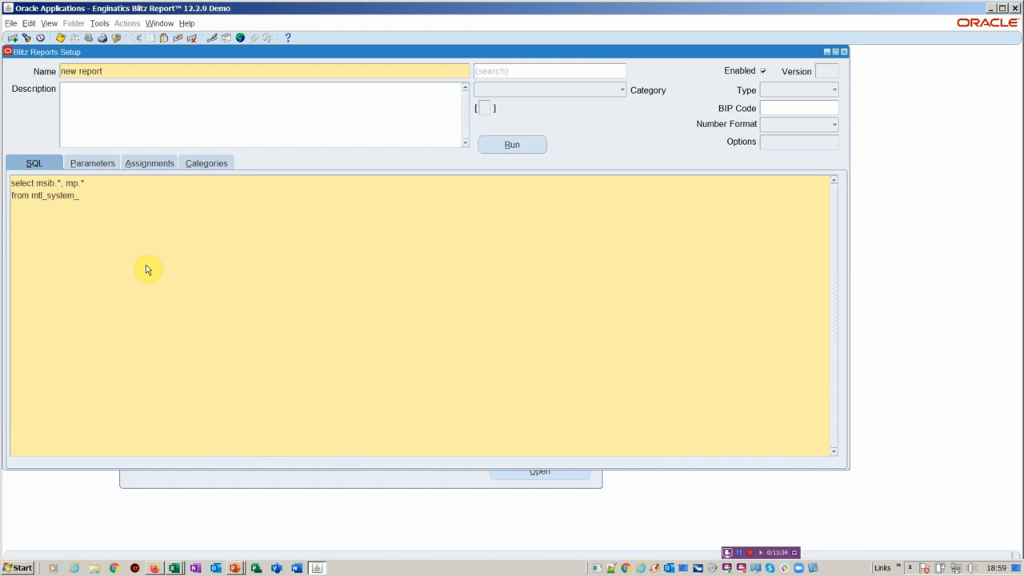
{"action": "type", "text": "items"}
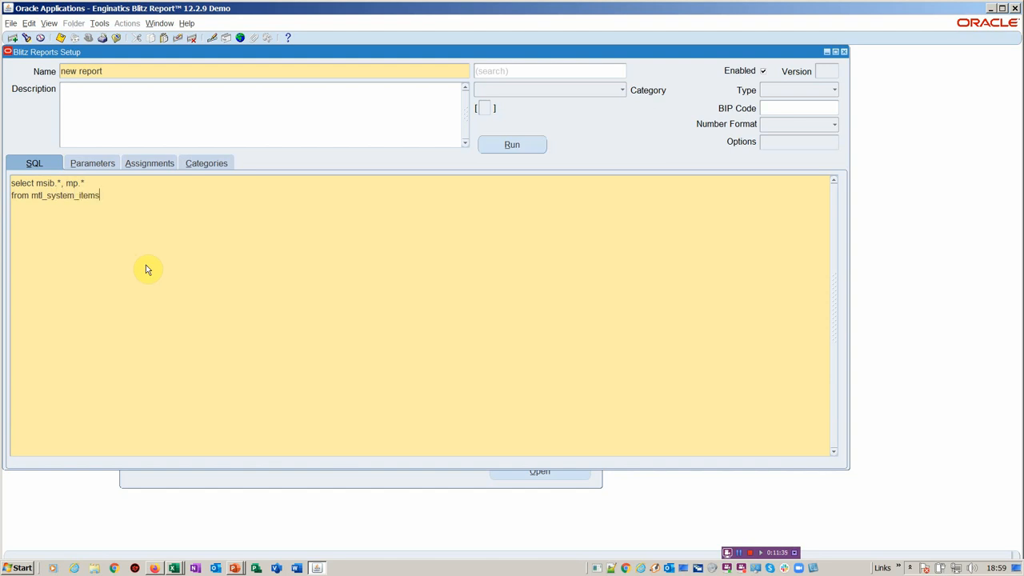
{"action": "type", "text": "_b,"}
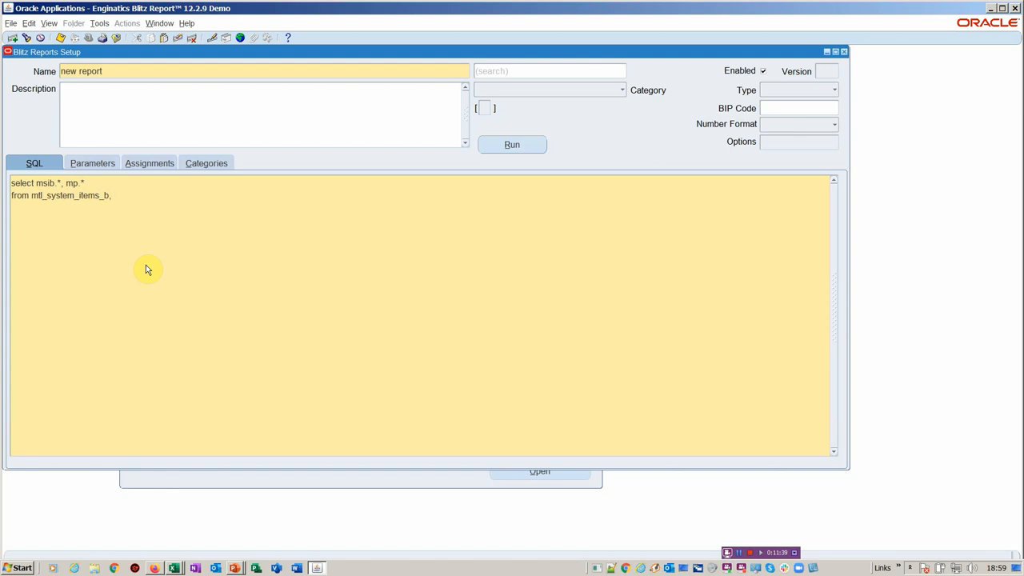
{"action": "type", "text": "mtl_"}
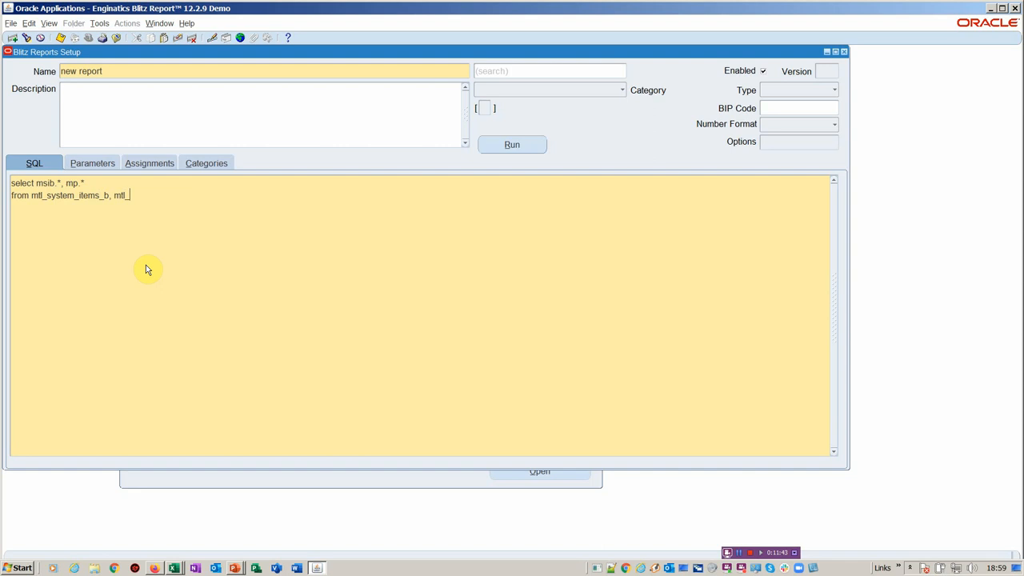
{"action": "type", "text": "parameters"}
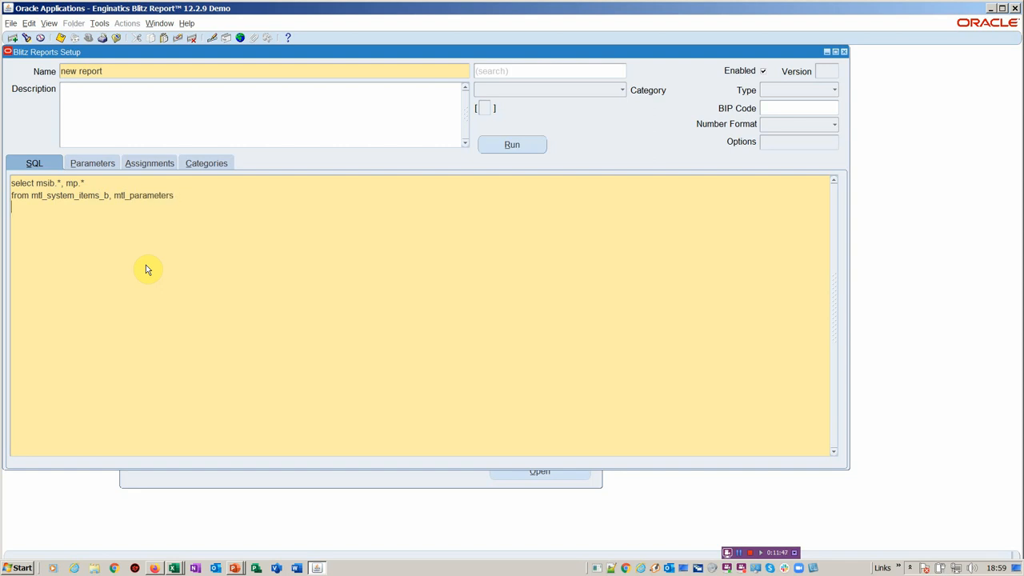
Step: Add the where clause joining on organization_id and the mp alias, then move to Parameters
{"action": "type", "text": "where"}
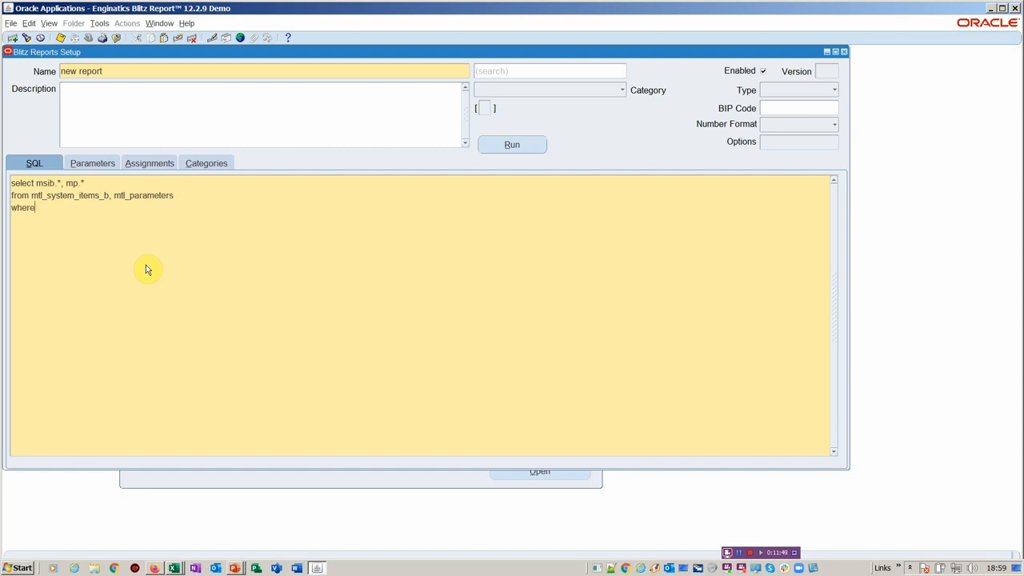
{"action": "type", "text": "1=1"}
{"action": "type", "text": "and mp"}
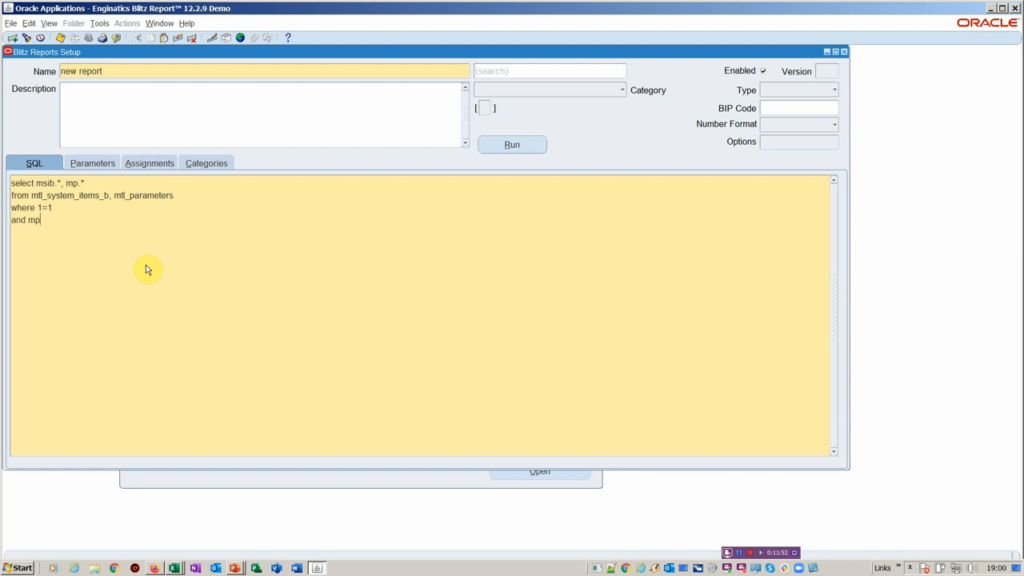
{"action": "type", "text": ".organization_"}
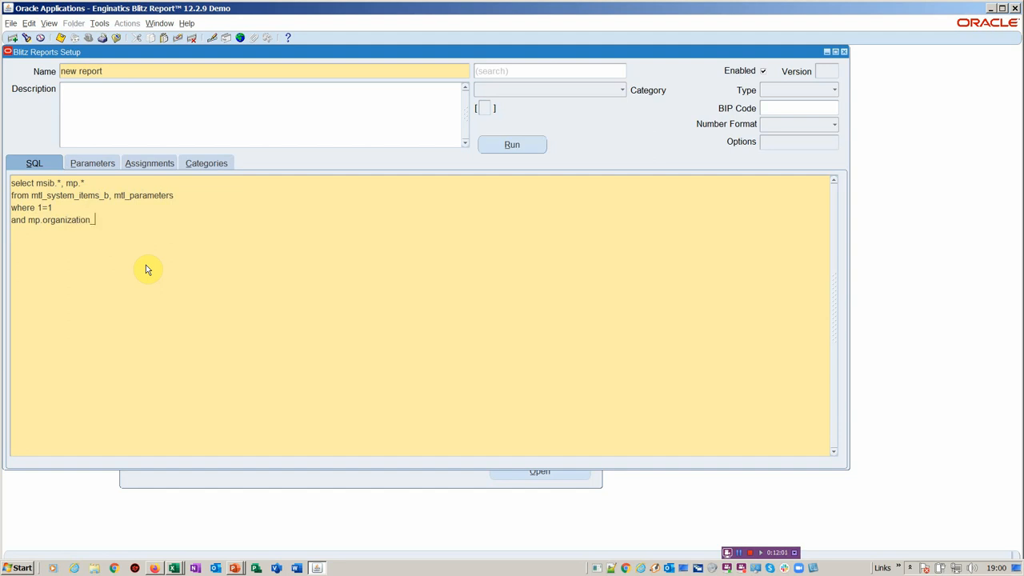
{"action": "type", "text": "id"}
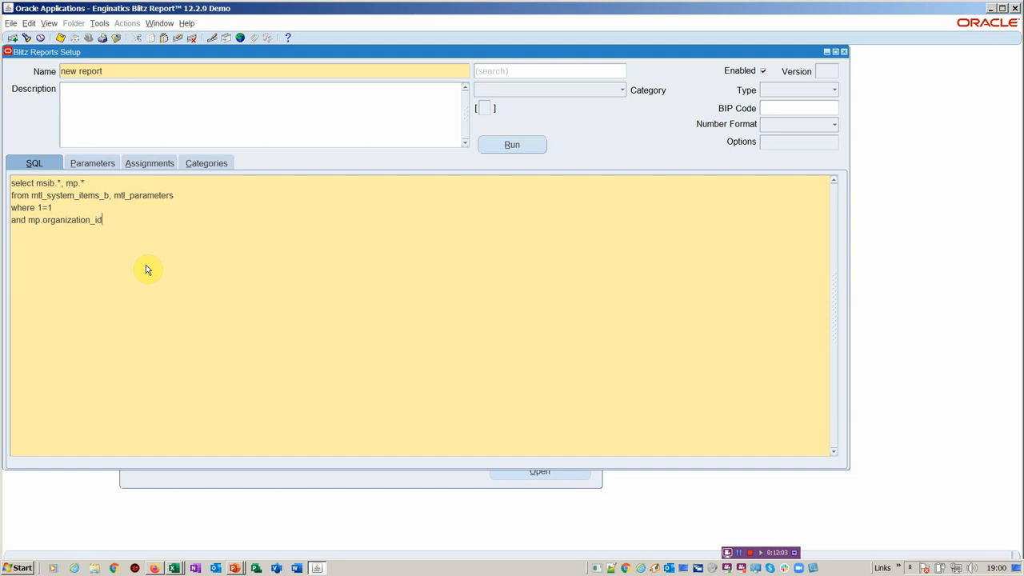
{"action": "type", "text": "="}
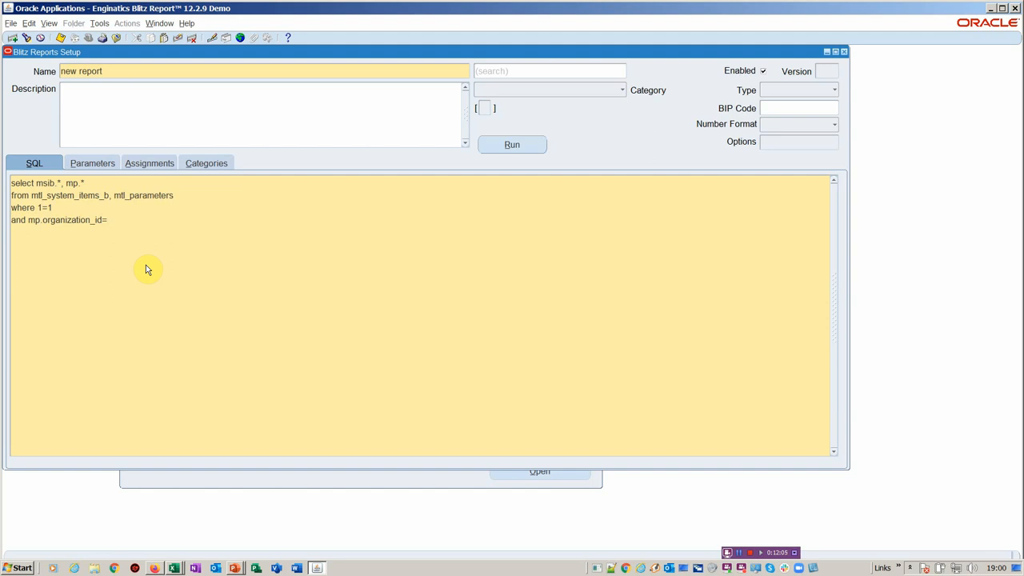
{"action": "type", "text": "msib."}
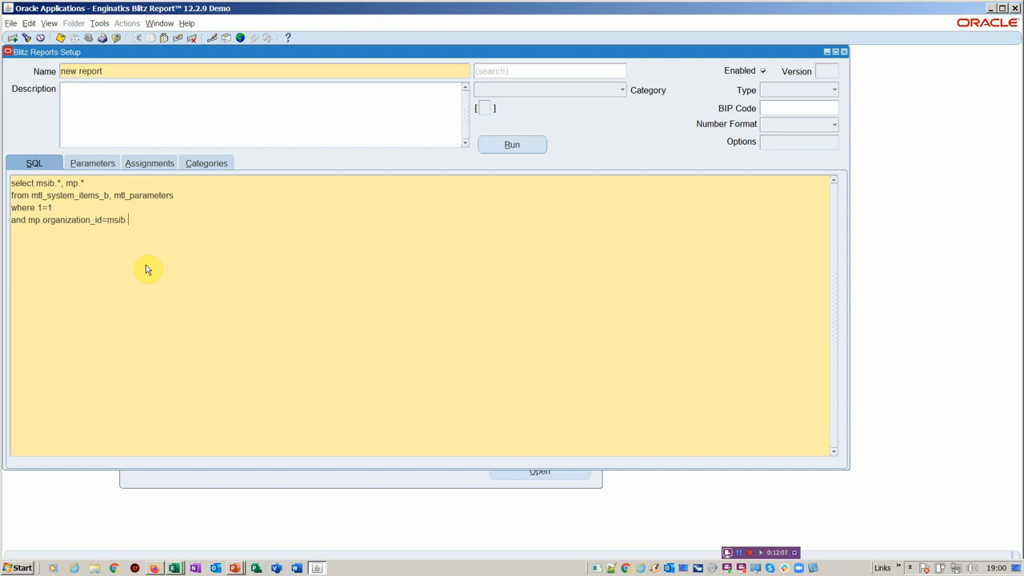
{"action": "type", "text": "organization_id"}
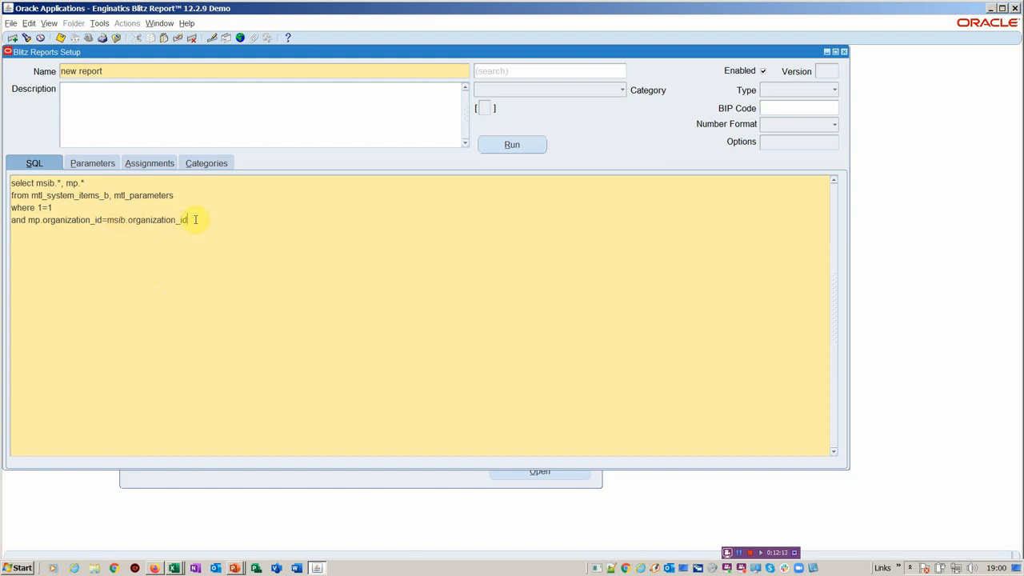
{"action": "left_click", "coordinate": [195, 199]}
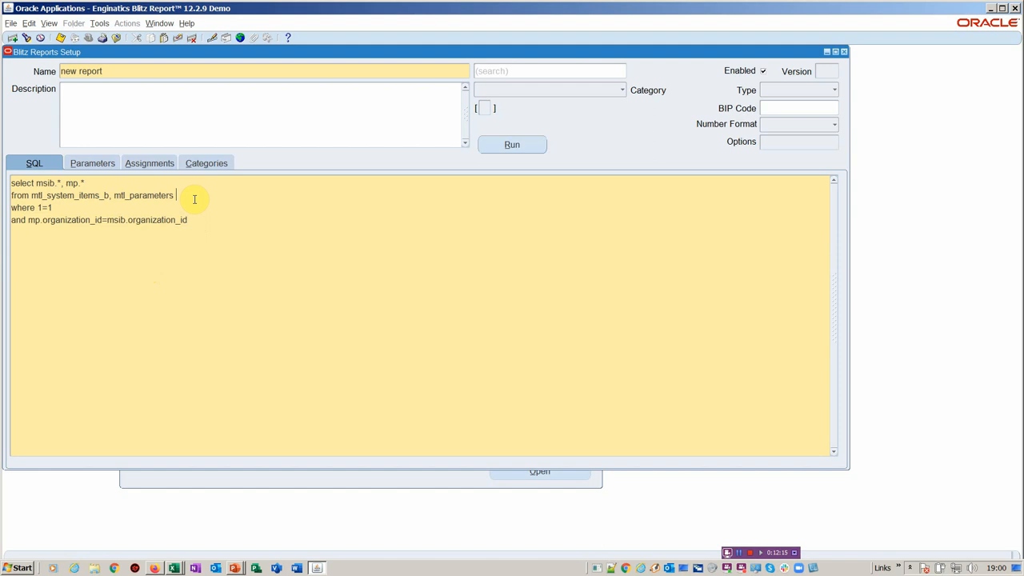
{"action": "type", "text": "mp"}
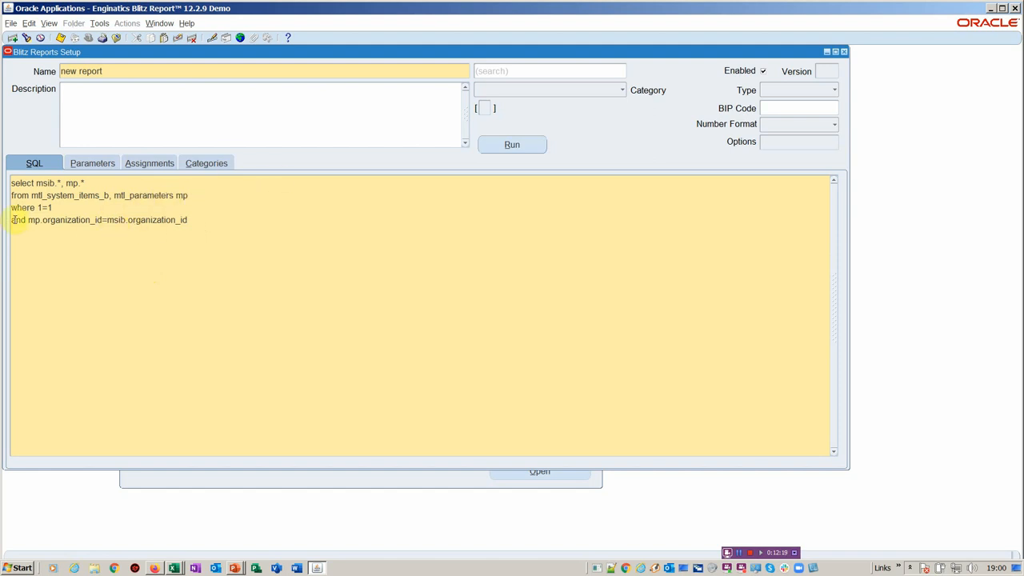
{"action": "left_click", "coordinate": [93, 164]}
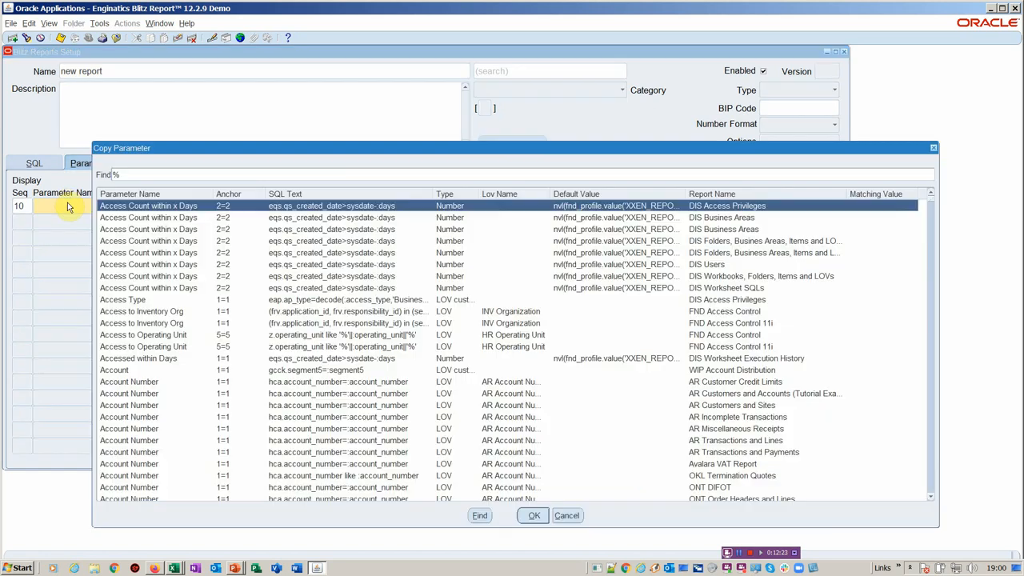
Step: Copy in the Organization Code and Last Update within Days (default 100) parameters, then move to Assignments
{"action": "type", "text": "org"}
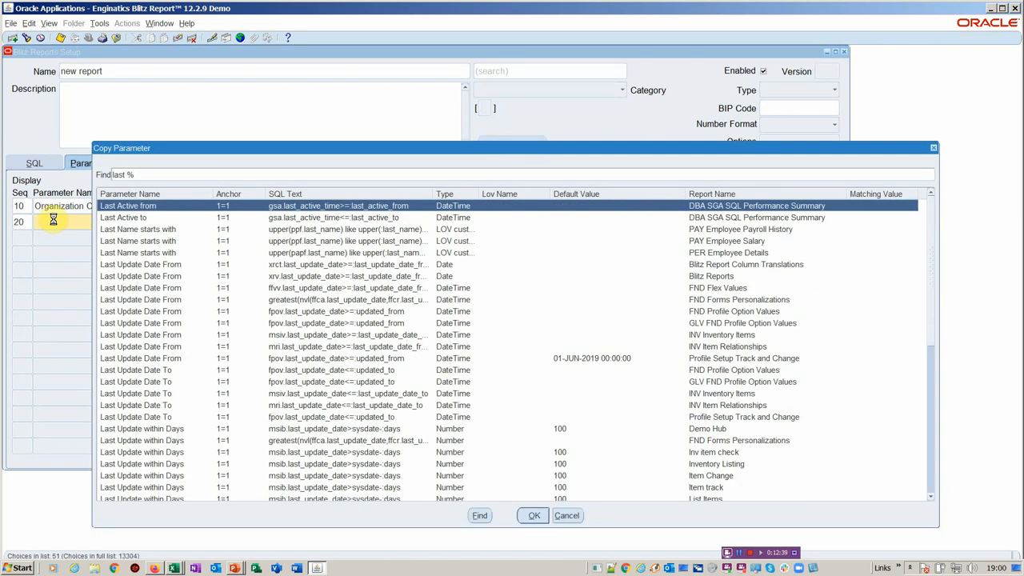
{"action": "mouse_move", "coordinate": [179, 429]}
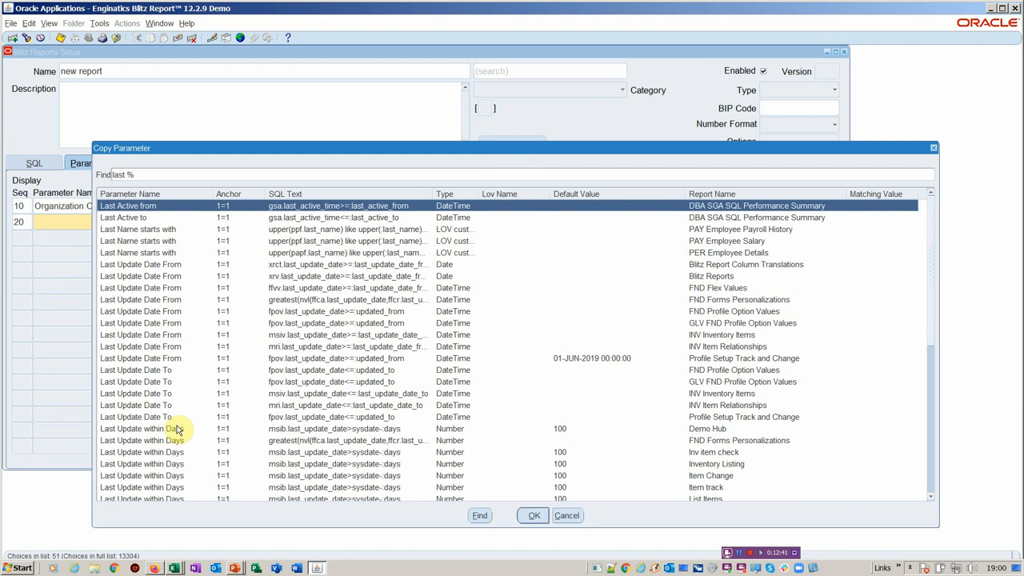
{"action": "left_click", "coordinate": [532, 516]}
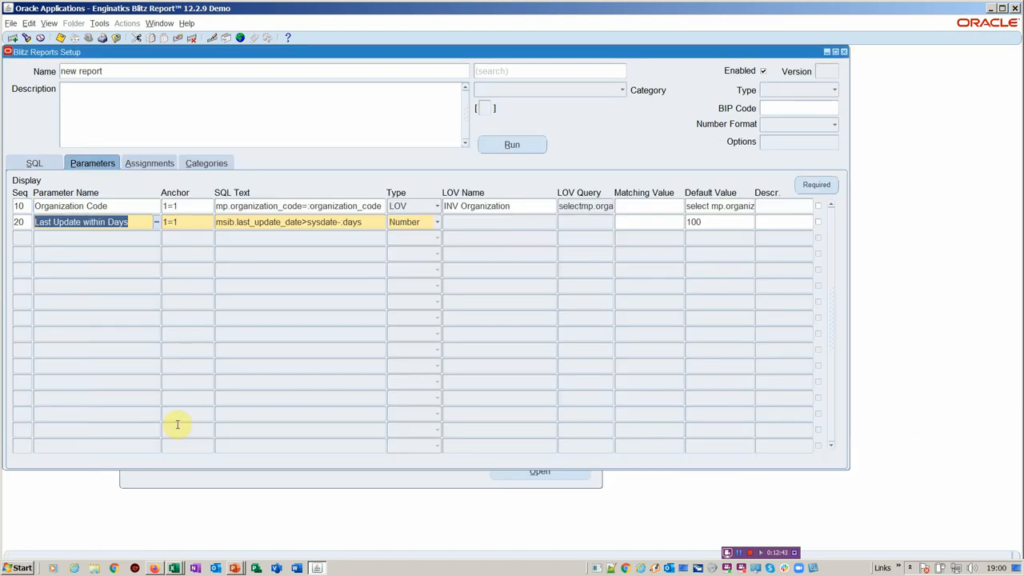
{"action": "left_click", "coordinate": [699, 221]}
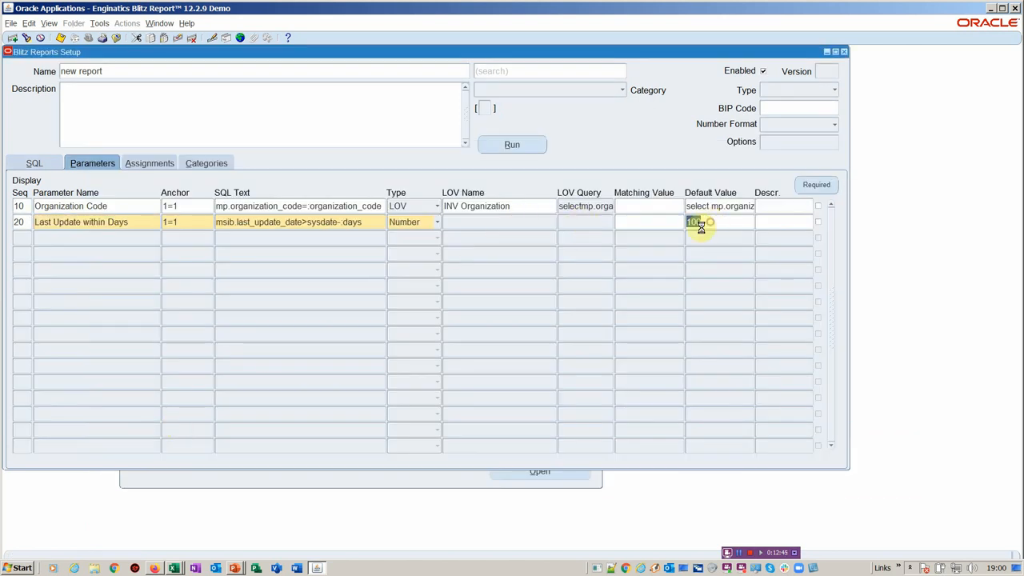
{"action": "left_click", "coordinate": [151, 163]}
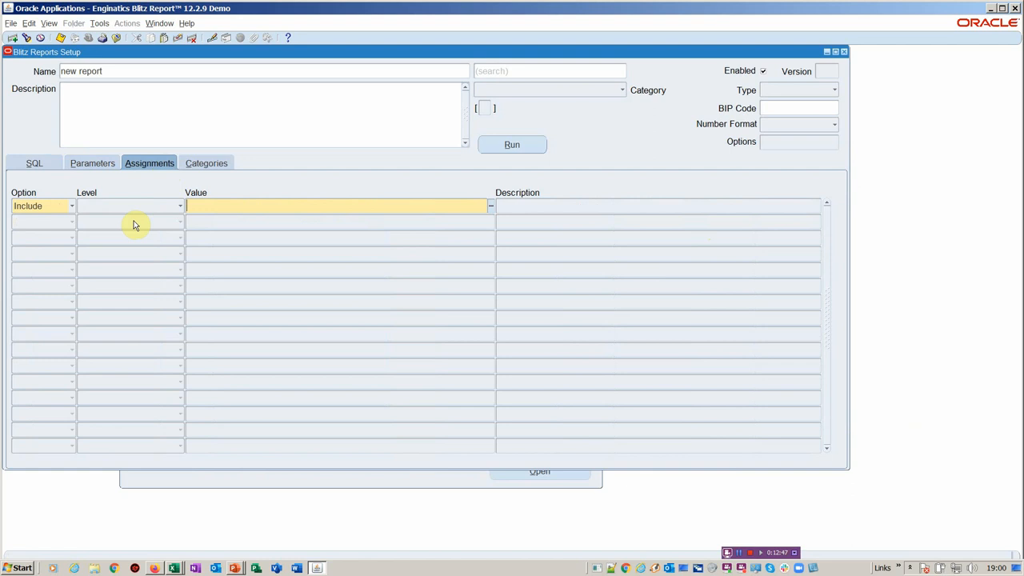
Step: Review the access assignment level, then browse categories such as Advanced Supply Chain Planning and Toolkit - Cost Accounting
{"action": "left_click", "coordinate": [179, 205]}
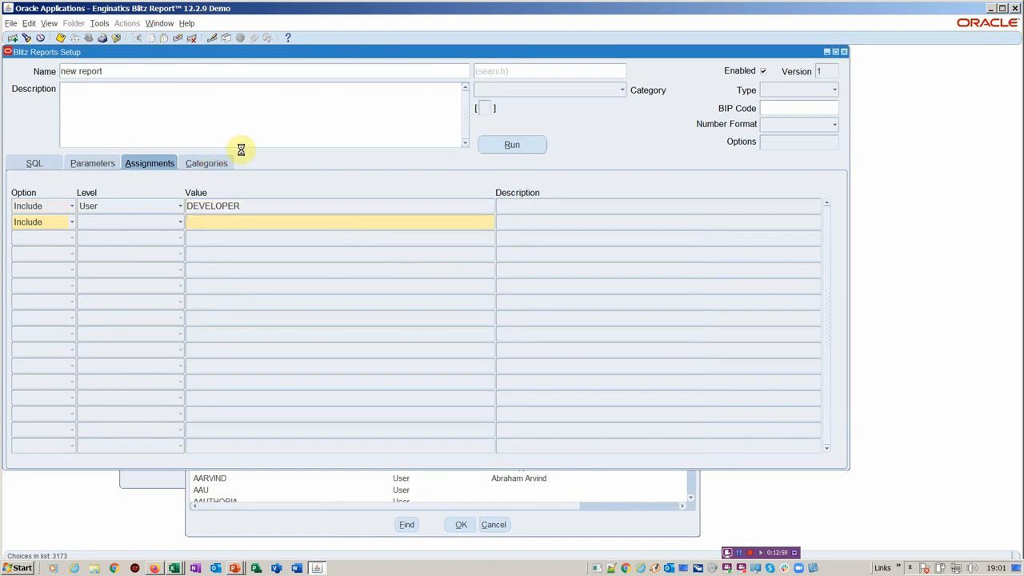
{"action": "left_click", "coordinate": [206, 163]}
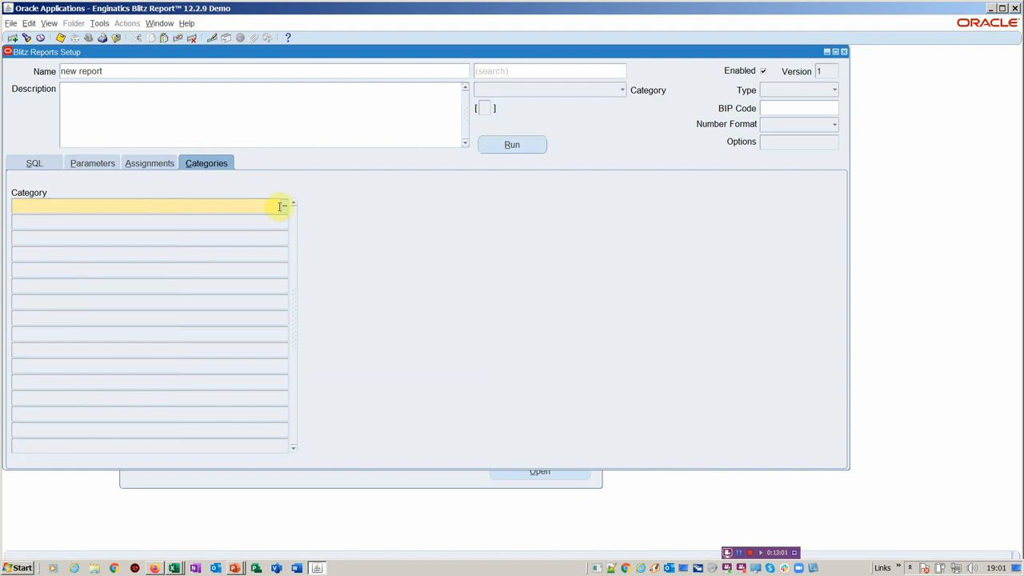
{"action": "left_click", "coordinate": [282, 206]}
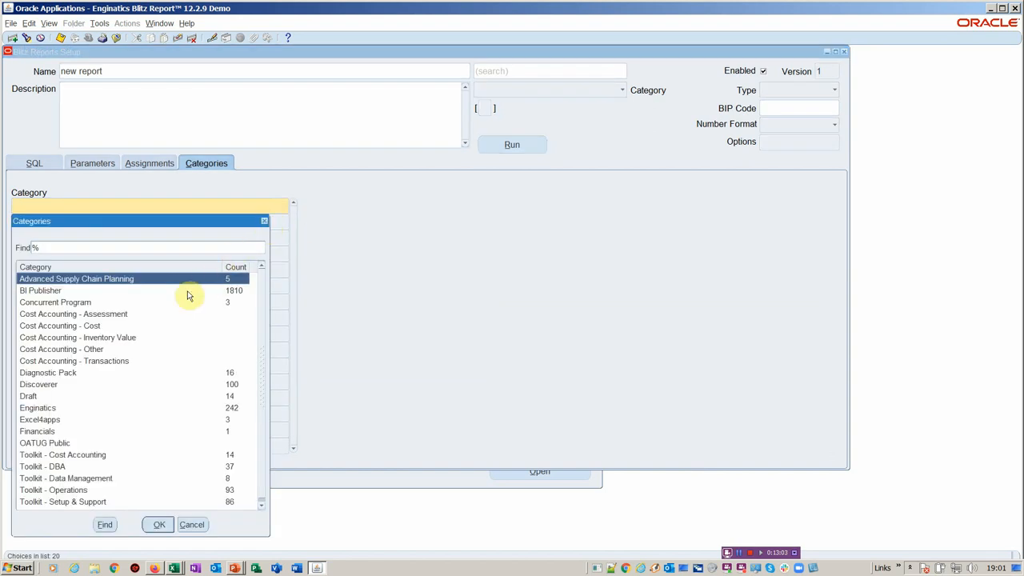
{"action": "mouse_move", "coordinate": [99, 454]}
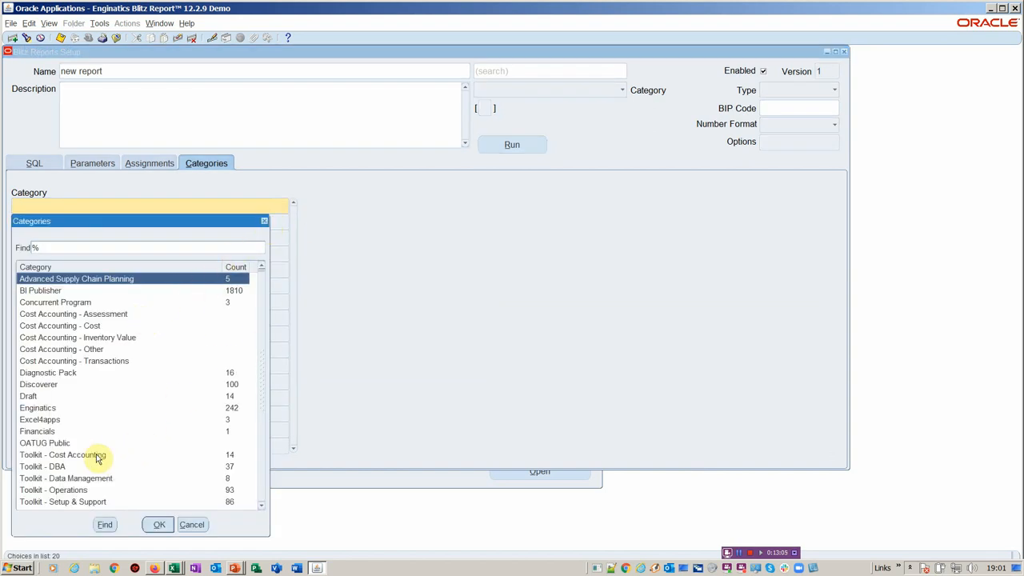
{"action": "left_click", "coordinate": [62, 455]}
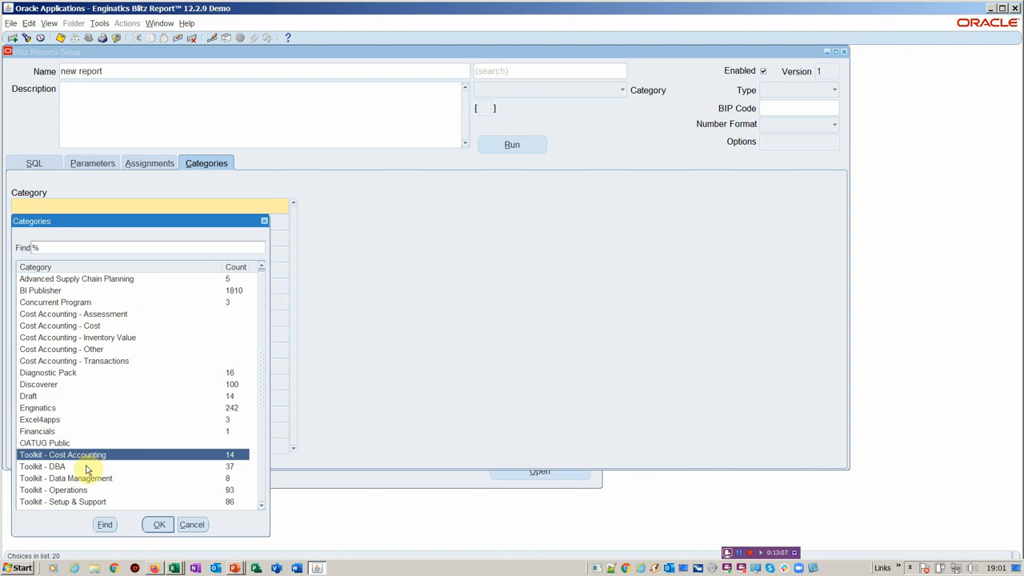
Step: Look at Toolkit - Data Management and Operations, cancel without a category, and bring up the run window
{"action": "left_click", "coordinate": [66, 477]}
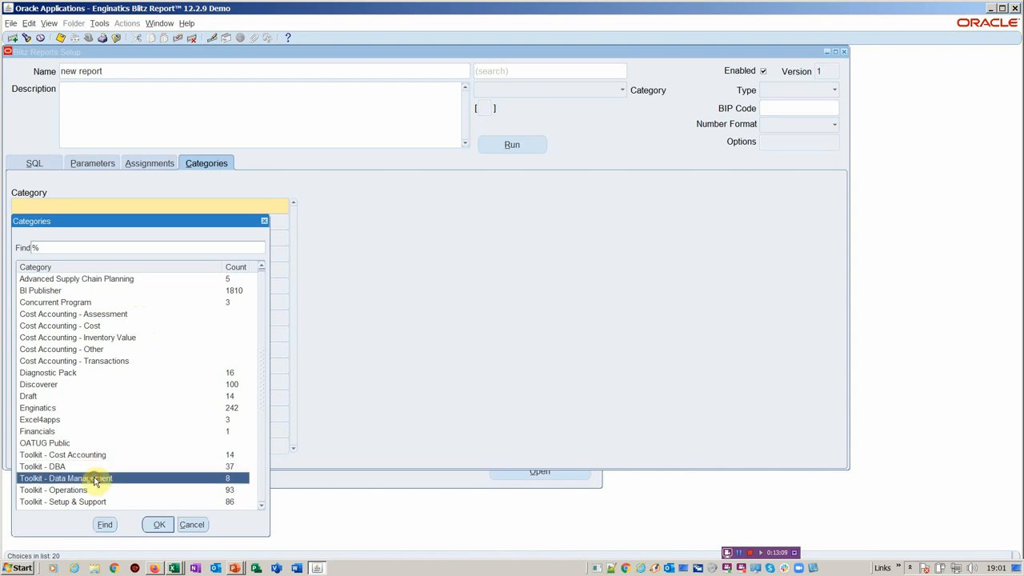
{"action": "left_click", "coordinate": [53, 490]}
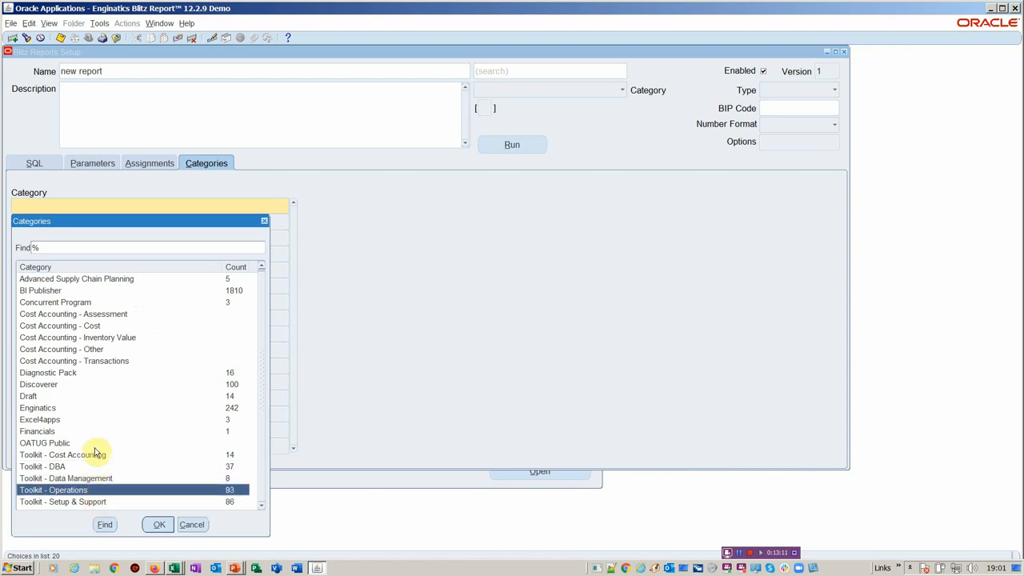
{"action": "mouse_move", "coordinate": [102, 461]}
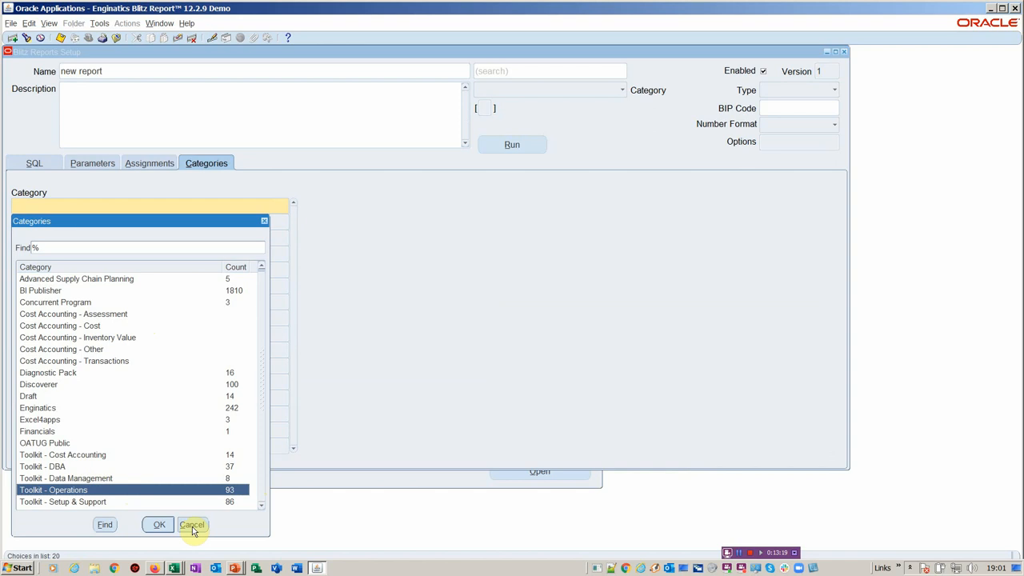
{"action": "left_click", "coordinate": [192, 525]}
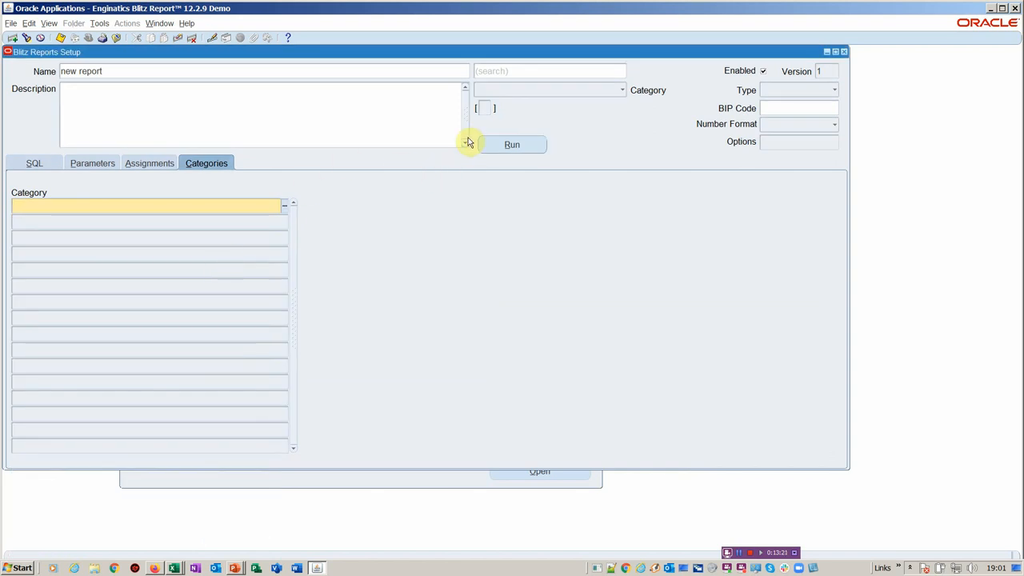
{"action": "left_click", "coordinate": [512, 144]}
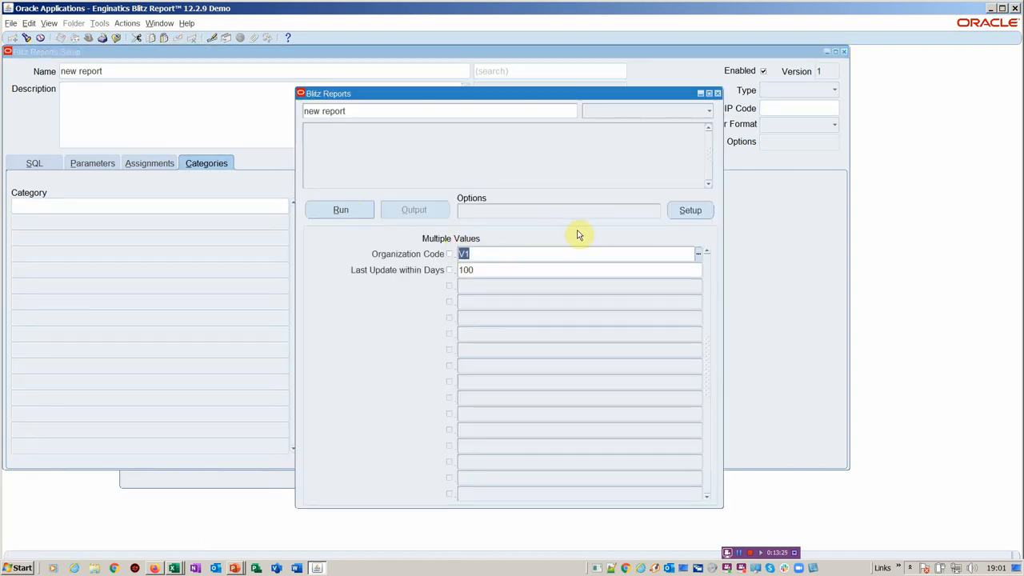
{"action": "mouse_move", "coordinate": [340, 214]}
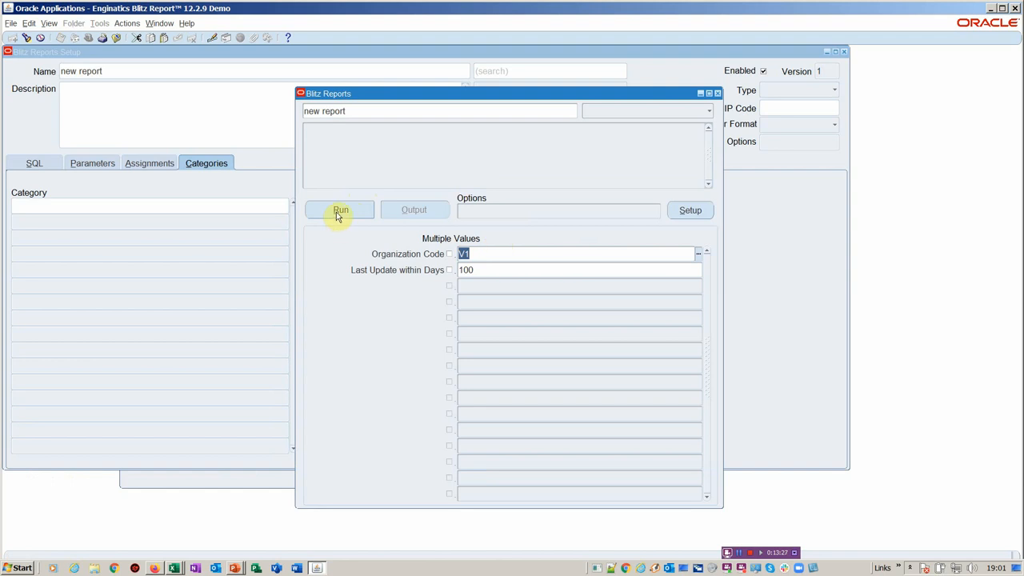
Step: Run the new report for organization V1 and inspect the log of the failed output
{"action": "left_click", "coordinate": [339, 209]}
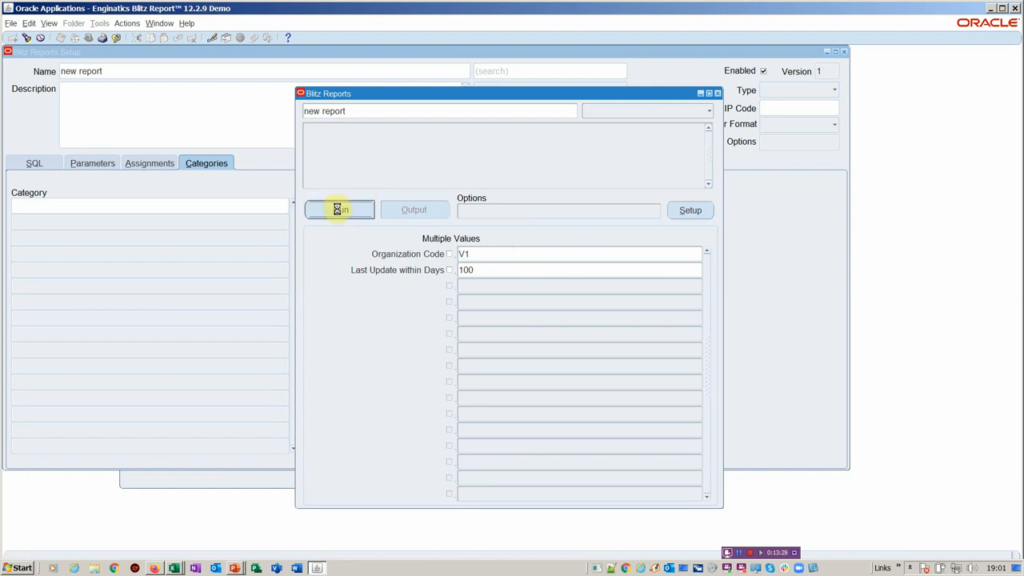
{"action": "left_click", "coordinate": [339, 209]}
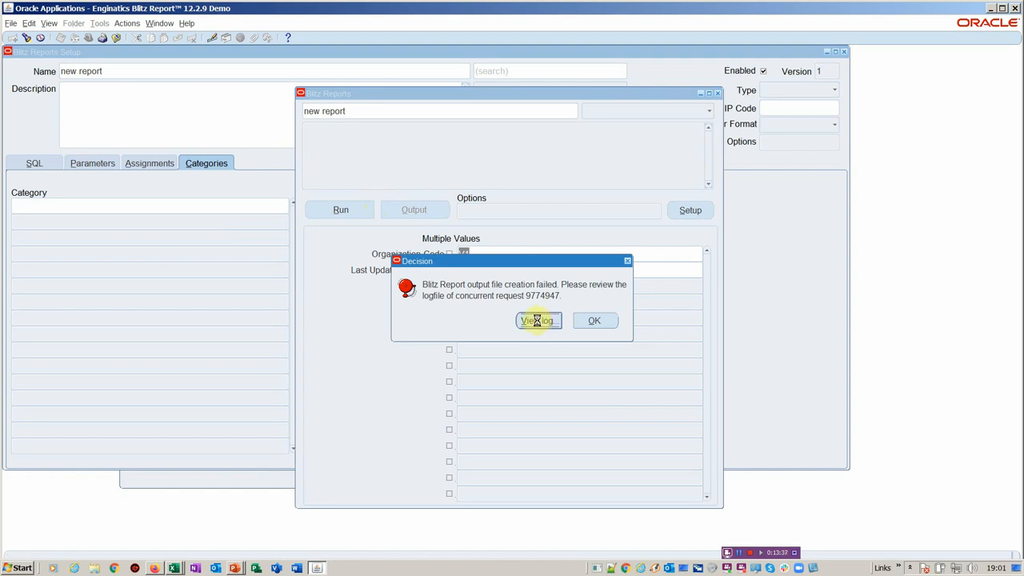
{"action": "left_click", "coordinate": [538, 320]}
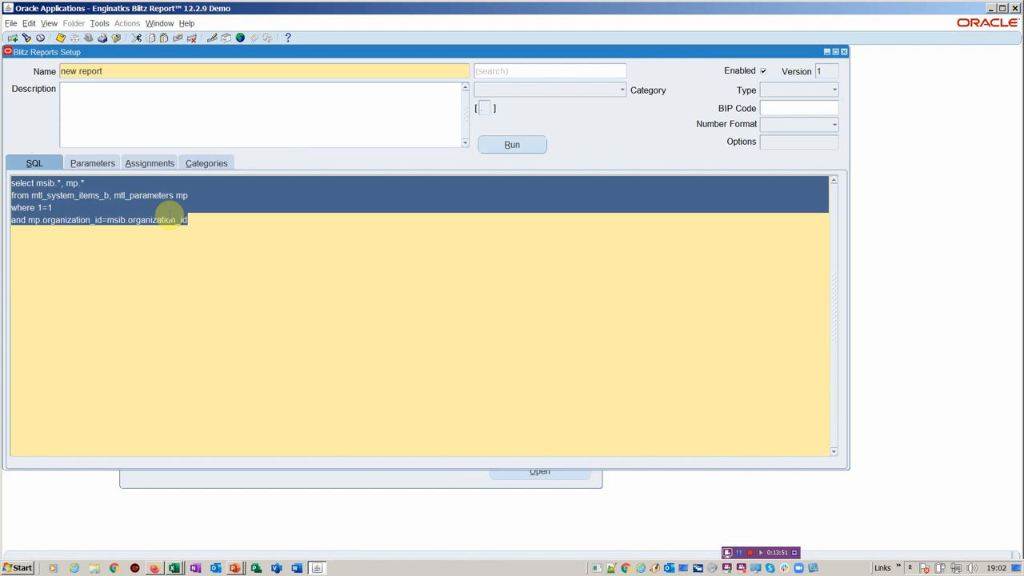
{"action": "mouse_move", "coordinate": [118, 195]}
{"action": "type", "text": " msib"}
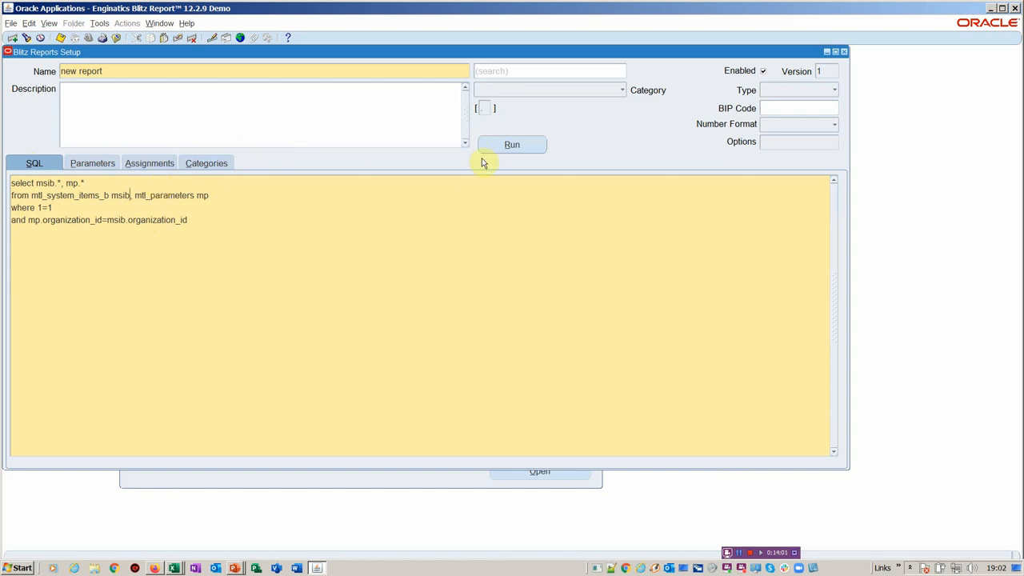
Step: Rerun the report after adding the msib table alias so the Excel output is produced
{"action": "left_click", "coordinate": [512, 144]}
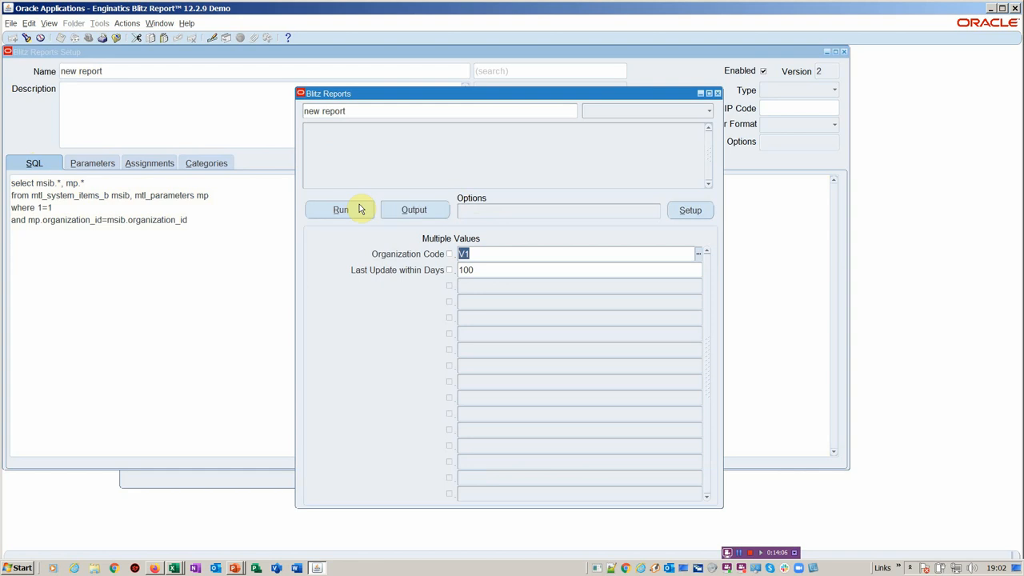
{"action": "left_click", "coordinate": [339, 209]}
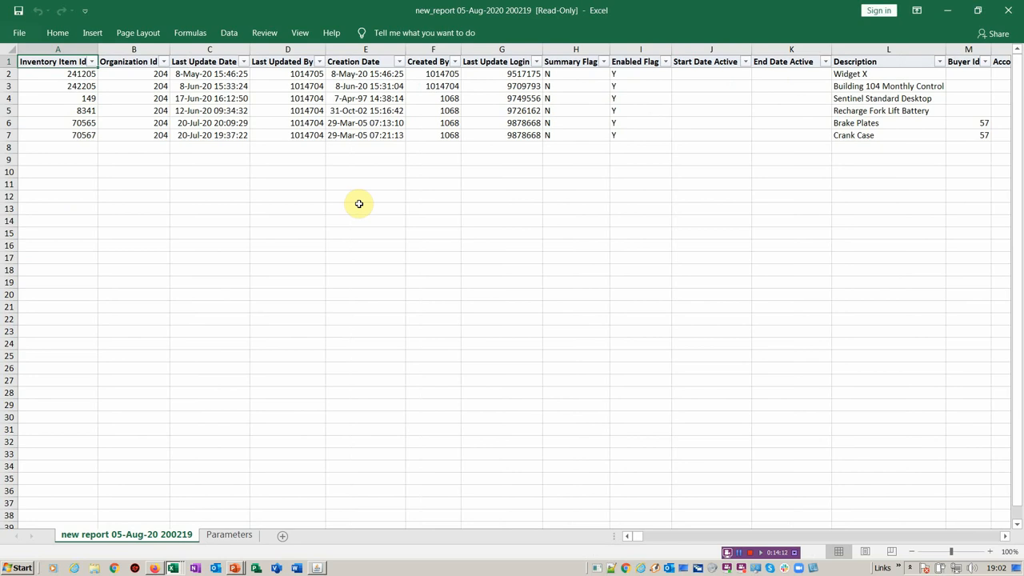
{"action": "left_click", "coordinate": [51, 61]}
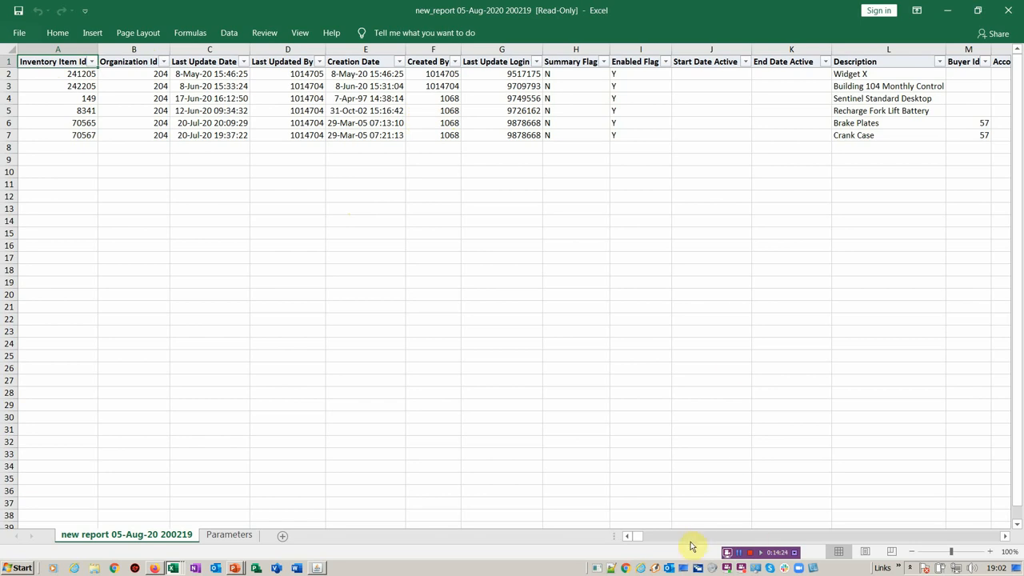
{"action": "scroll", "scroll_direction": "right", "scroll_amount": 3}
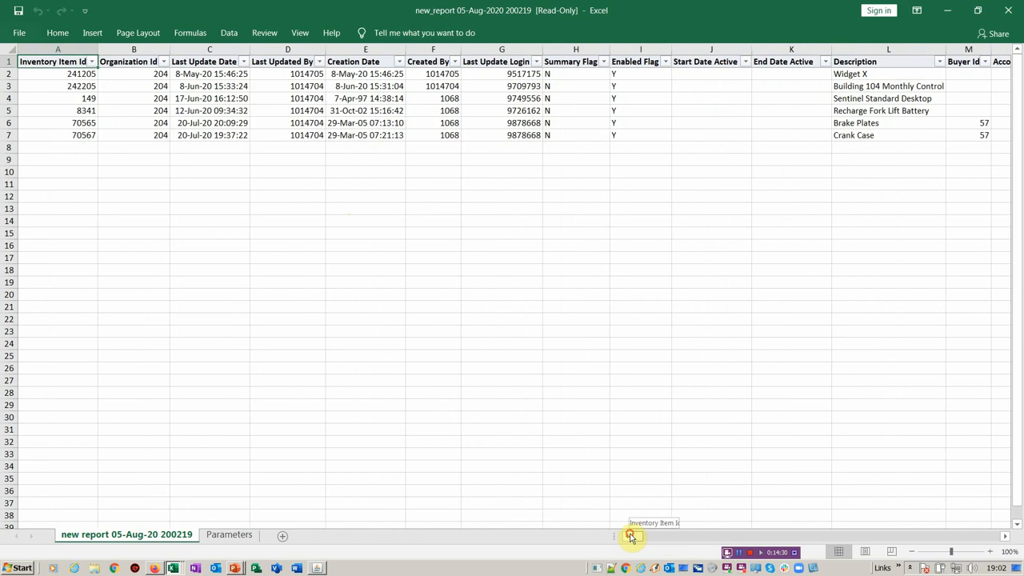
{"action": "mouse_move", "coordinate": [643, 467]}
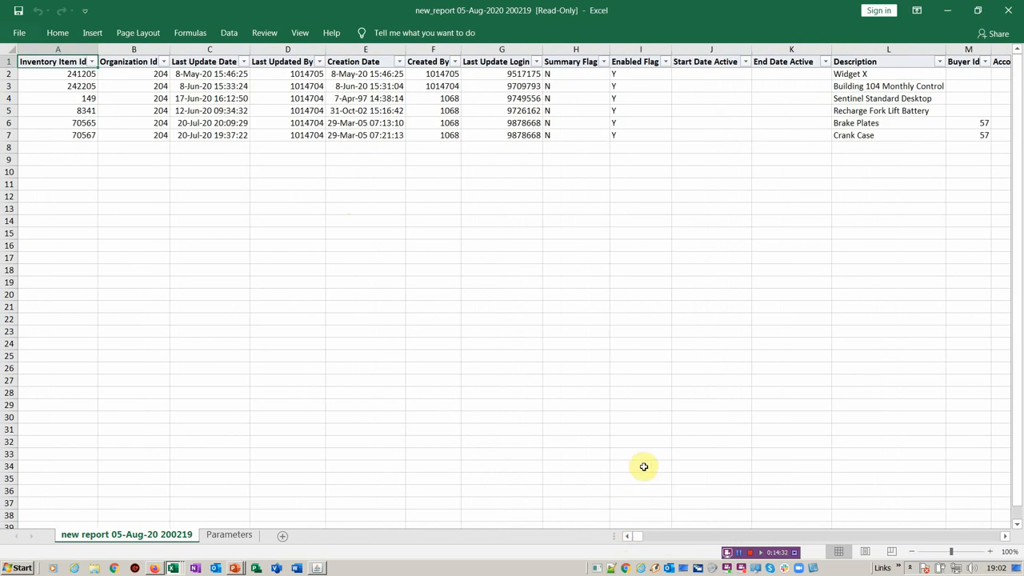
{"action": "mouse_move", "coordinate": [598, 327]}
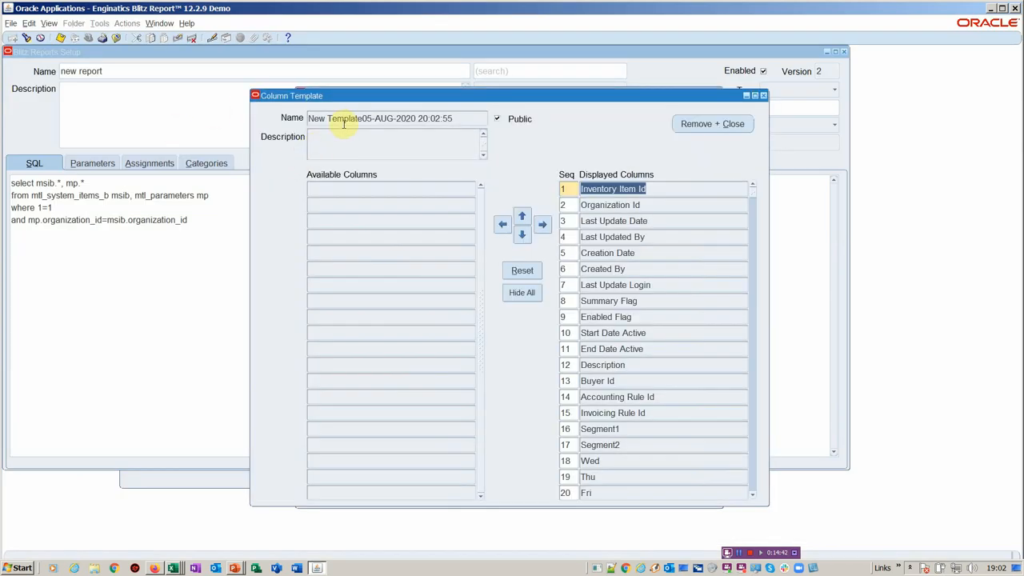
{"action": "mouse_move", "coordinate": [541, 320]}
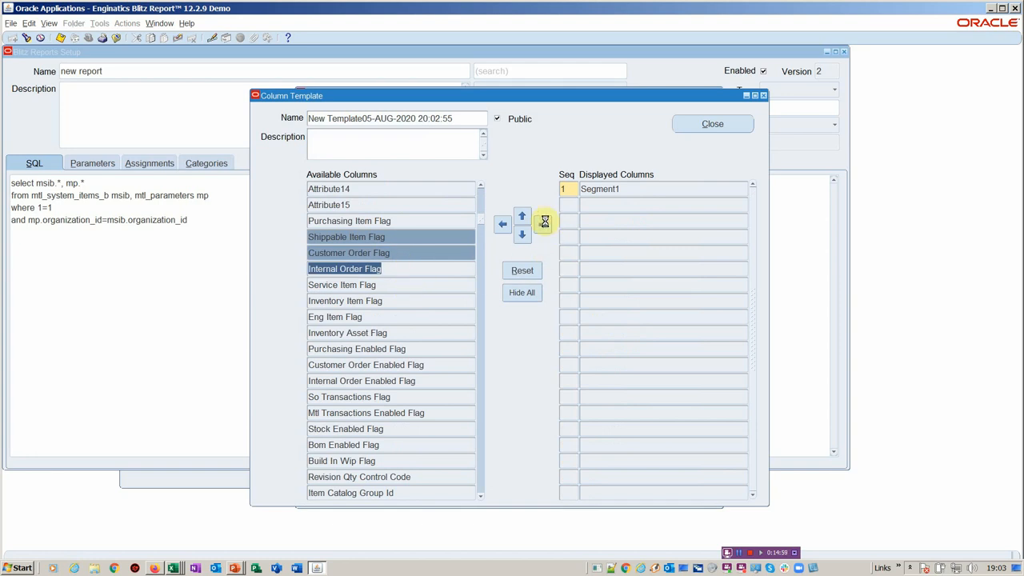
Step: Display Segment1, the seven item flag columns and Description in the column template and close it
{"action": "left_click", "coordinate": [544, 224]}
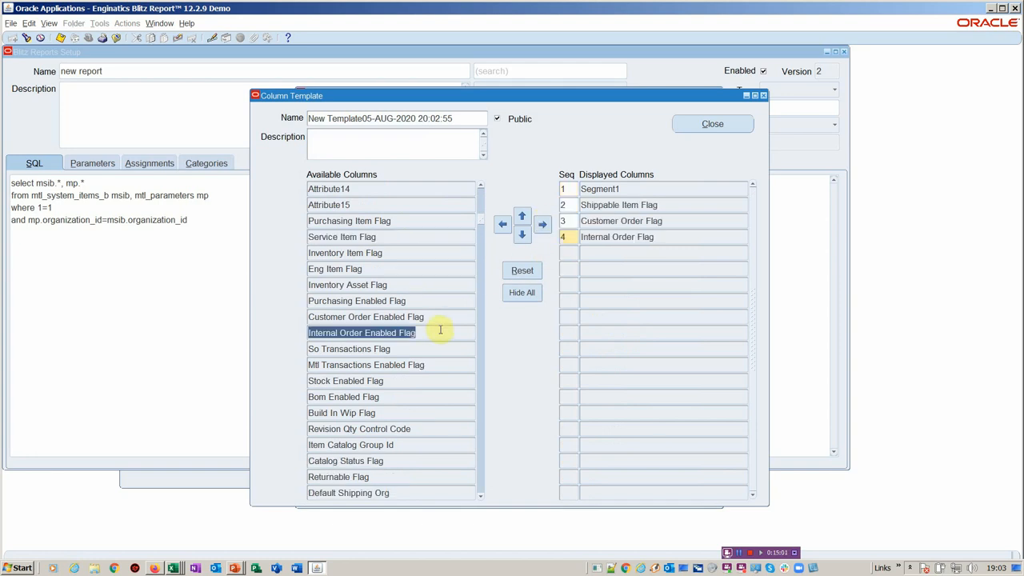
{"action": "left_click", "coordinate": [364, 317]}
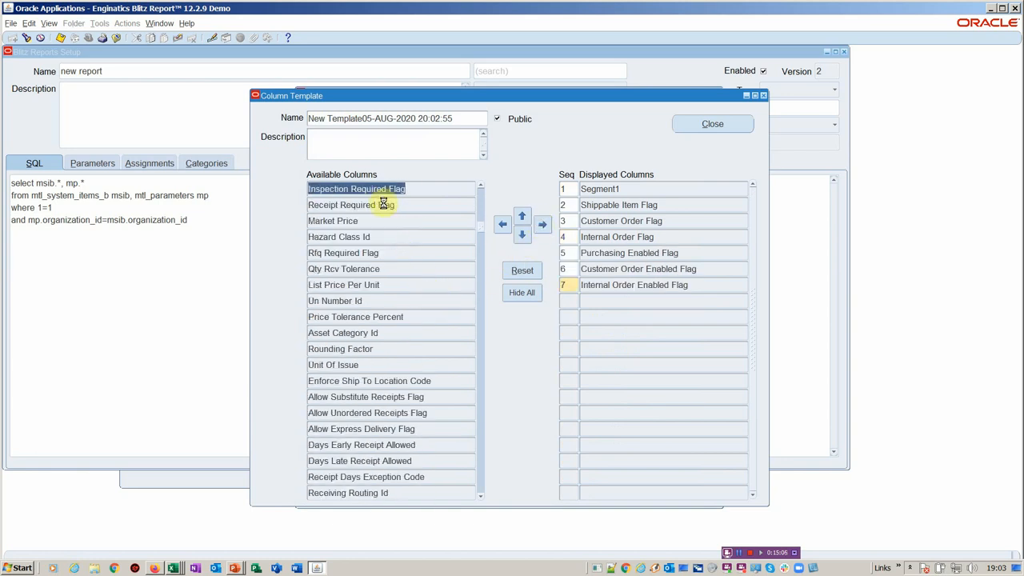
{"action": "scroll", "scroll_direction": "down", "scroll_amount": 3}
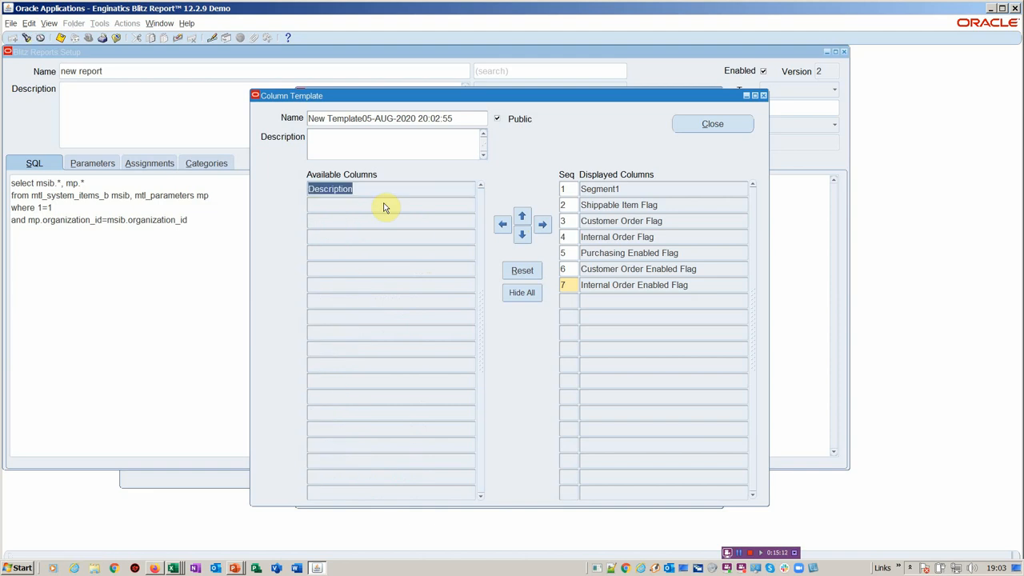
{"action": "left_click", "coordinate": [541, 224]}
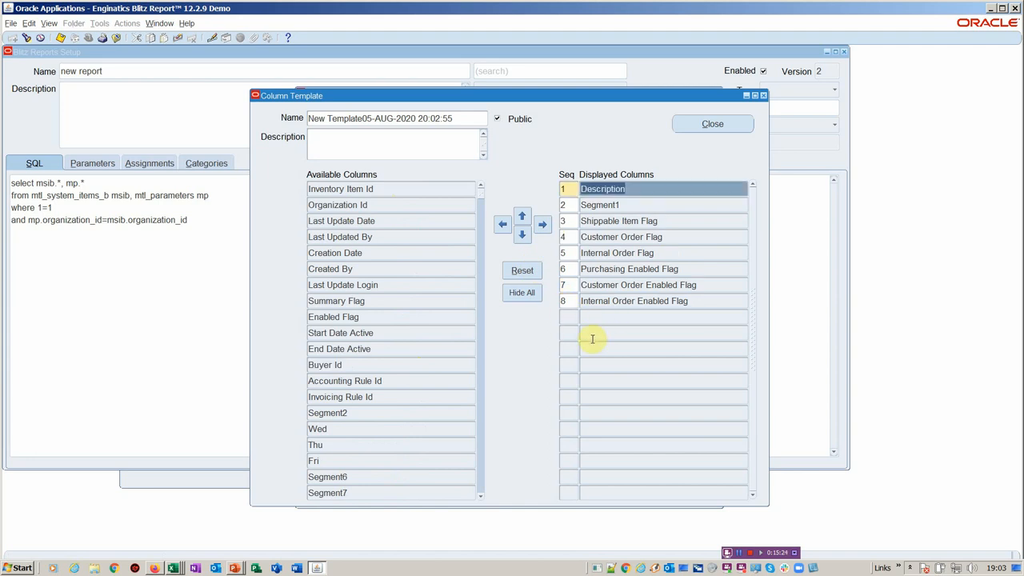
{"action": "mouse_move", "coordinate": [632, 170]}
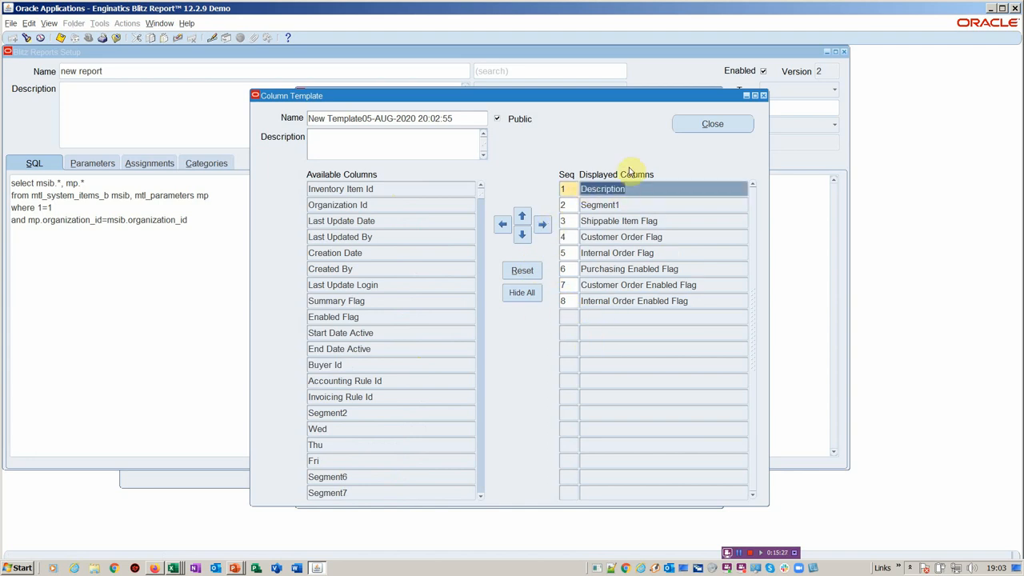
{"action": "left_click", "coordinate": [713, 123]}
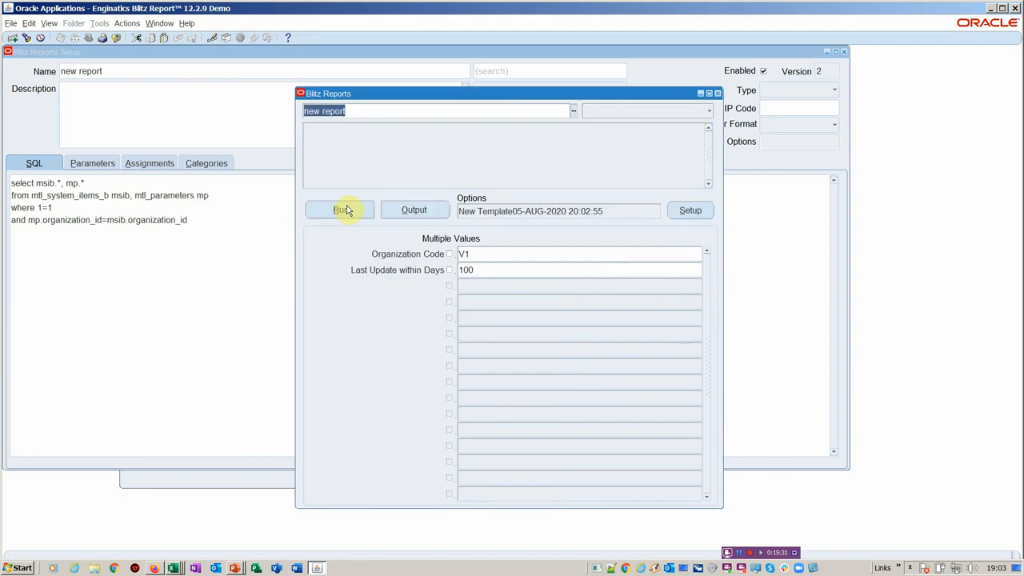
{"action": "left_click", "coordinate": [339, 210]}
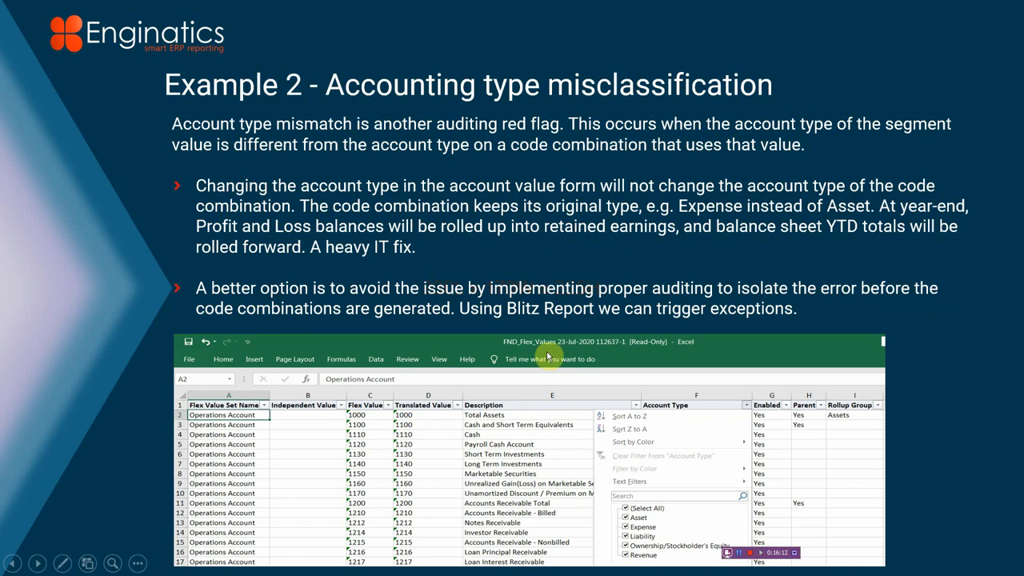
{"action": "mouse_move", "coordinate": [580, 367]}
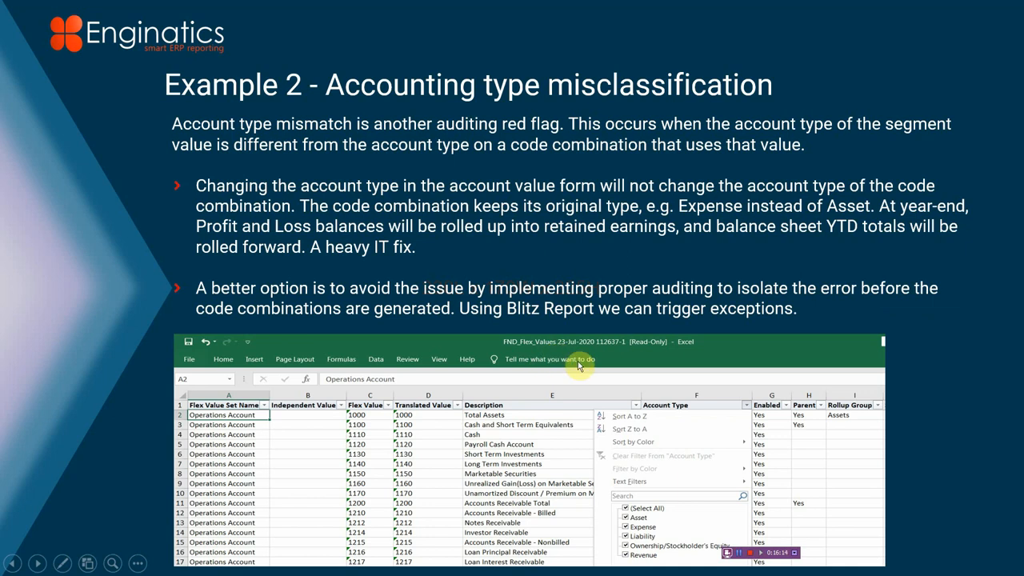
{"action": "mouse_move", "coordinate": [586, 381]}
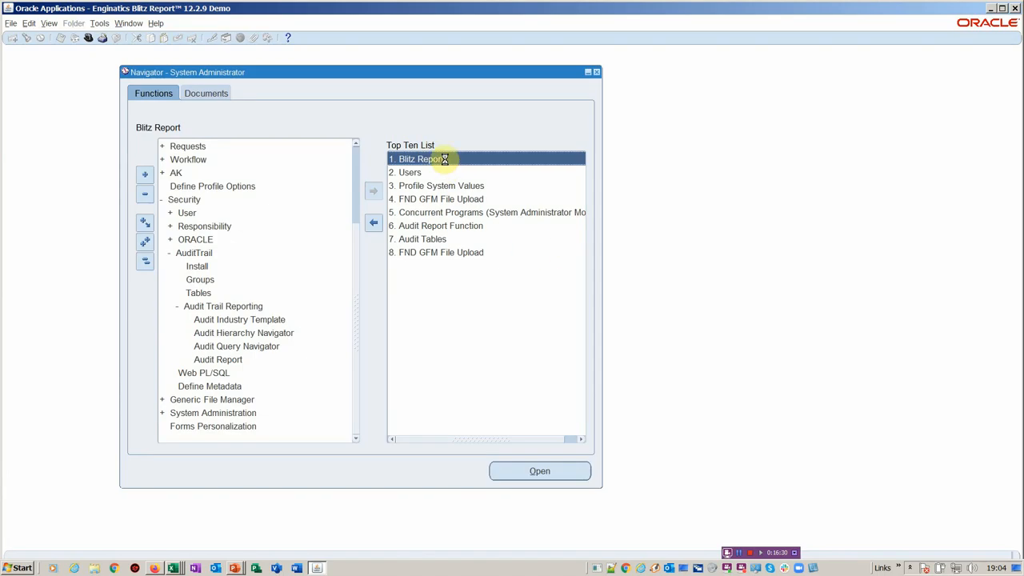
Step: Launch Blitz Report and search responsibilities starting with o%
{"action": "double_click", "coordinate": [418, 158]}
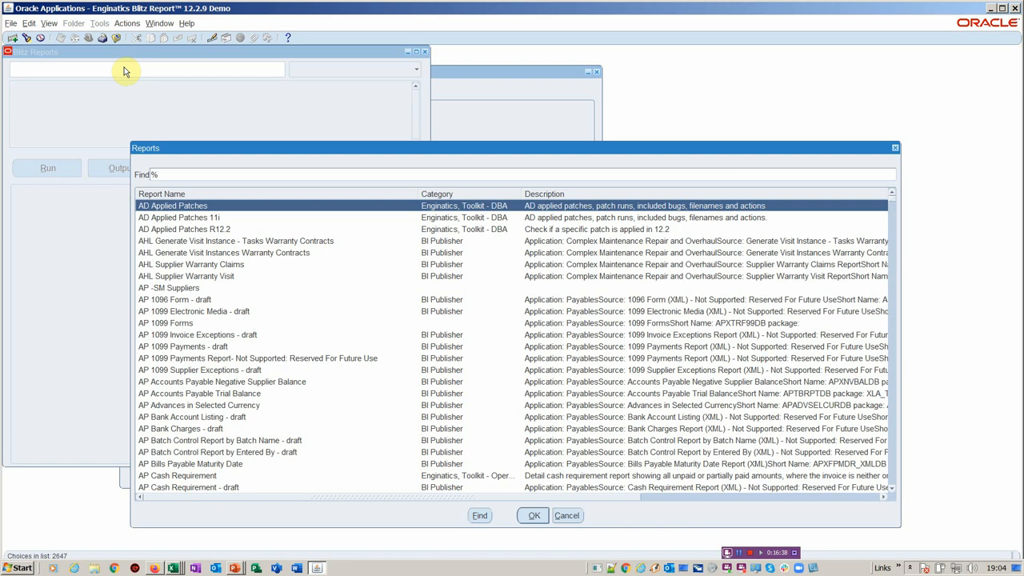
{"action": "type", "text": "o%"}
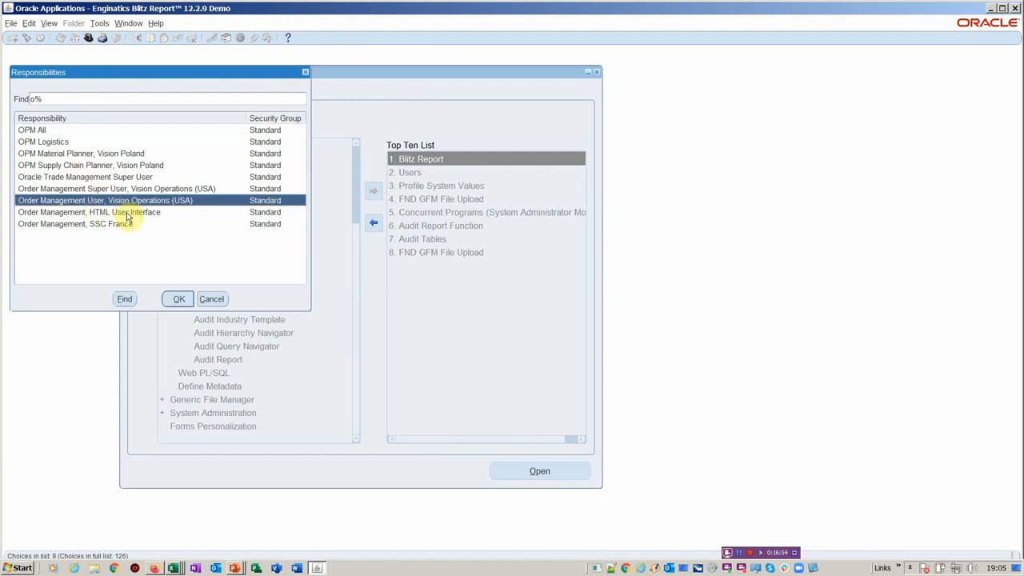
Step: Switch to Order Management User, Vision Operations (USA) and launch Blitz Report - Order Export from the Order Organizer
{"action": "left_click", "coordinate": [178, 300]}
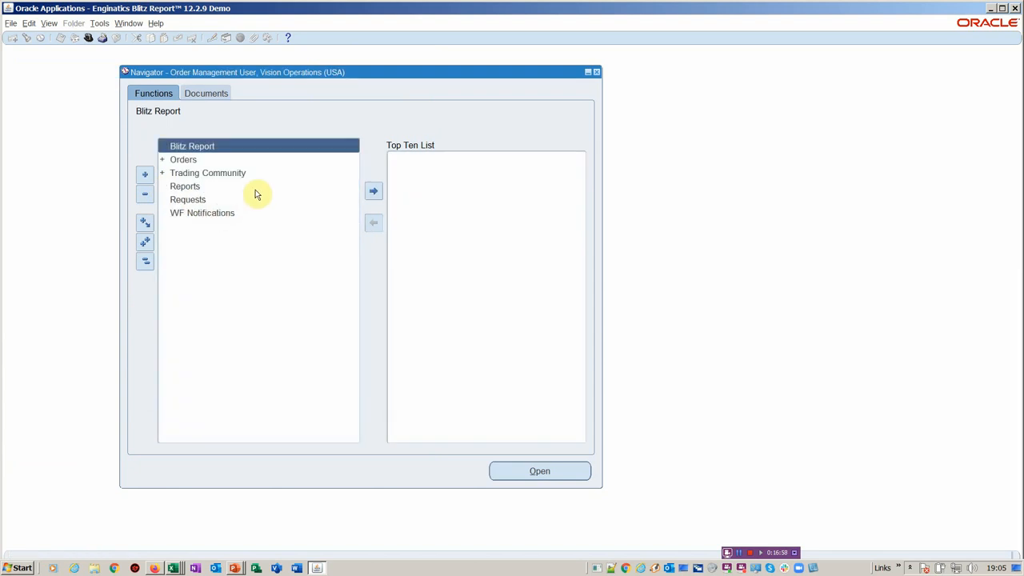
{"action": "mouse_move", "coordinate": [72, 41]}
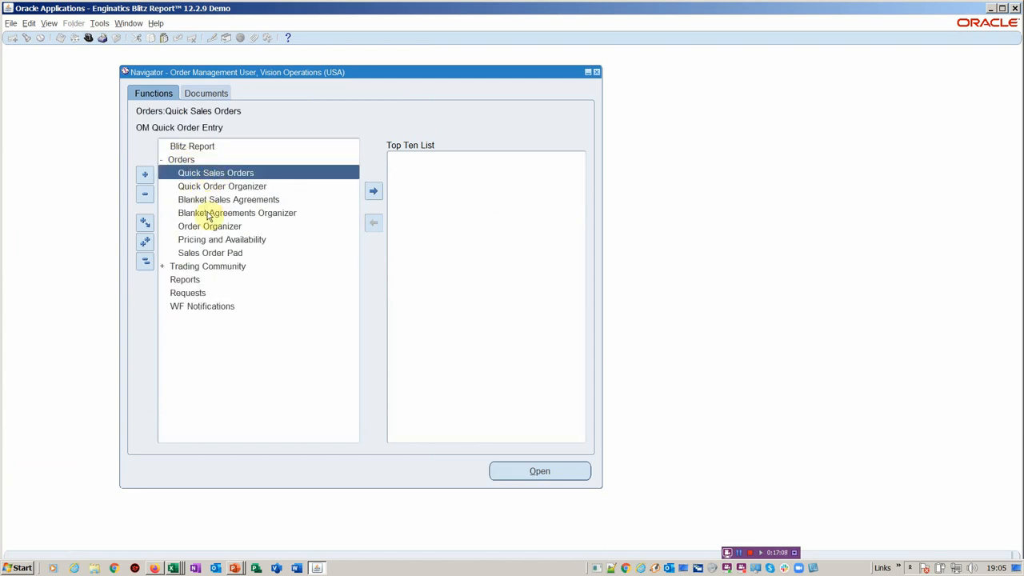
{"action": "left_click", "coordinate": [208, 226]}
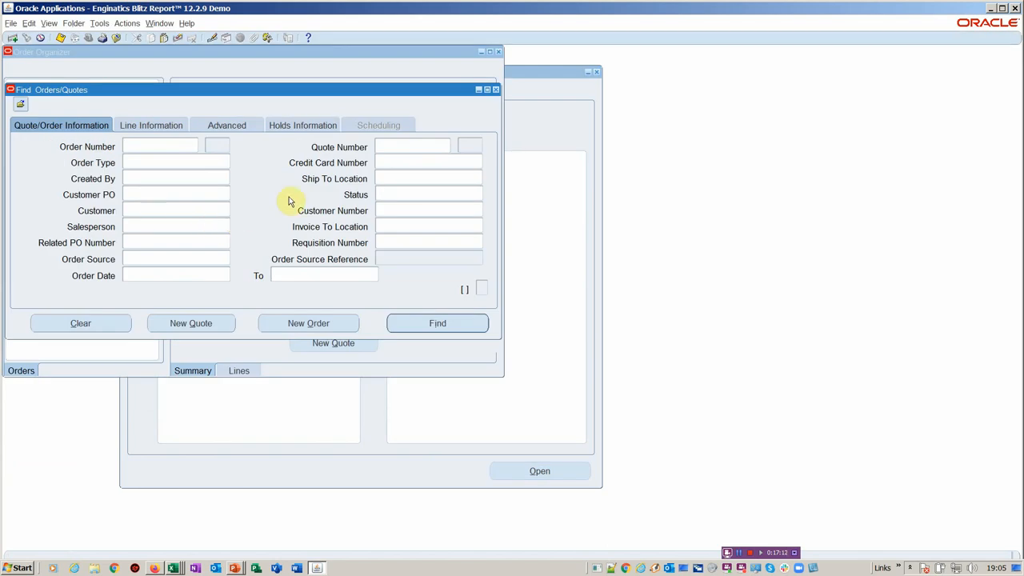
{"action": "mouse_move", "coordinate": [232, 144]}
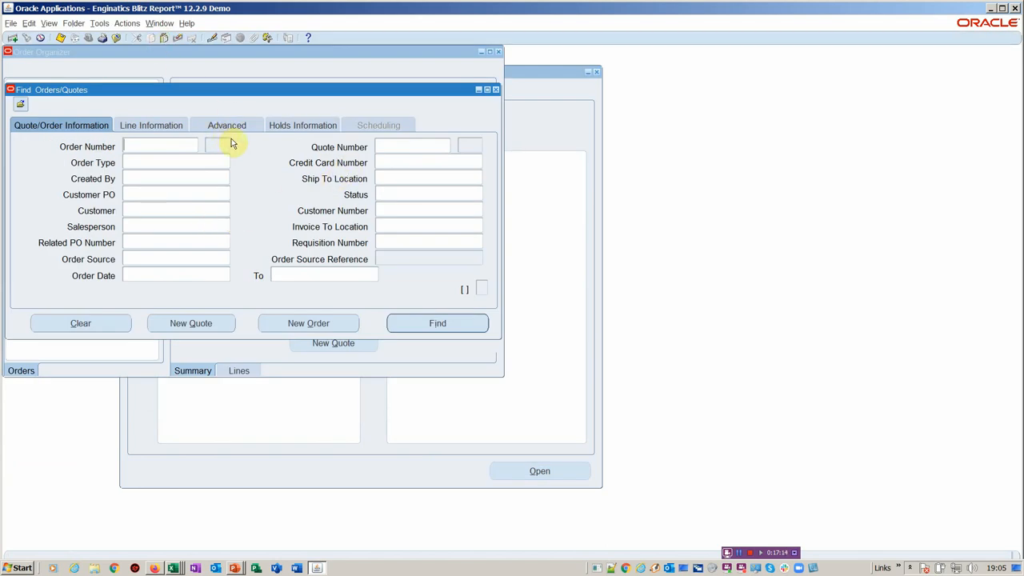
{"action": "left_click", "coordinate": [125, 22]}
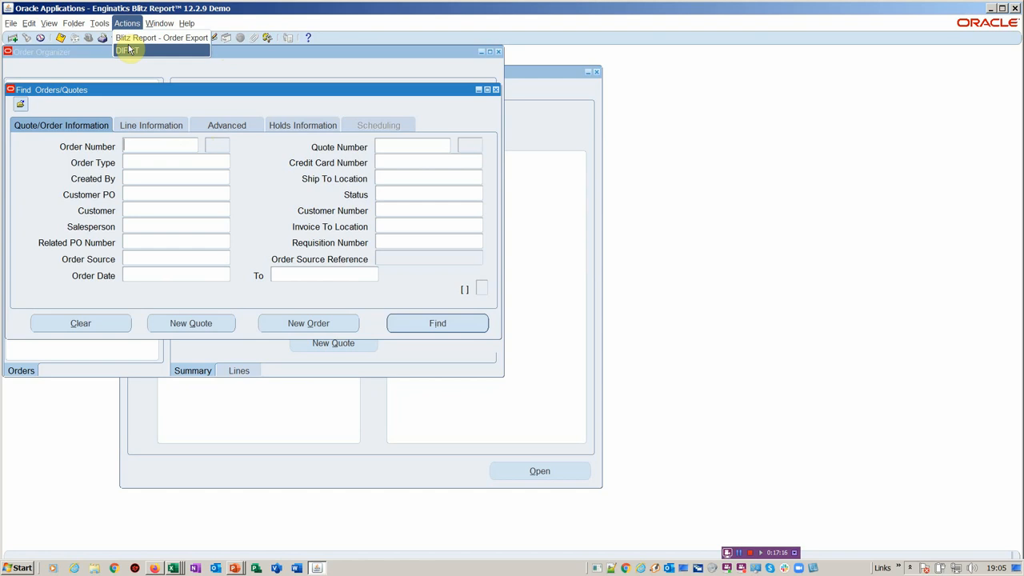
{"action": "left_click", "coordinate": [126, 50]}
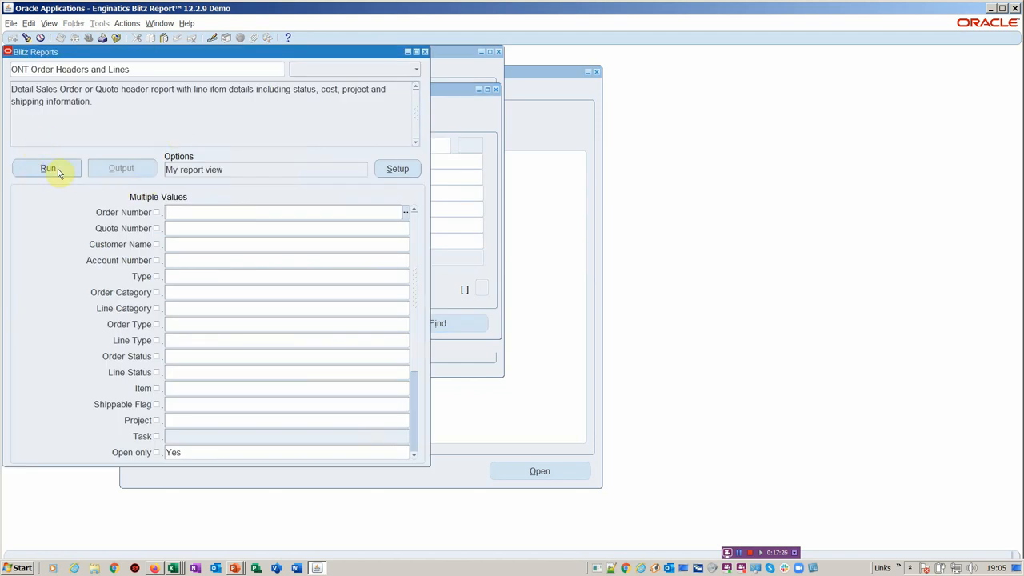
Step: Submit the ONT Order Headers and Lines report run
{"action": "left_click", "coordinate": [45, 168]}
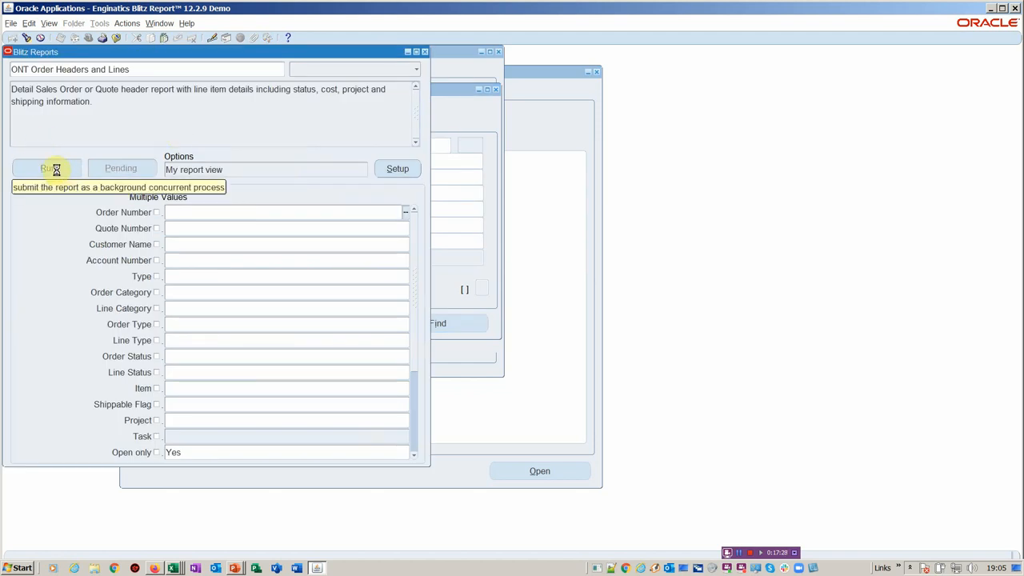
{"action": "left_click", "coordinate": [44, 168]}
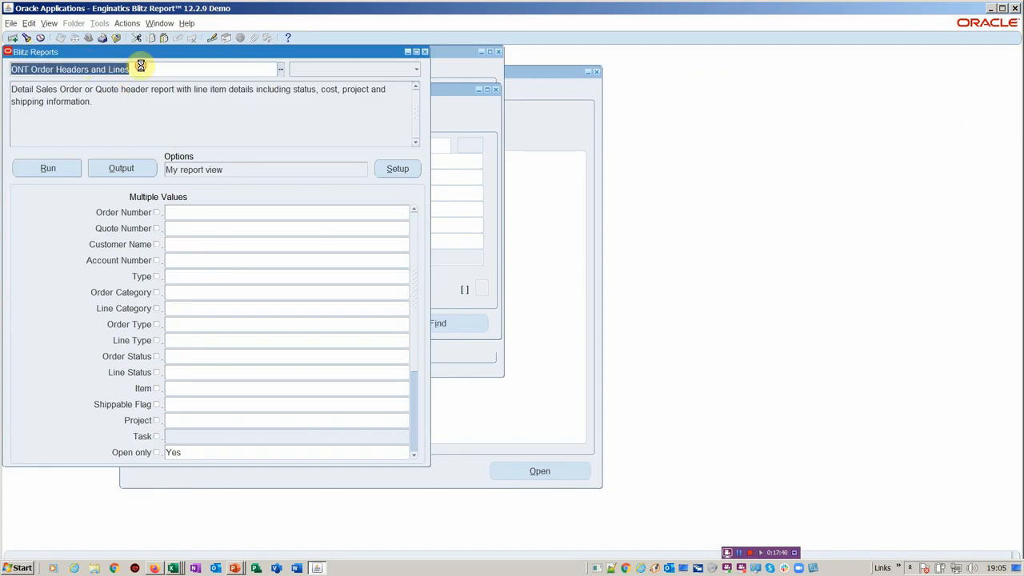
Step: Load the ONT DIFOT report via an ONT% search, run it and open its output
{"action": "left_click", "coordinate": [279, 67]}
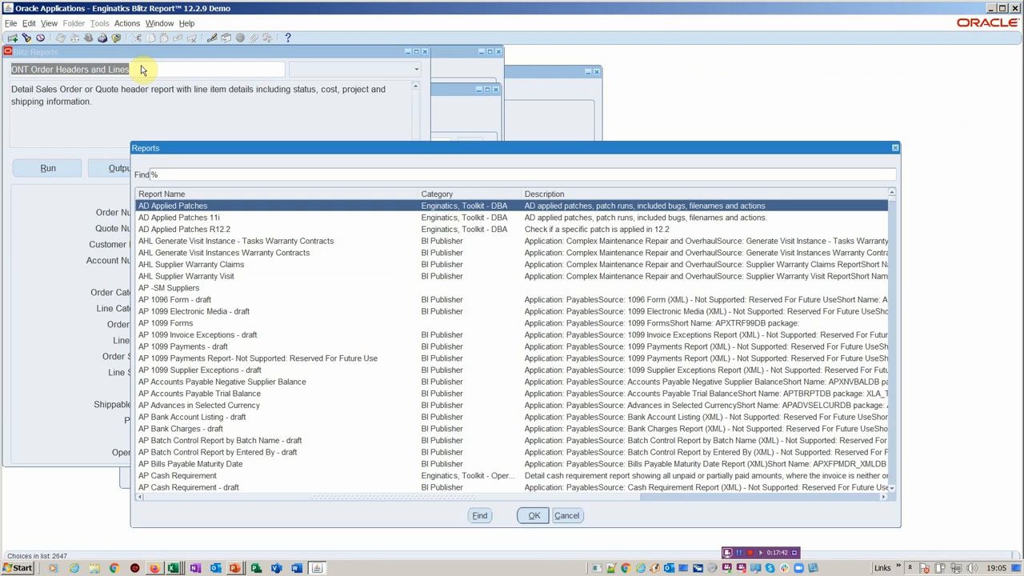
{"action": "type", "text": "onT"}
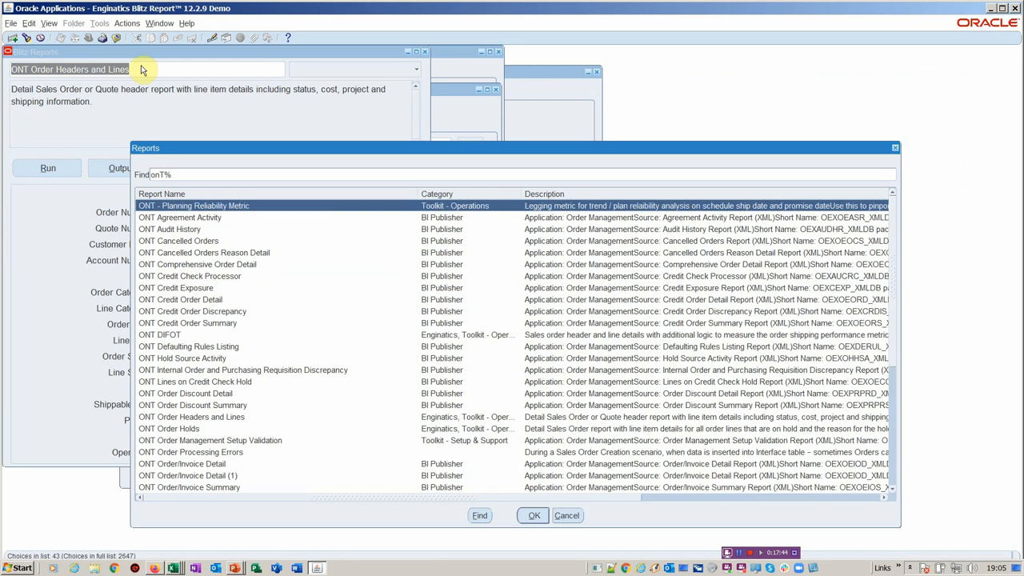
{"action": "left_click", "coordinate": [160, 335]}
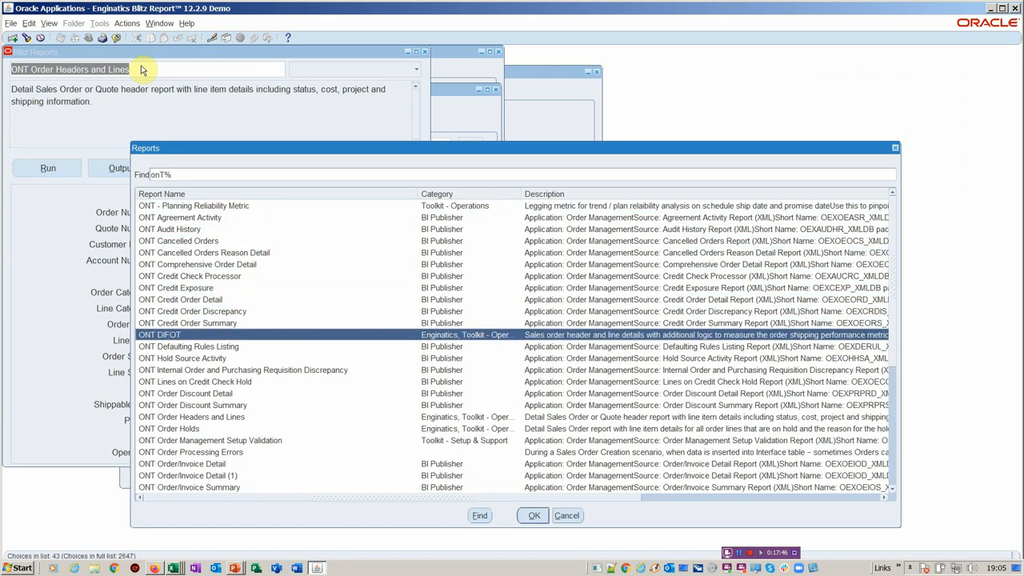
{"action": "left_click", "coordinate": [532, 515]}
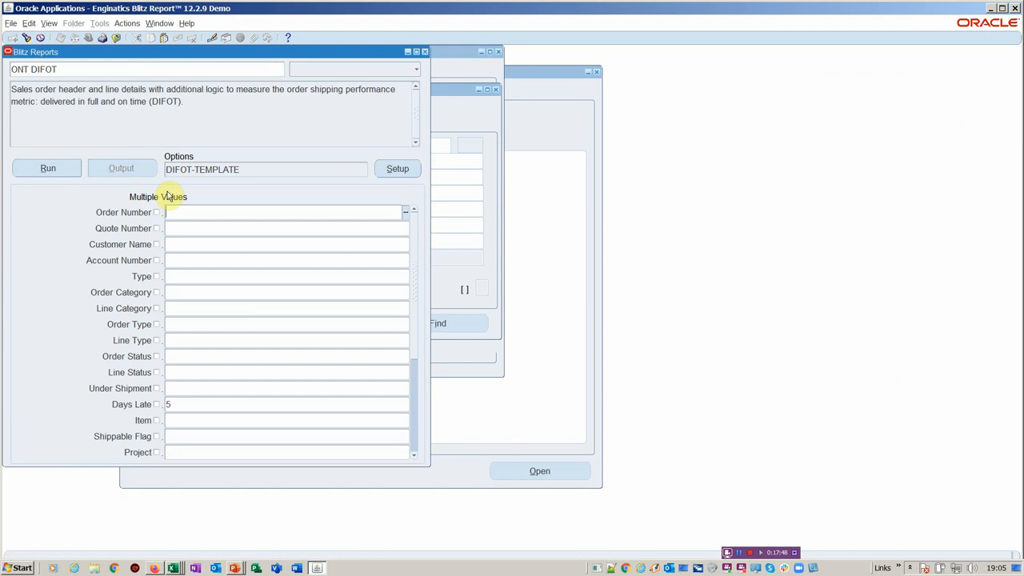
{"action": "left_click", "coordinate": [46, 168]}
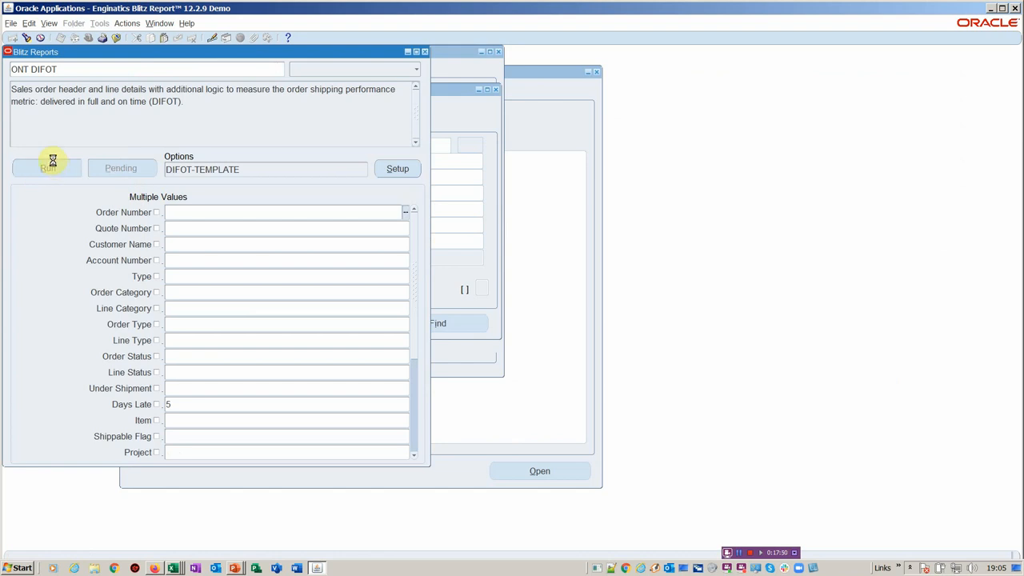
{"action": "left_click", "coordinate": [45, 168]}
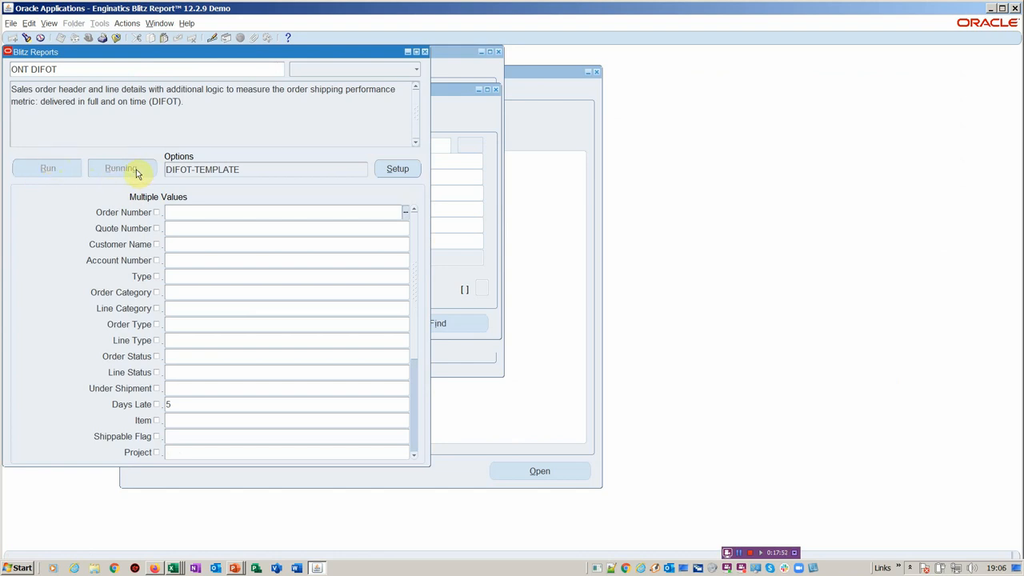
{"action": "mouse_move", "coordinate": [138, 170]}
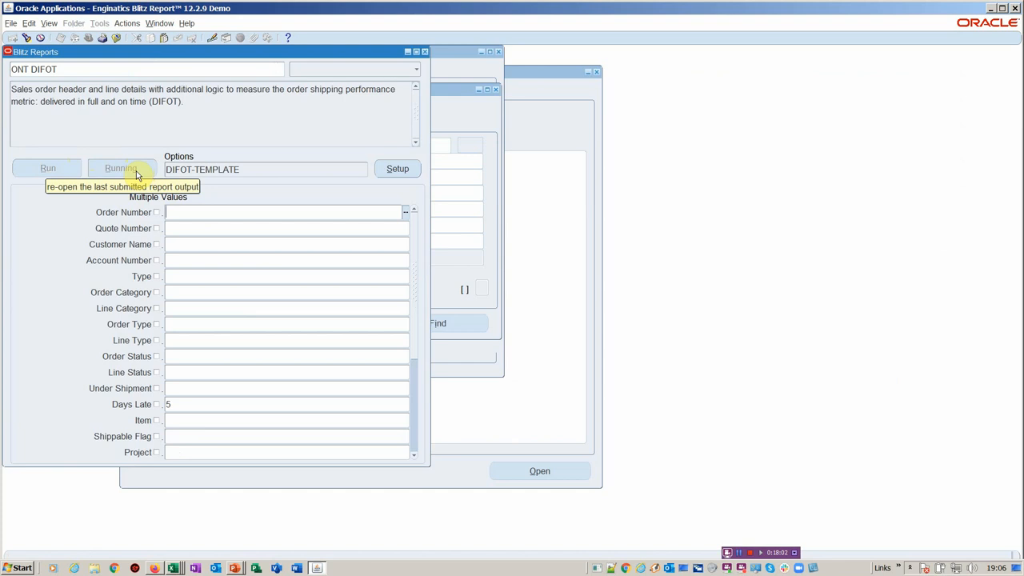
{"action": "mouse_move", "coordinate": [62, 432]}
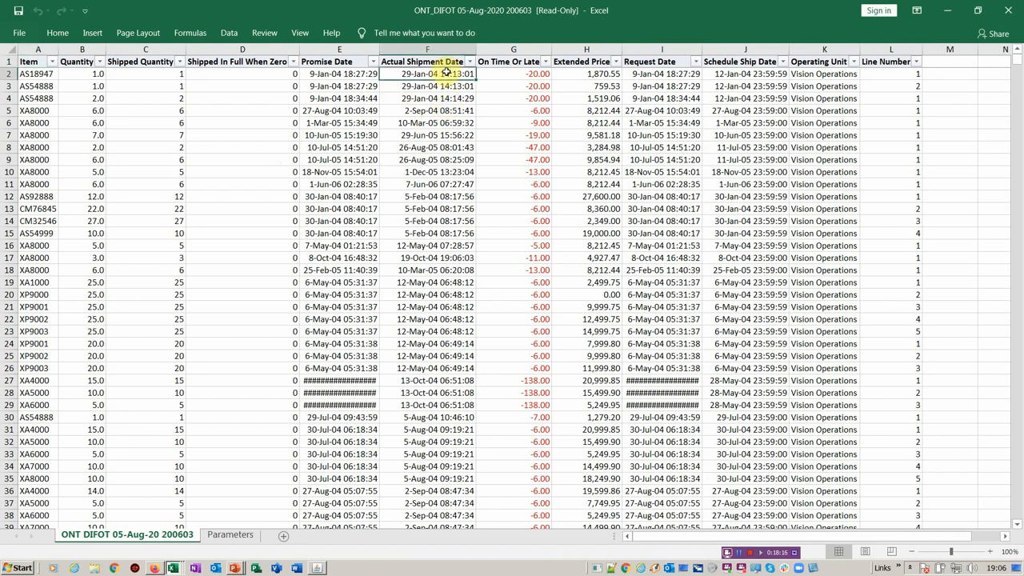
Step: Filter Shipped In Full When Zero to negative values only, leaving 6 of 2779 records
{"action": "left_click", "coordinate": [264, 74]}
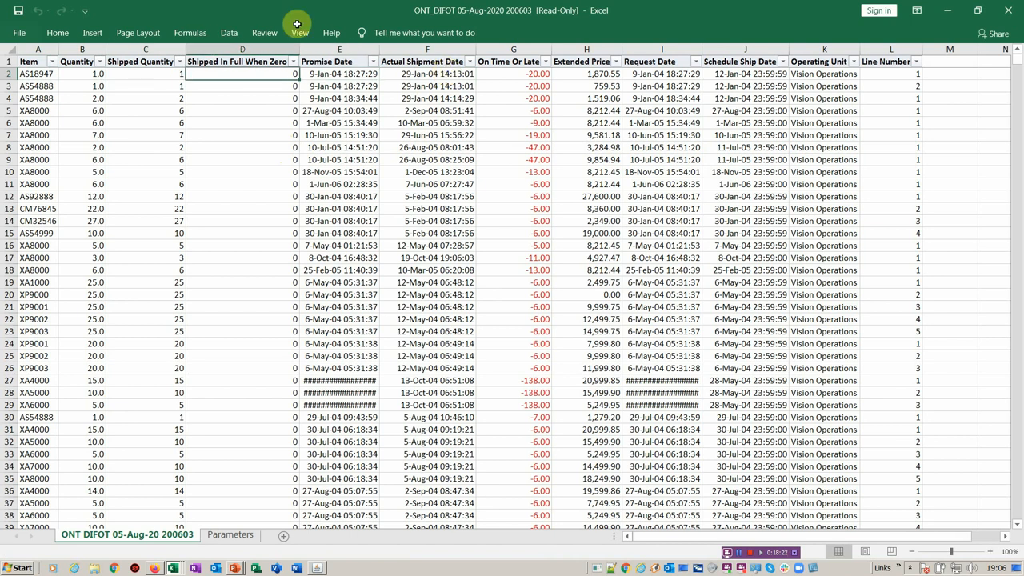
{"action": "left_click", "coordinate": [290, 60]}
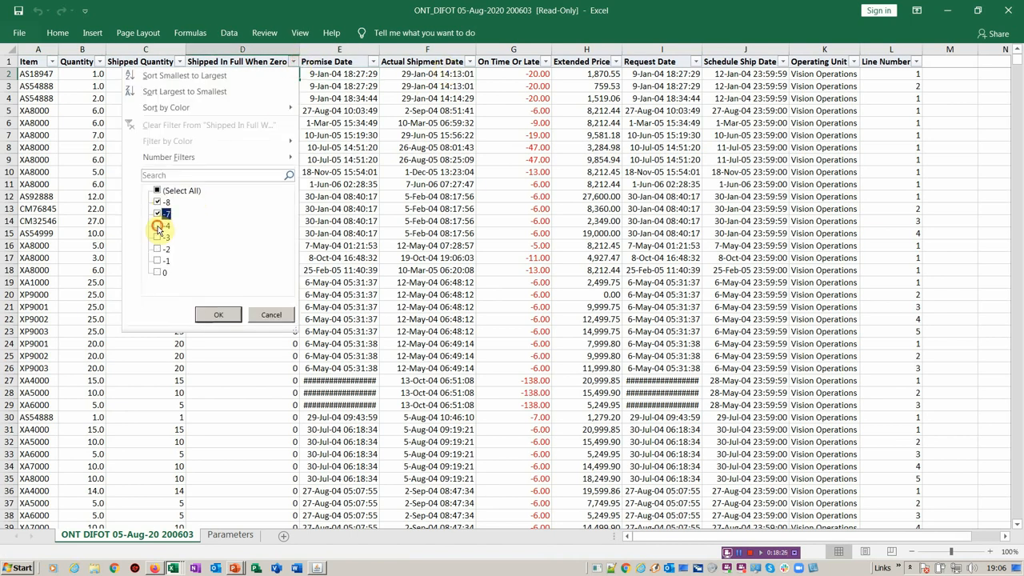
{"action": "left_click", "coordinate": [218, 314]}
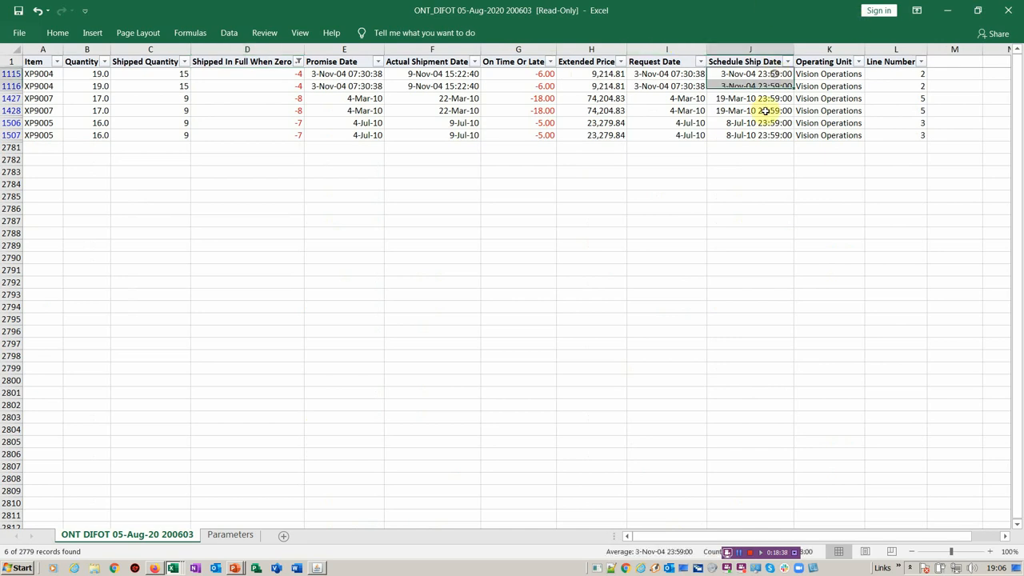
{"action": "left_click", "coordinate": [760, 135]}
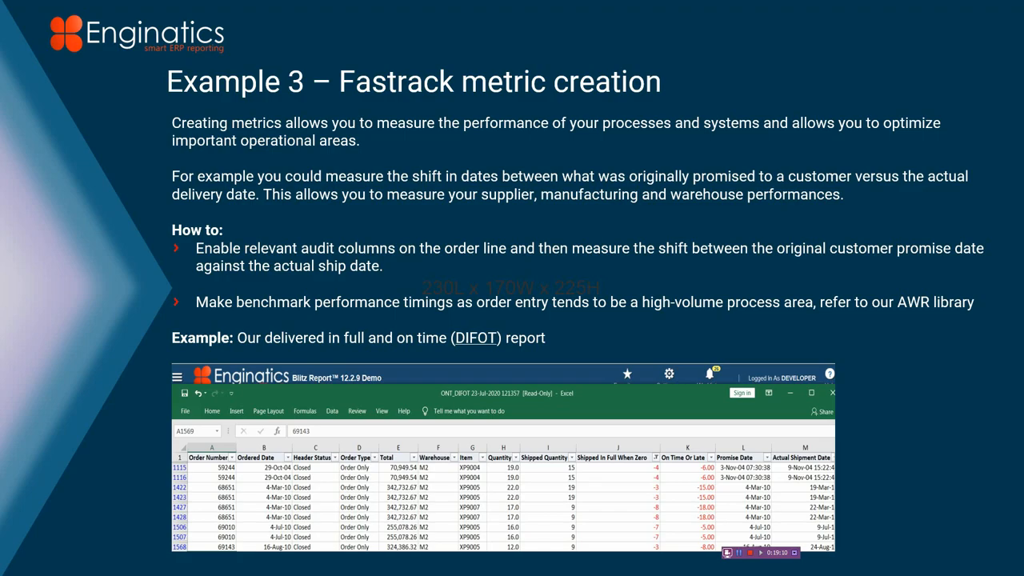
Step: Advance to the Standard Audit reporting limitations slide
{"action": "key", "text": "Right"}
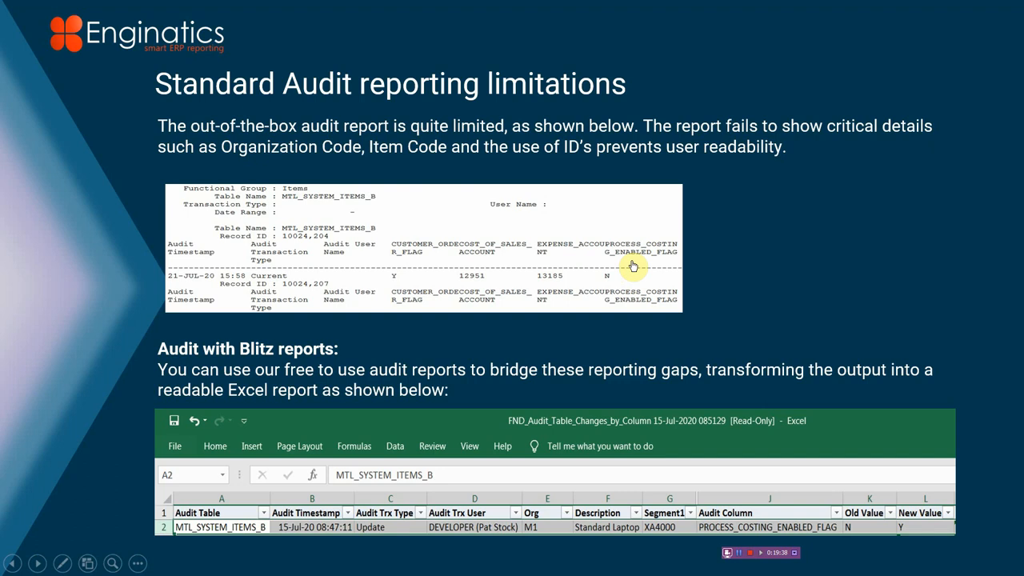
{"action": "mouse_move", "coordinate": [468, 445]}
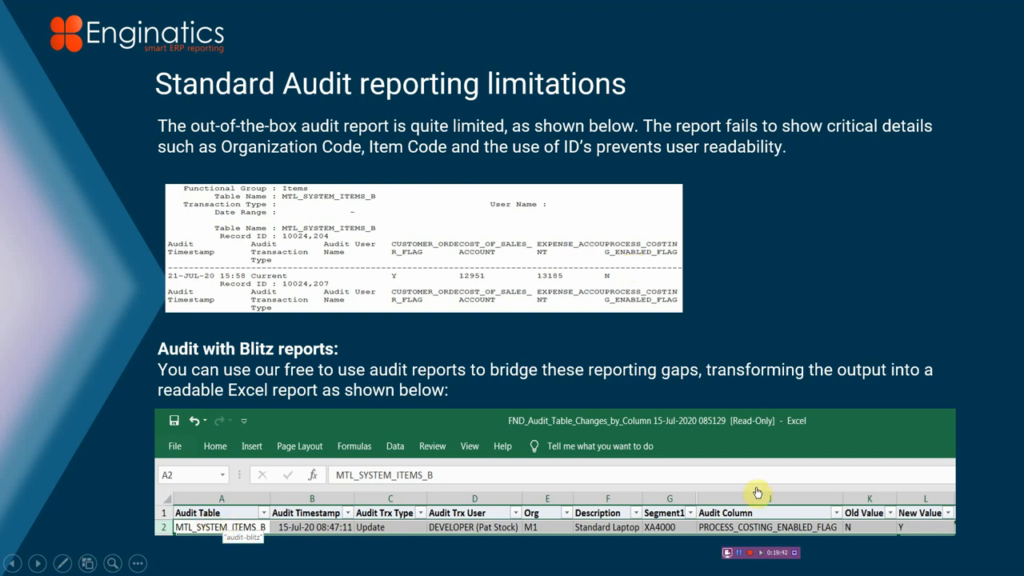
{"action": "mouse_move", "coordinate": [754, 496]}
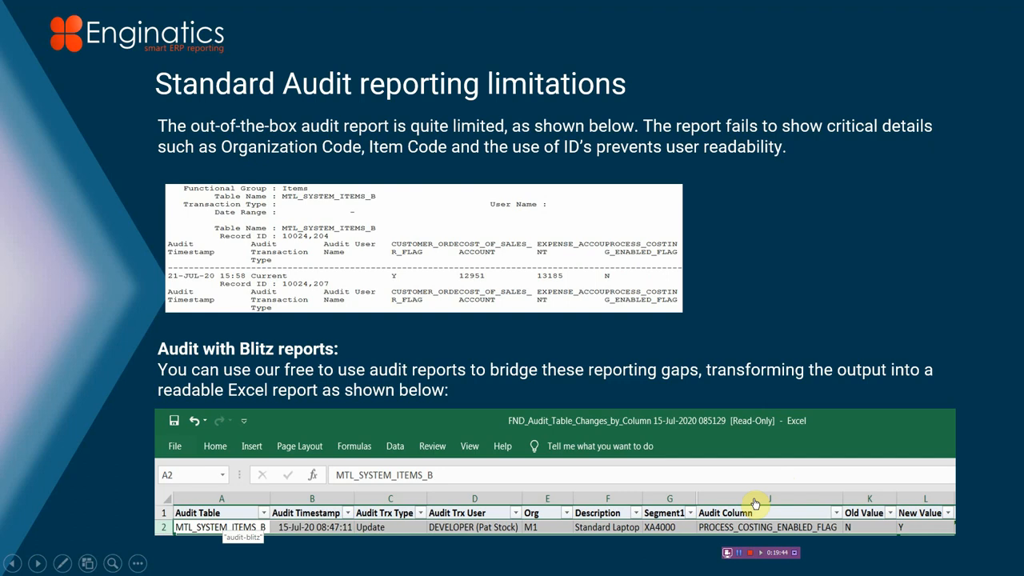
{"action": "mouse_move", "coordinate": [683, 486]}
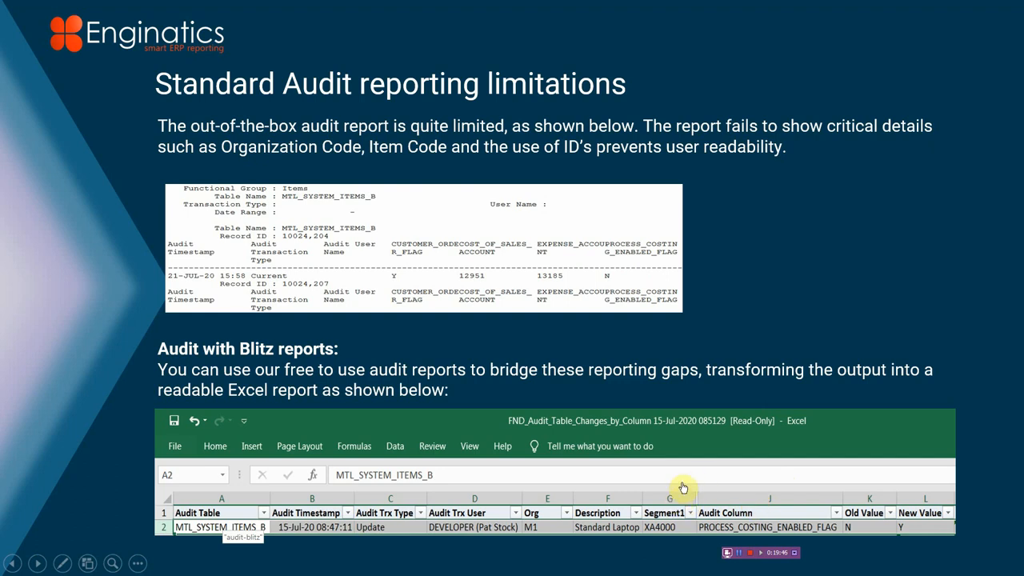
{"action": "mouse_move", "coordinate": [701, 481]}
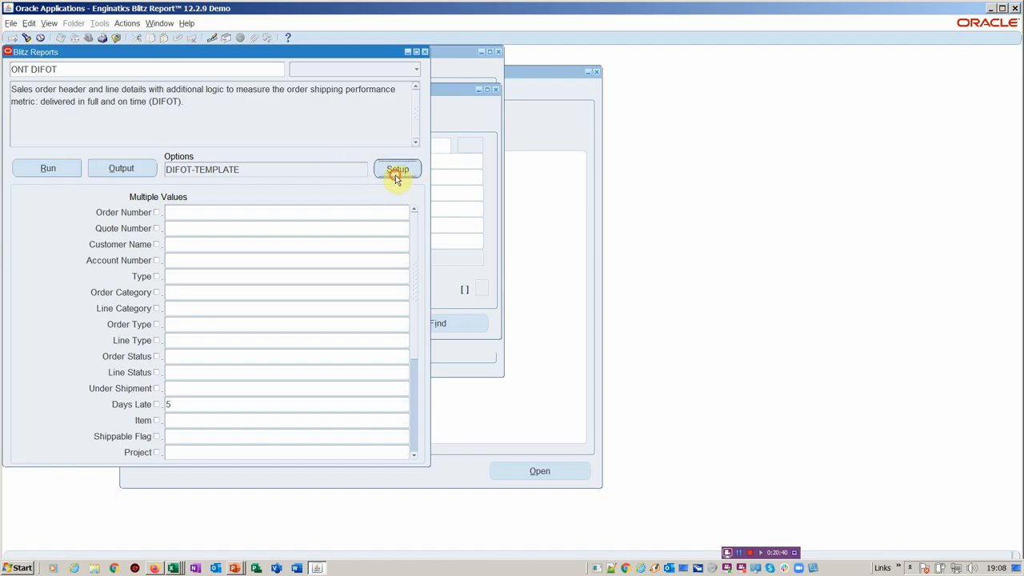
Step: Enter the ONT DIFOT report setup and bring up the Import dialog from Tools
{"action": "left_click", "coordinate": [397, 169]}
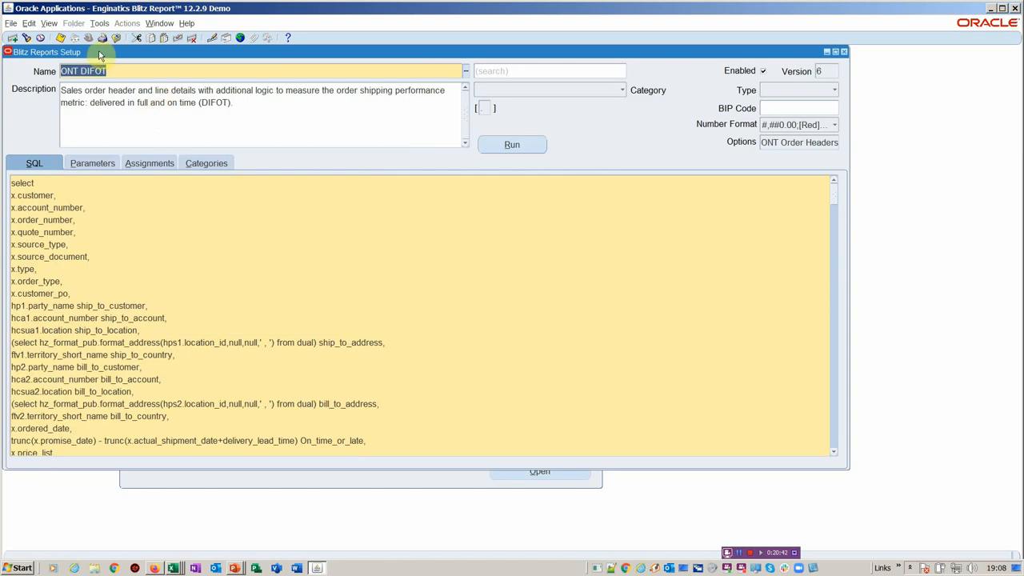
{"action": "left_click", "coordinate": [105, 24]}
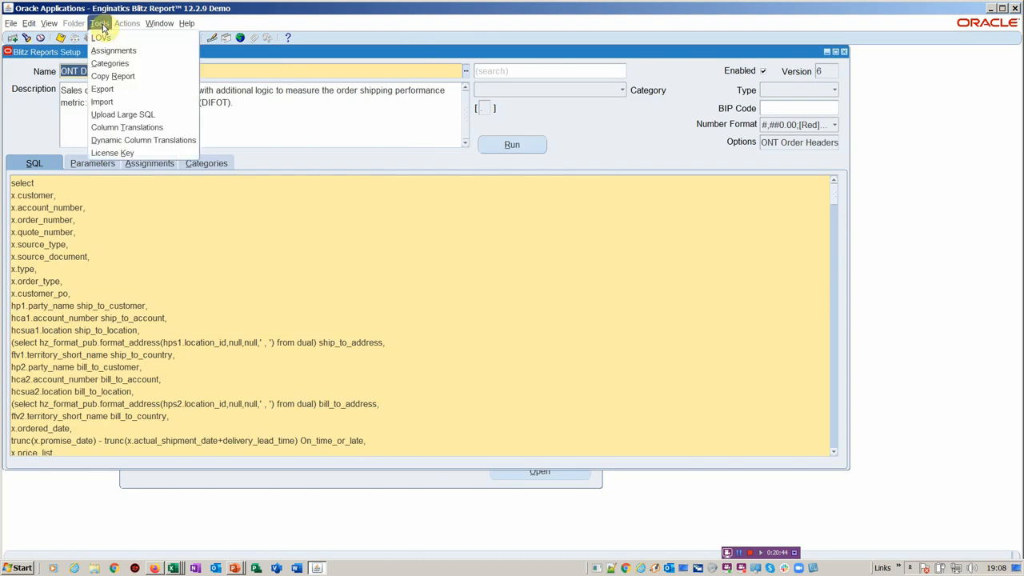
{"action": "mouse_move", "coordinate": [104, 103]}
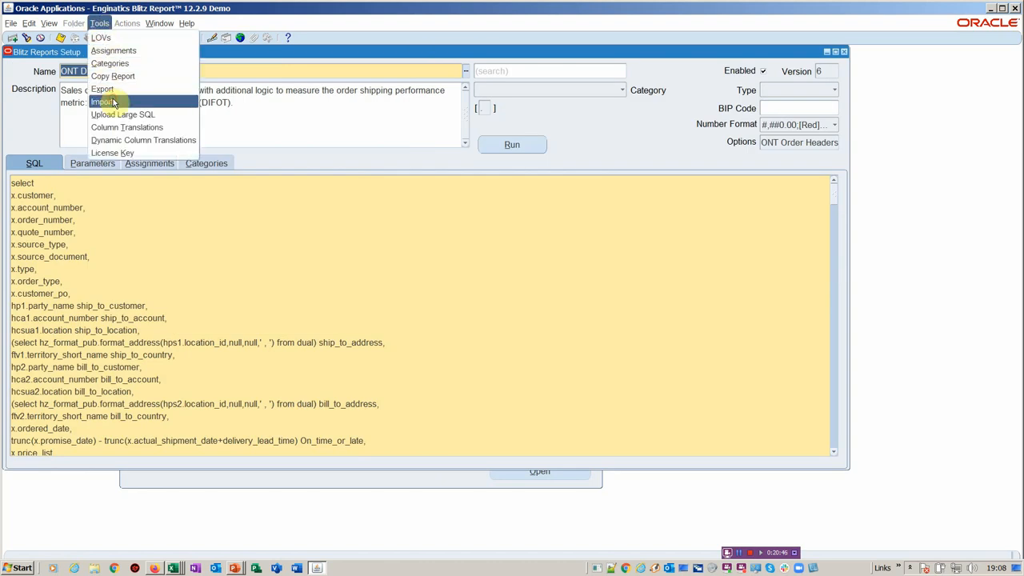
{"action": "left_click", "coordinate": [104, 102]}
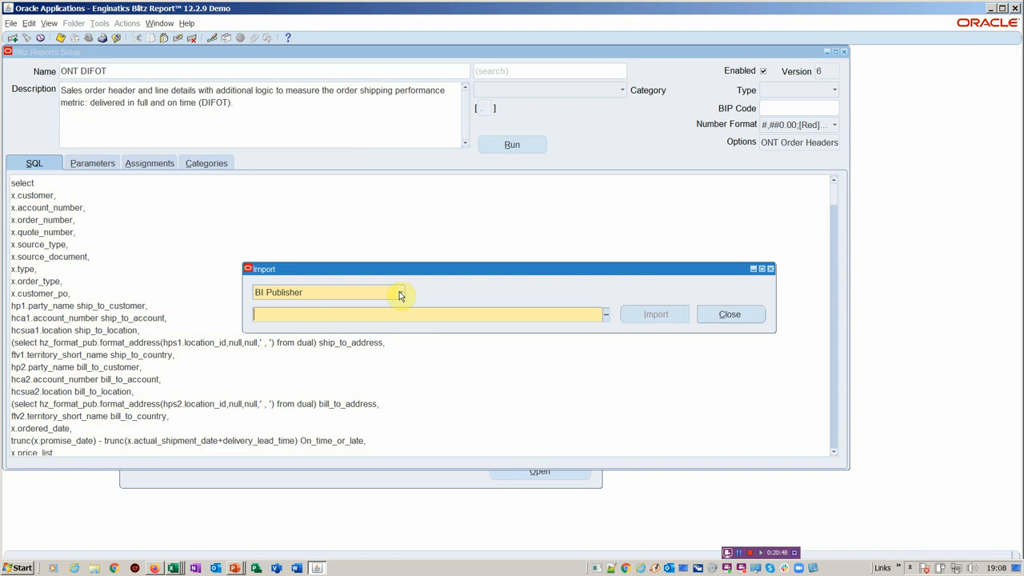
Step: Review import types such as BI Publisher and Discoverer Worksheet, then close the import
{"action": "left_click", "coordinate": [398, 292]}
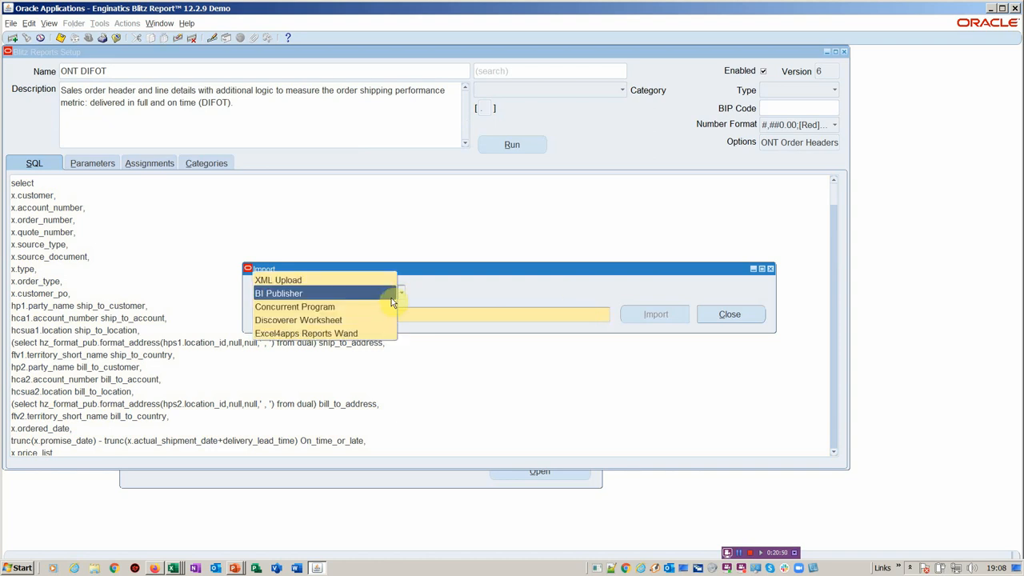
{"action": "mouse_move", "coordinate": [378, 333]}
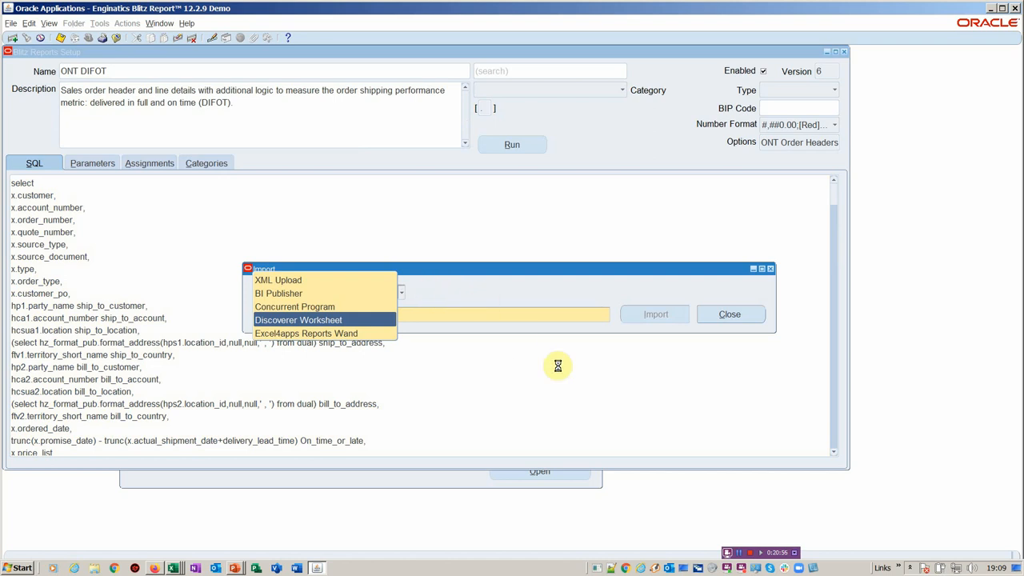
{"action": "left_click", "coordinate": [278, 293]}
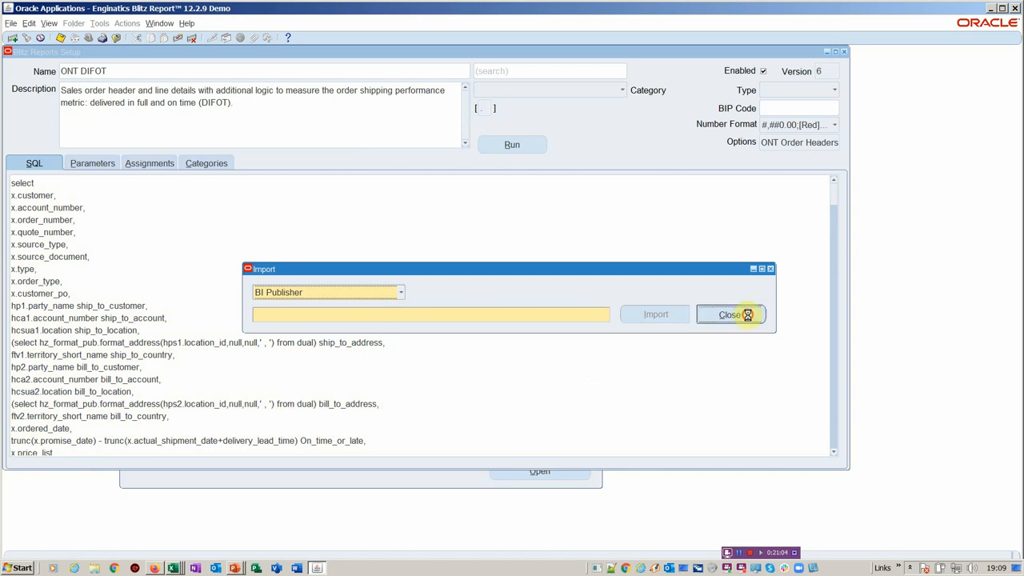
{"action": "left_click", "coordinate": [729, 314]}
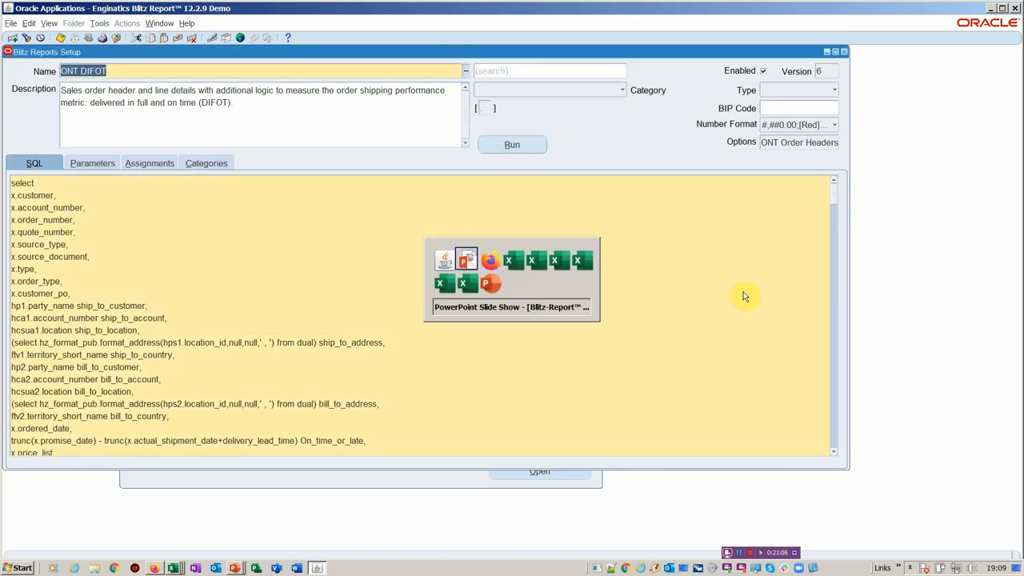